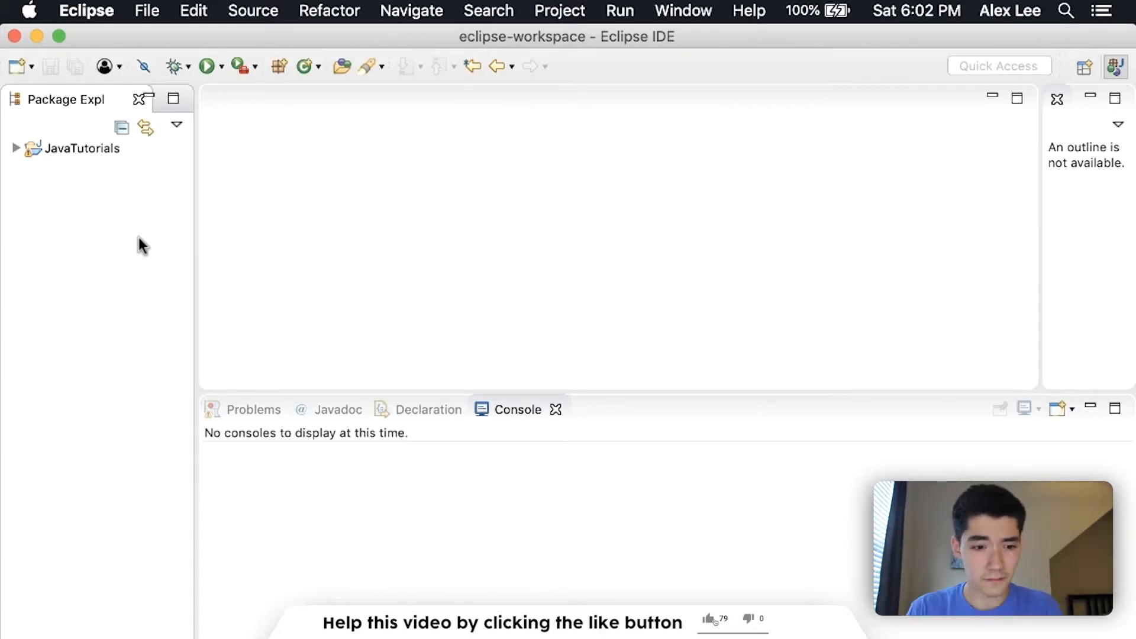
- Create a new Java project named AccessFun alongside JavaTutorials
{"action": "left_click", "coordinate": [709, 636]}
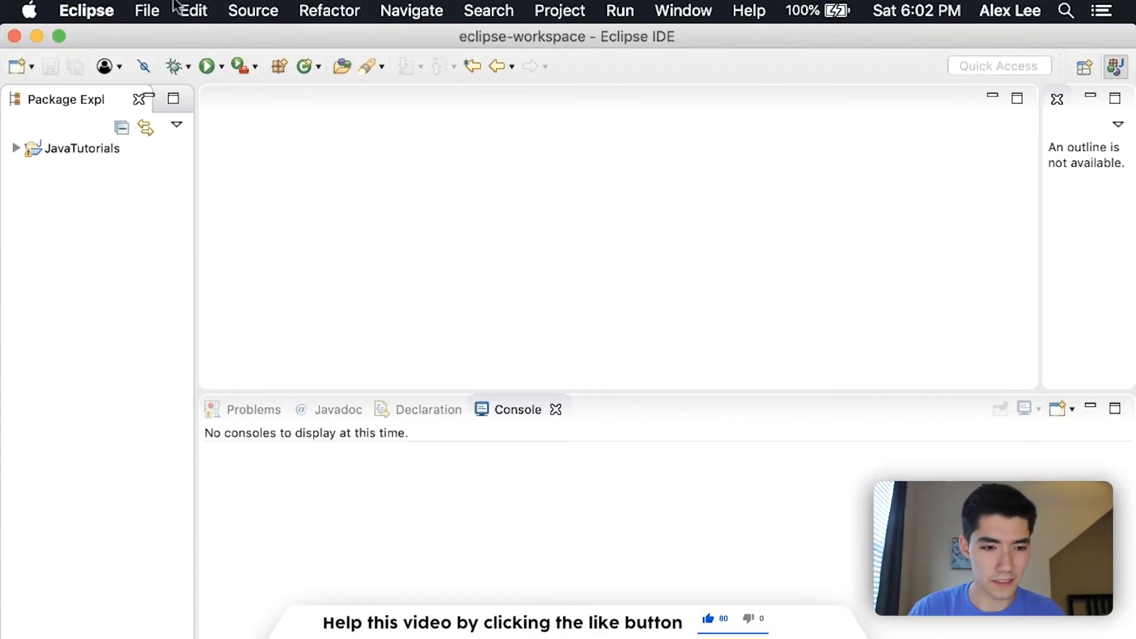
{"action": "left_click", "coordinate": [147, 11]}
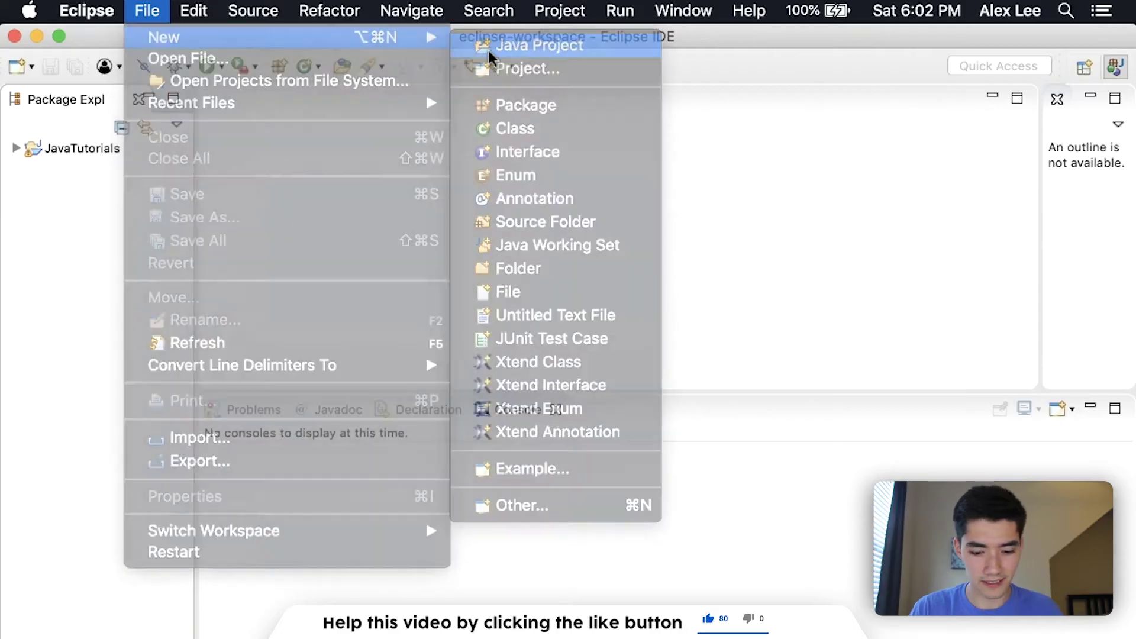
{"action": "left_click", "coordinate": [538, 46]}
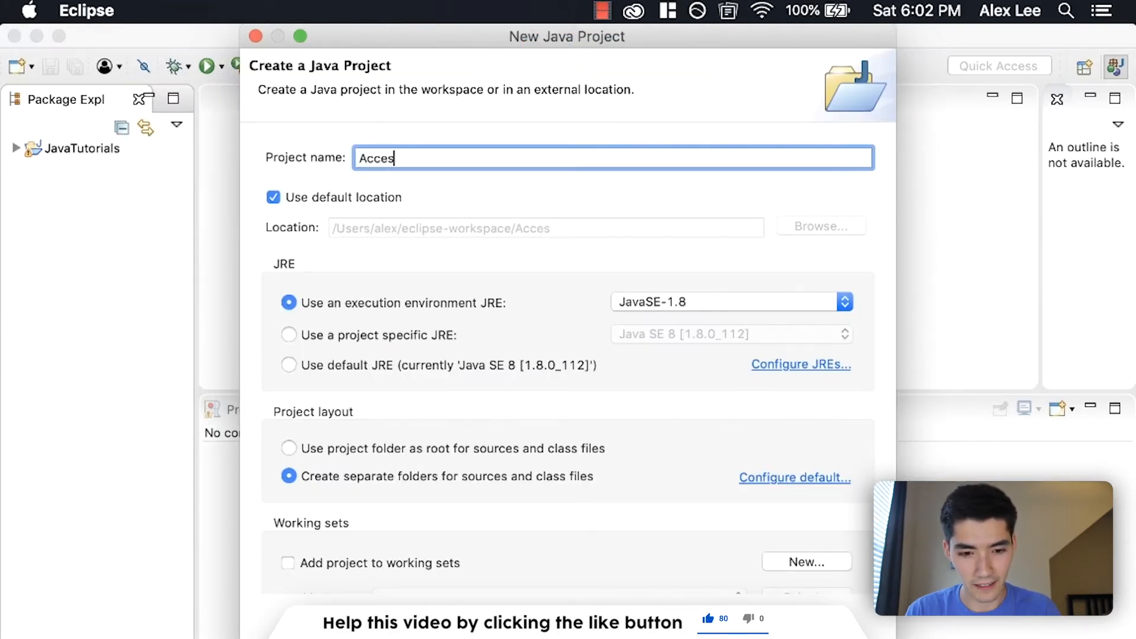
{"action": "type", "text": "sFun"}
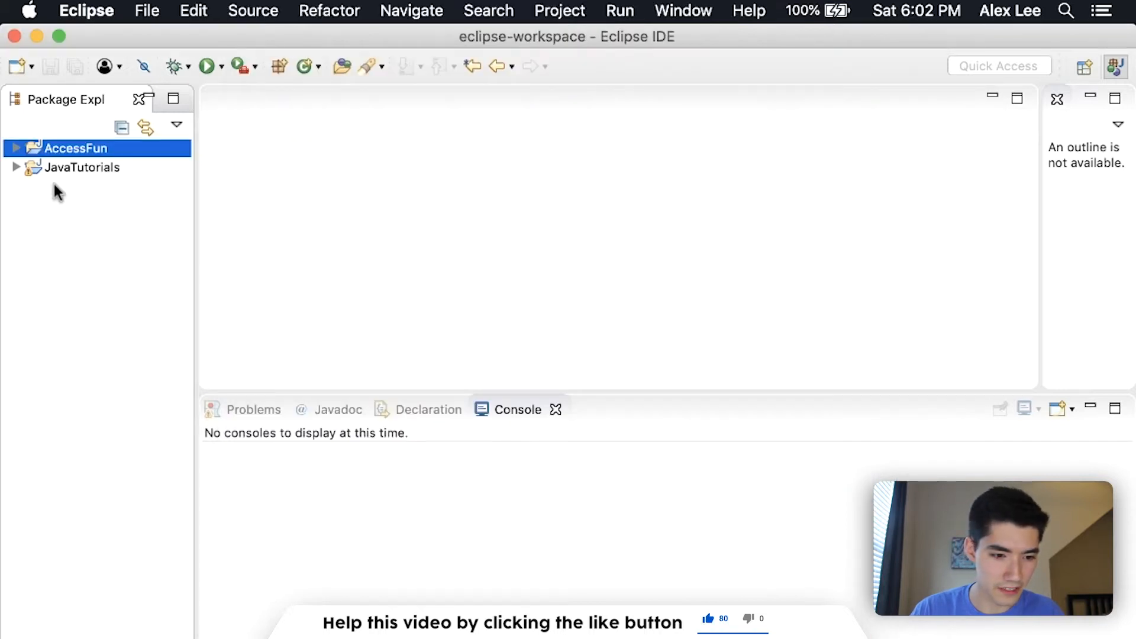
- Expand AccessFun and create package1 in its src folder
{"action": "left_click", "coordinate": [17, 148]}
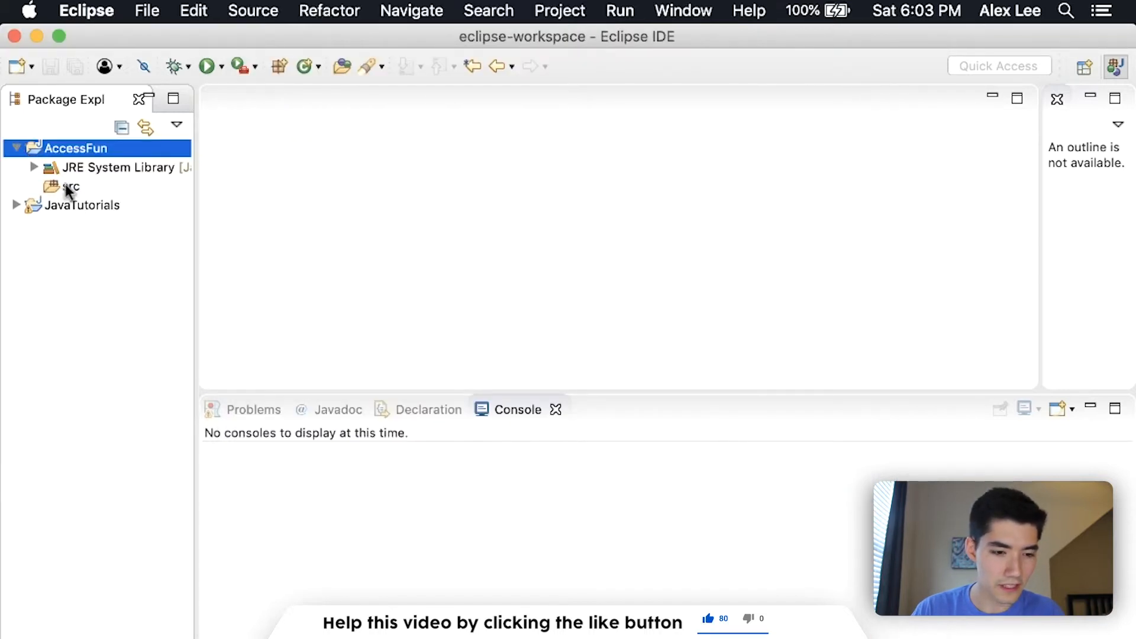
{"action": "mouse_move", "coordinate": [96, 194]}
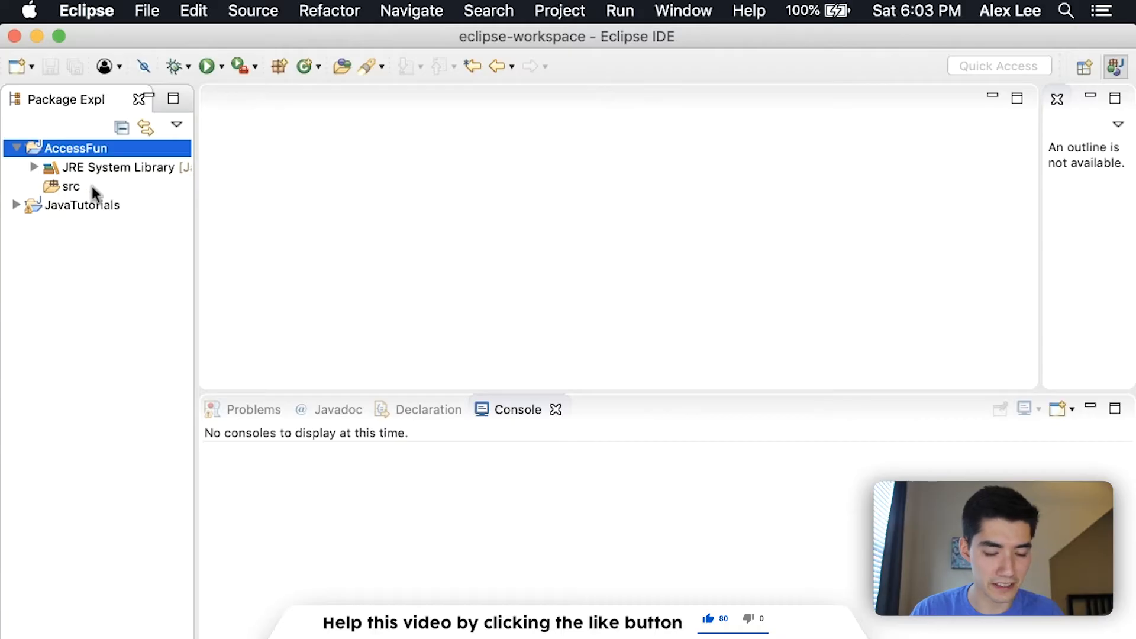
{"action": "mouse_move", "coordinate": [75, 189]}
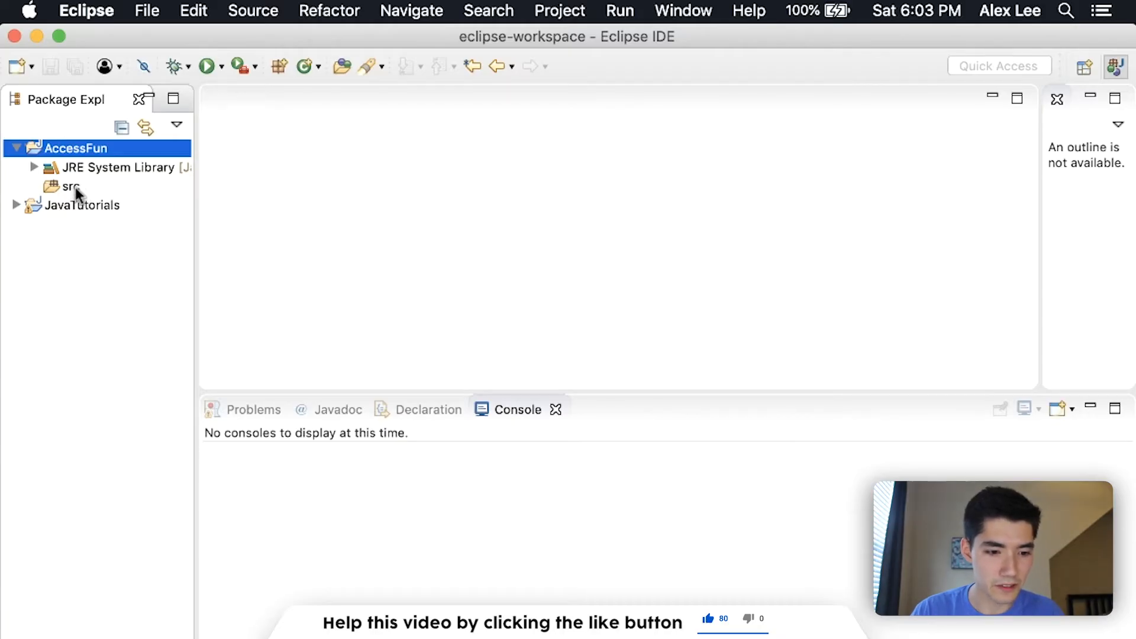
{"action": "right_click", "coordinate": [64, 188]}
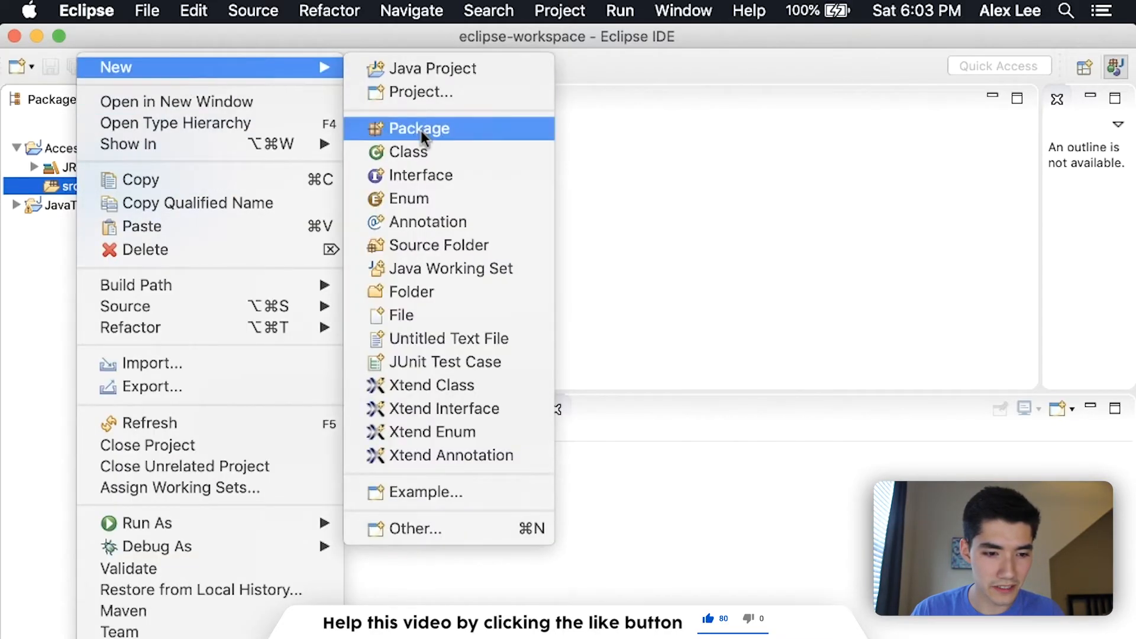
{"action": "left_click", "coordinate": [419, 128]}
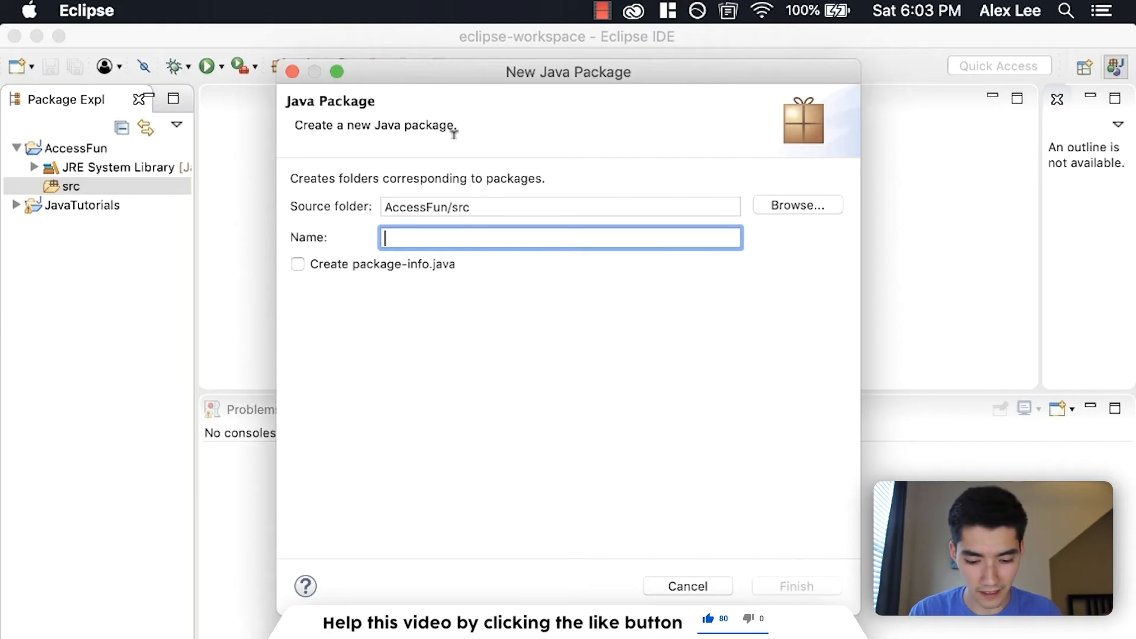
{"action": "type", "text": "package1"}
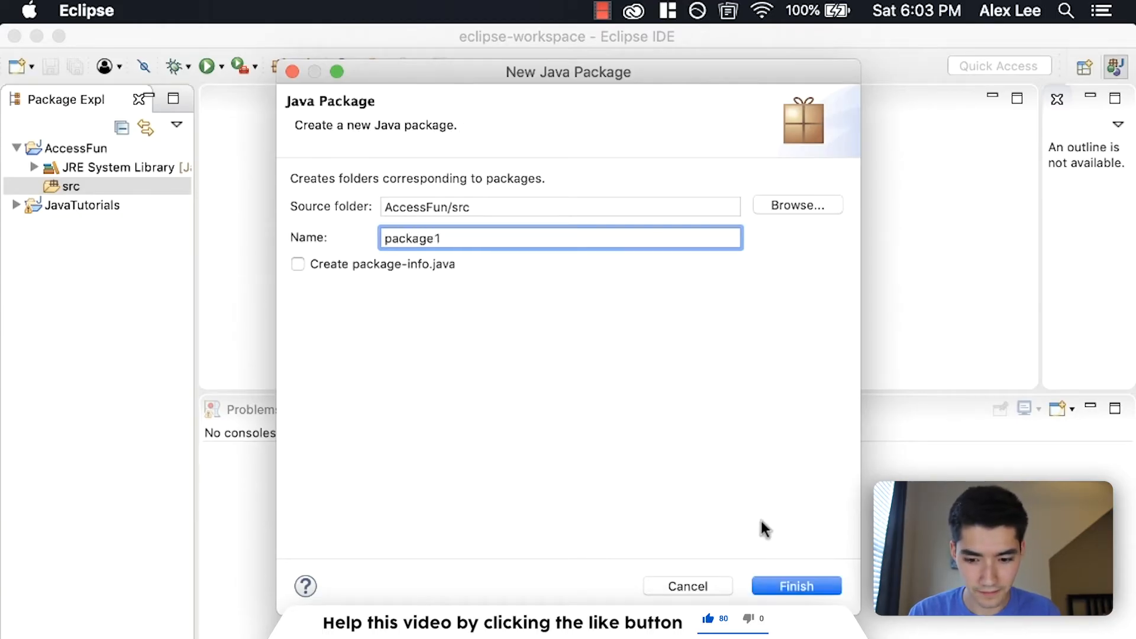
{"action": "left_click", "coordinate": [796, 586]}
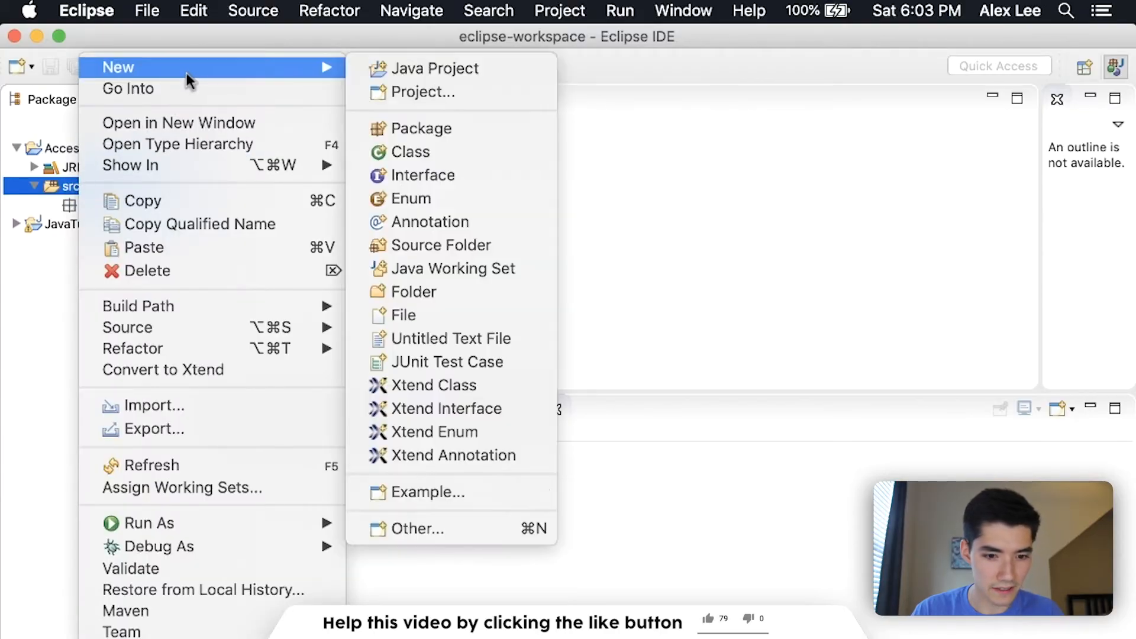
- Create a second package, package2, in the same src folder
{"action": "left_click", "coordinate": [421, 128]}
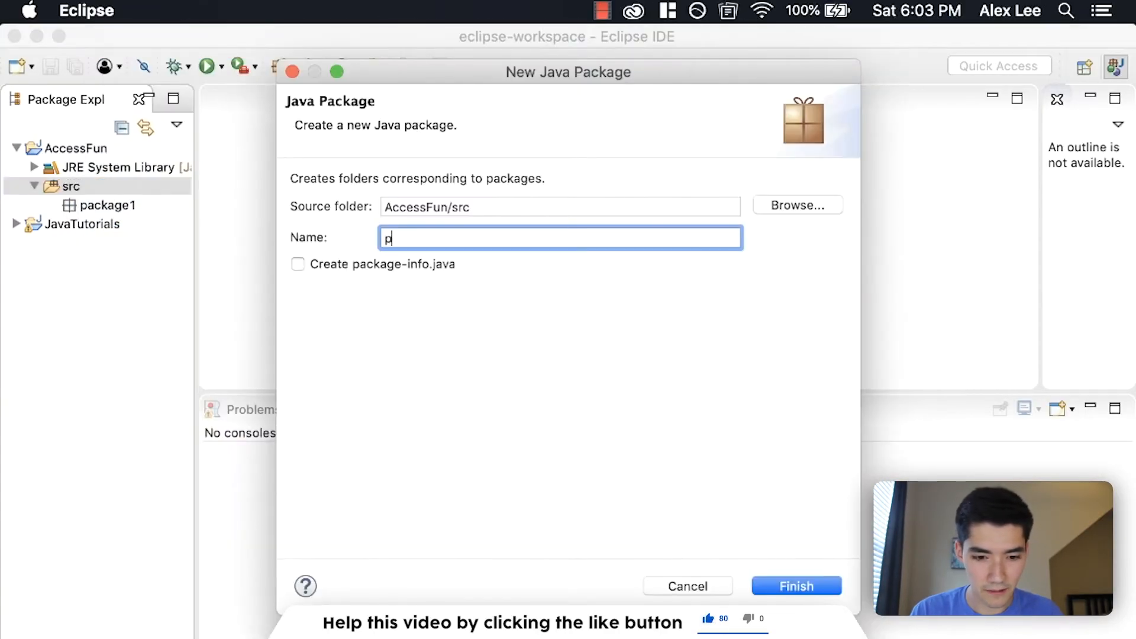
{"action": "type", "text": "ackage2"}
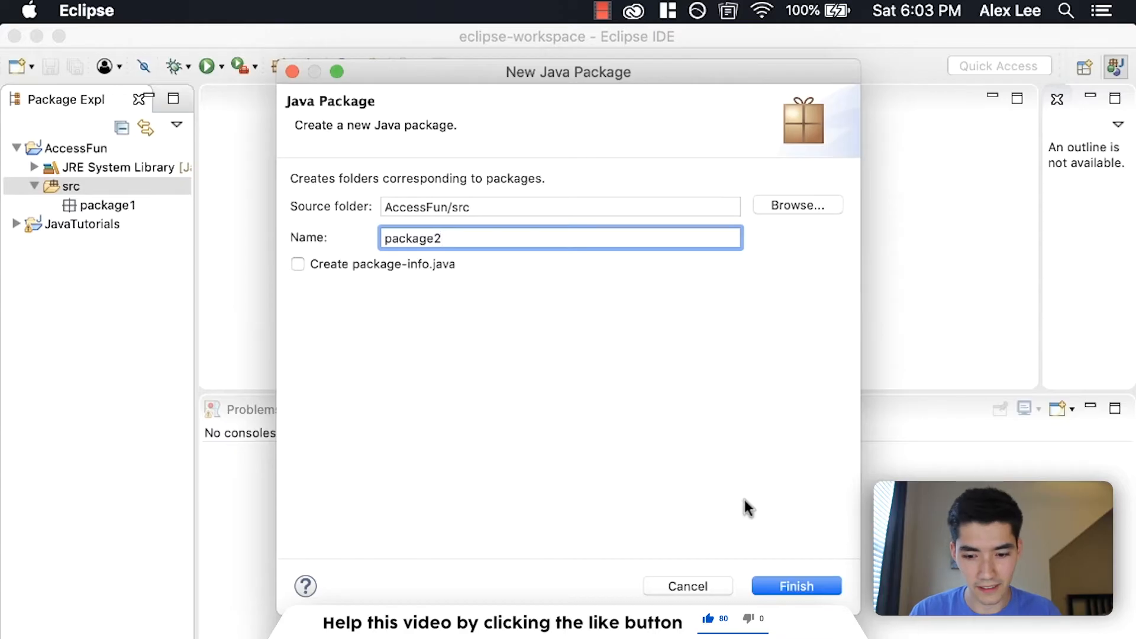
{"action": "left_click", "coordinate": [795, 586]}
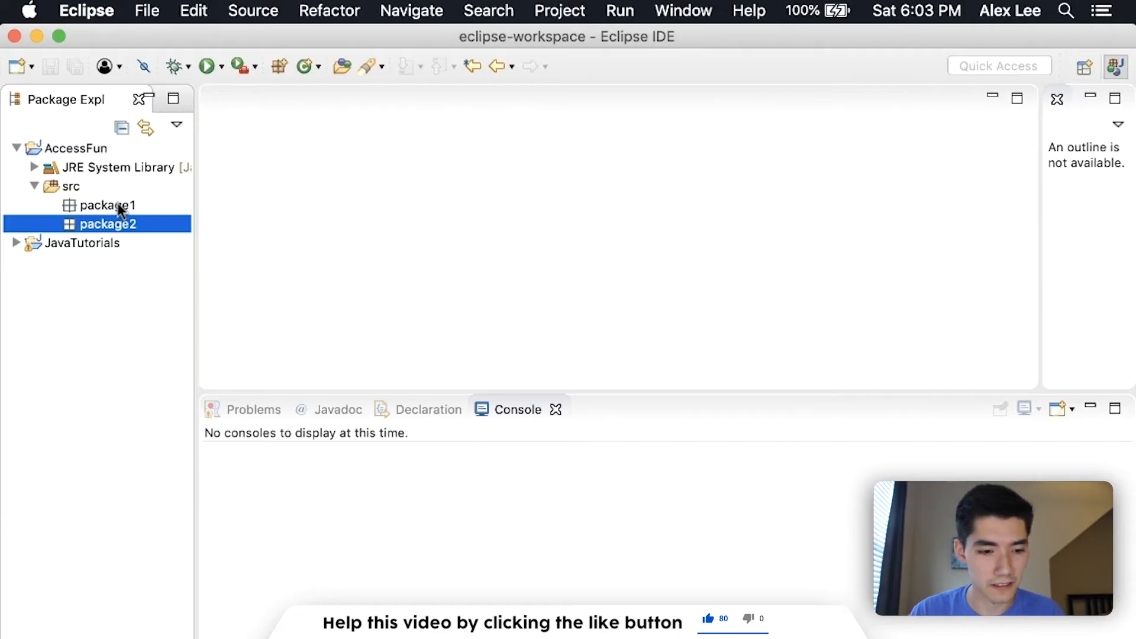
- Create classes Access1 and Access2 (with a main method stub) in package1
{"action": "right_click", "coordinate": [116, 206]}
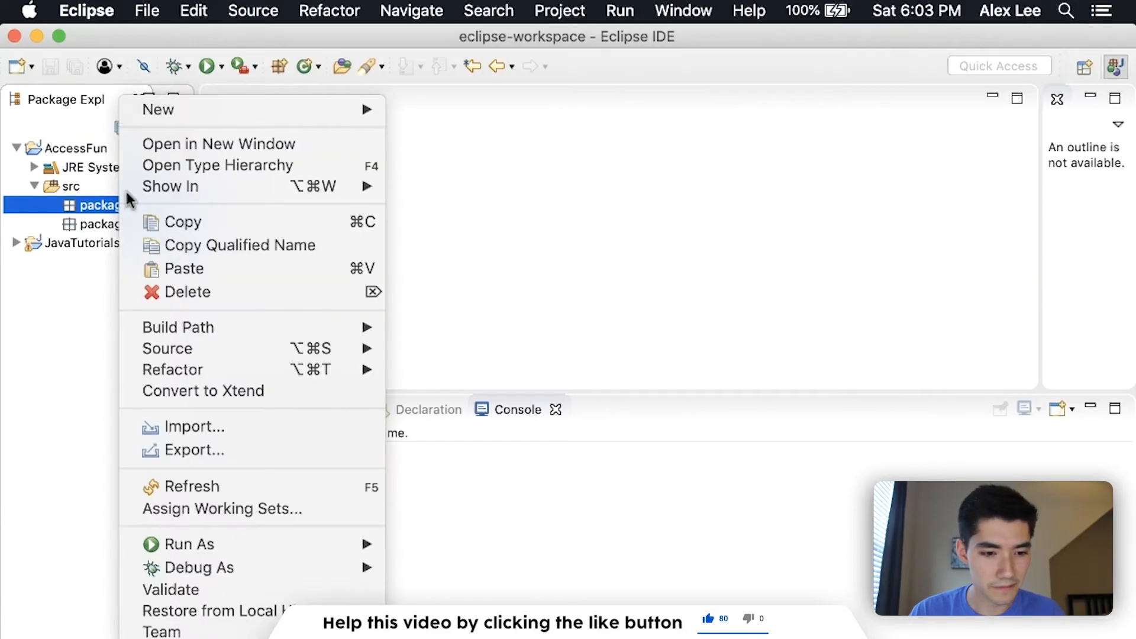
{"action": "left_click", "coordinate": [158, 109]}
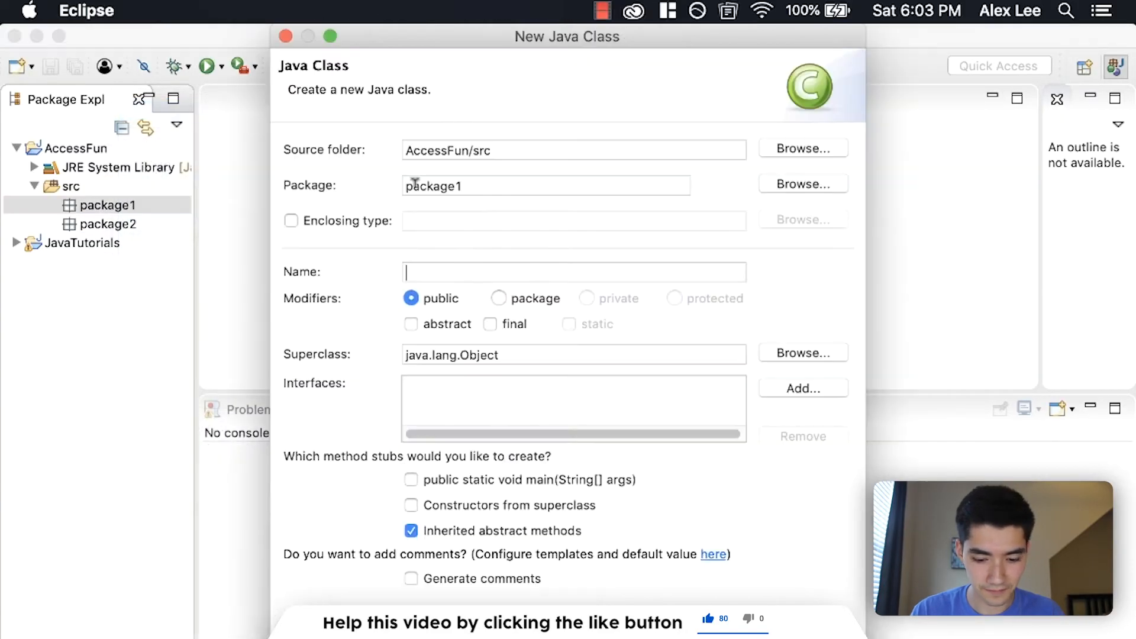
{"action": "type", "text": "Access"}
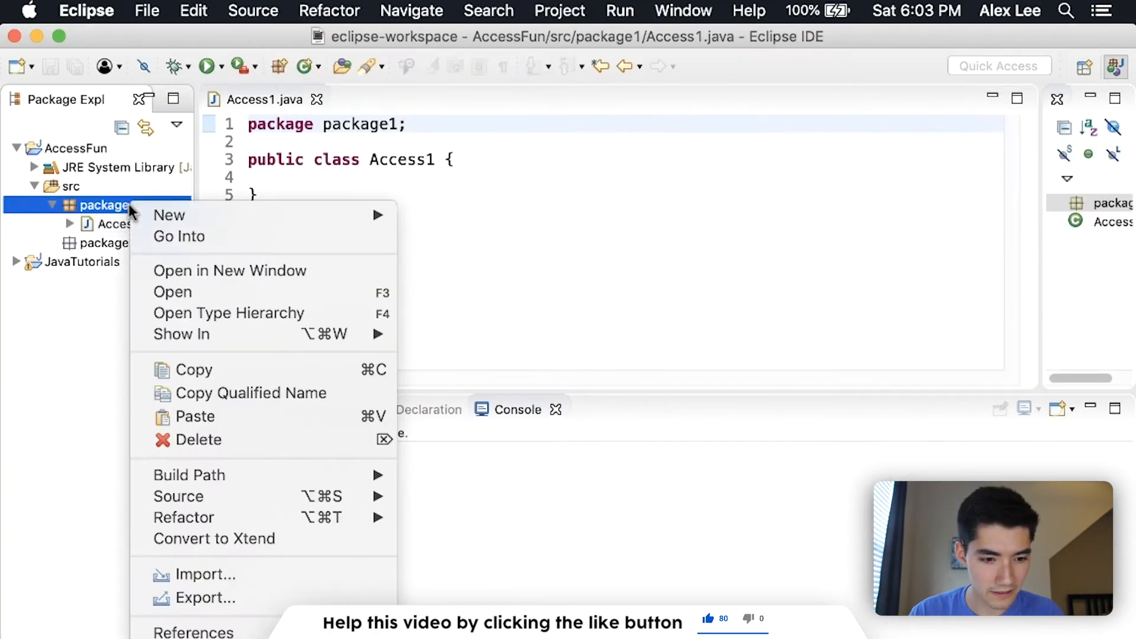
{"action": "mouse_move", "coordinate": [170, 215]}
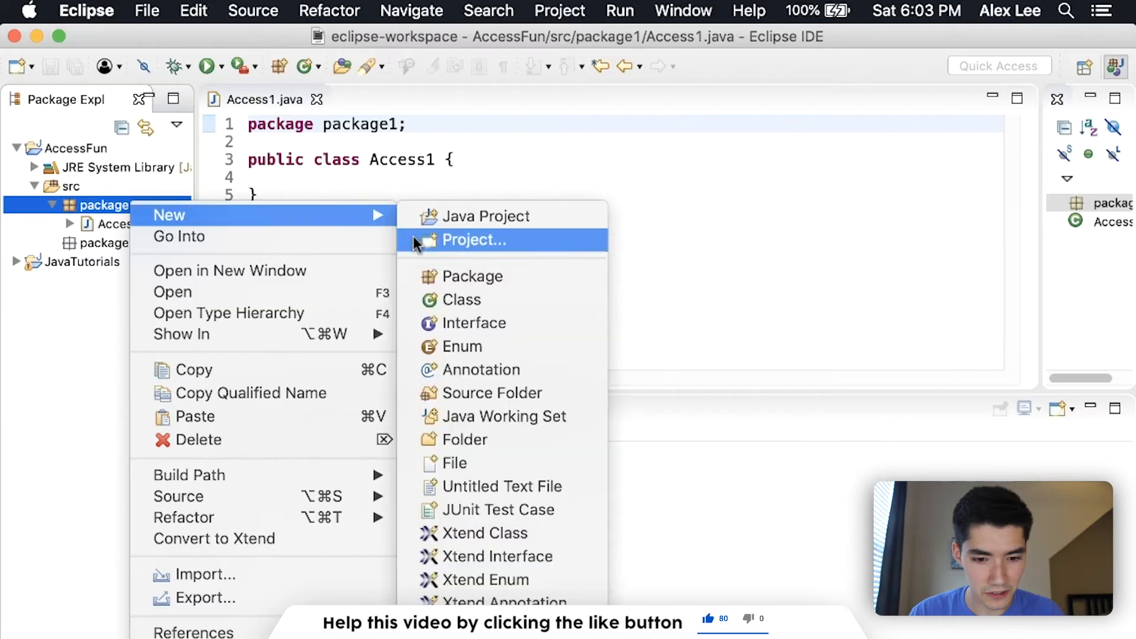
{"action": "left_click", "coordinate": [462, 300]}
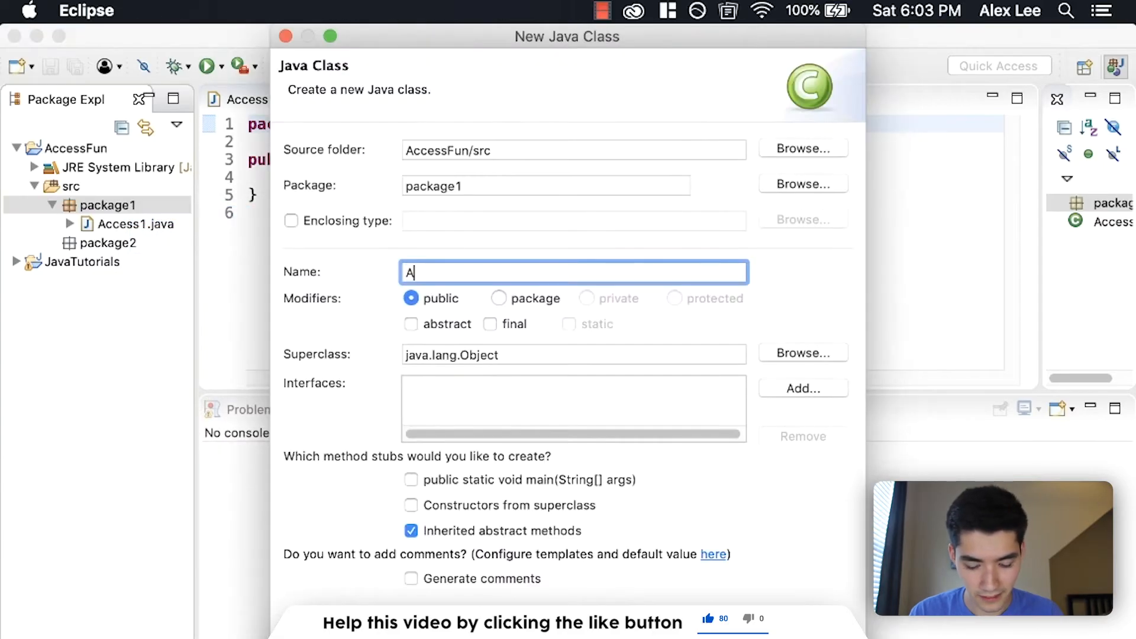
{"action": "type", "text": "ccess2"}
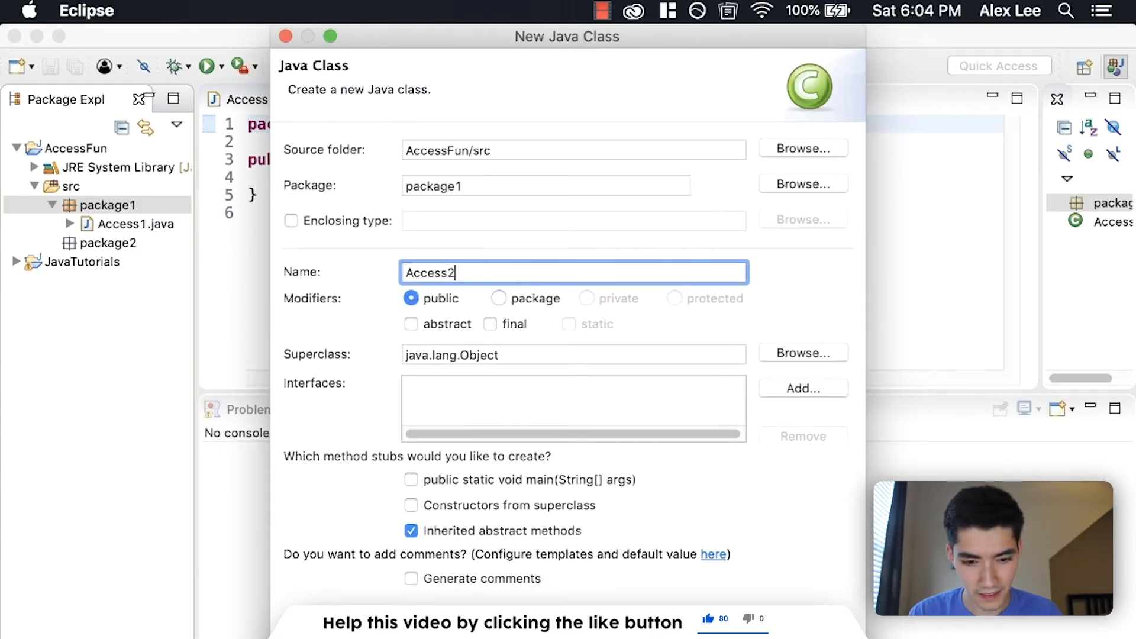
{"action": "left_click", "coordinate": [410, 481]}
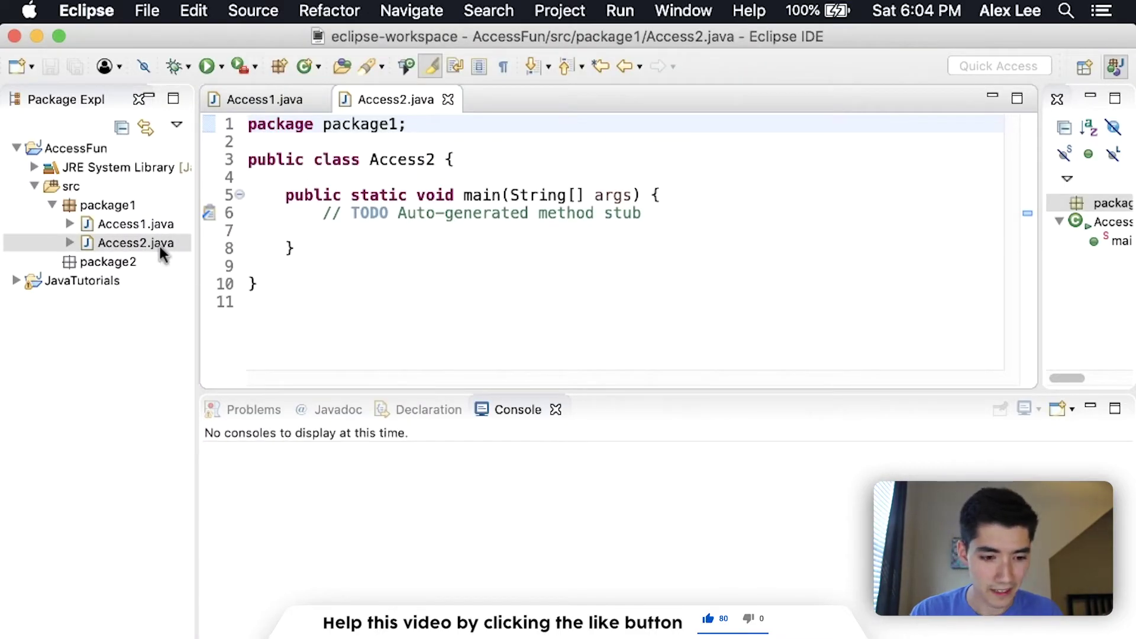
- Create class Access3 in package2
{"action": "left_click", "coordinate": [109, 262]}
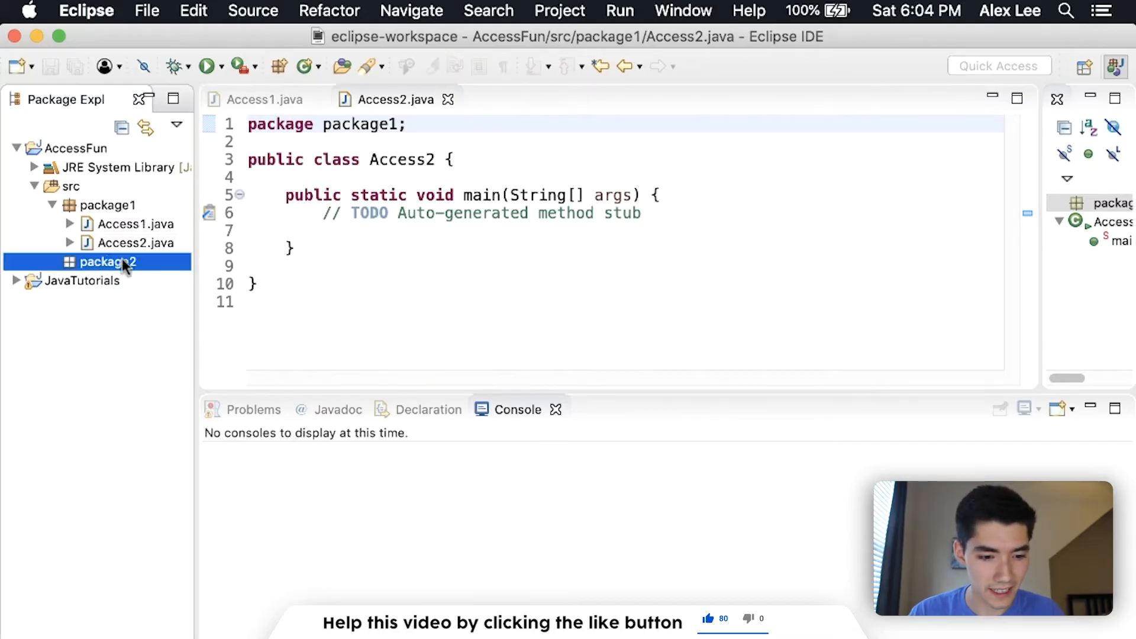
{"action": "right_click", "coordinate": [109, 261]}
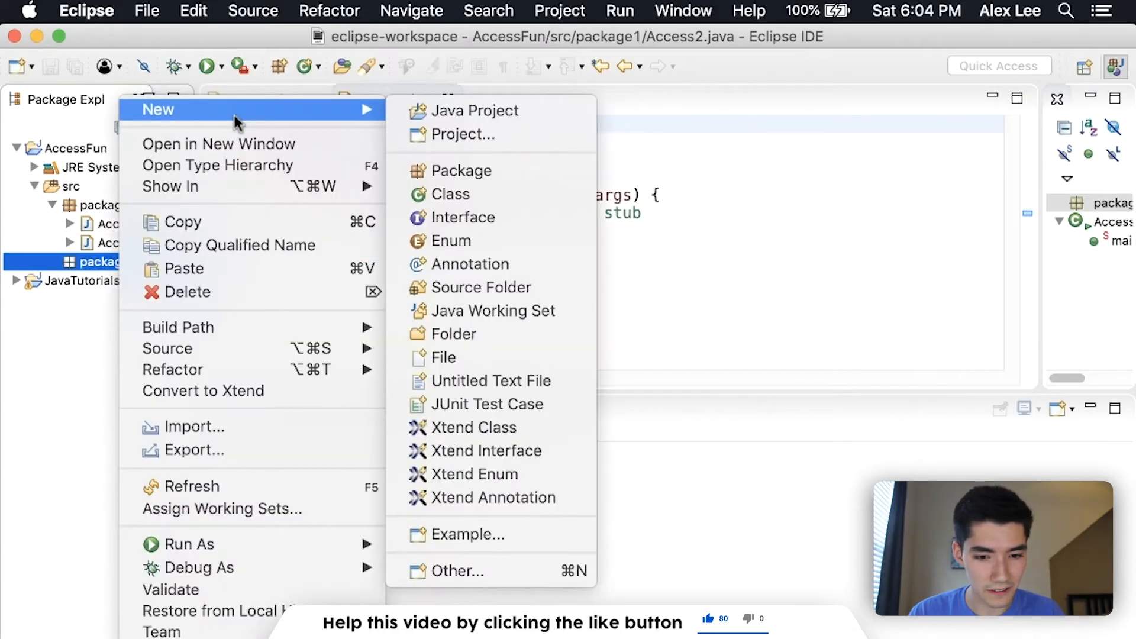
{"action": "left_click", "coordinate": [451, 195]}
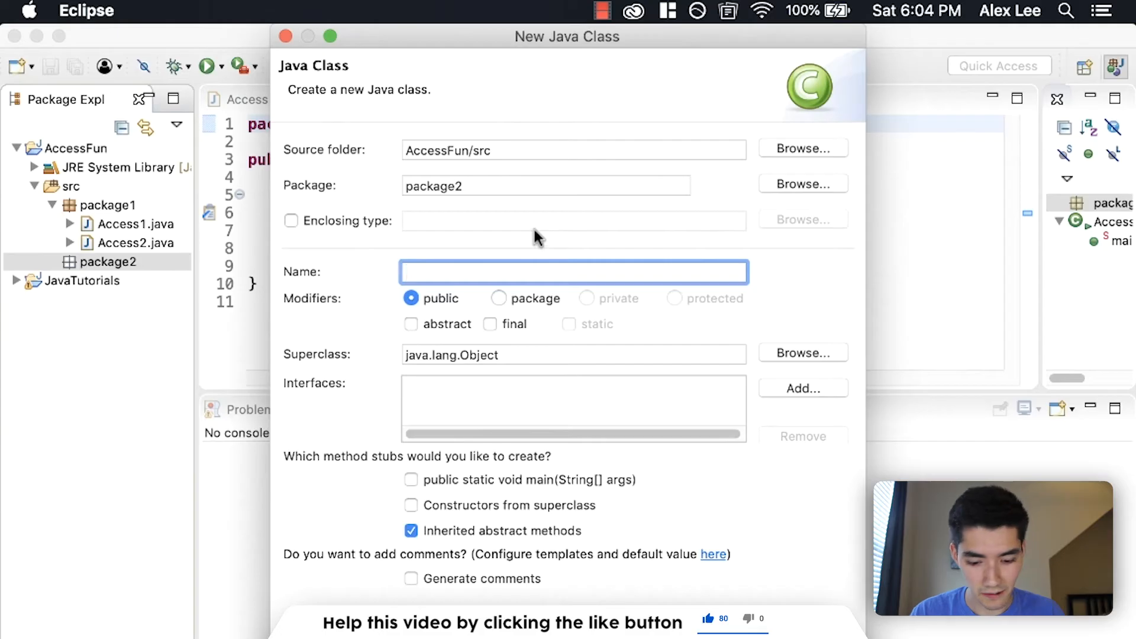
{"action": "type", "text": "Access3"}
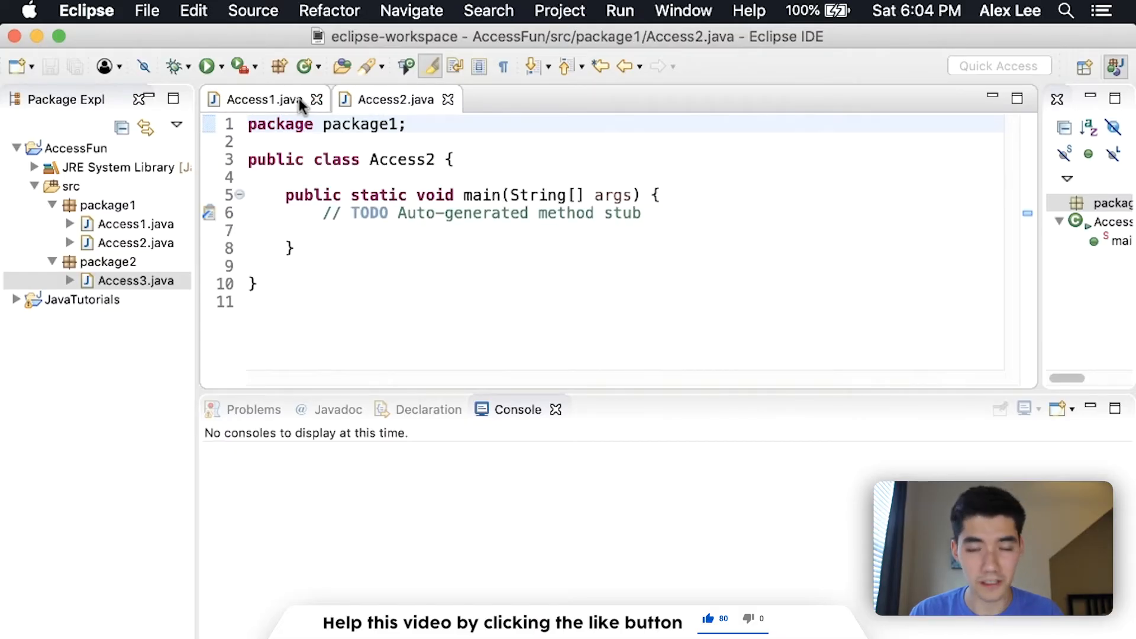
- Flip between the Access1.java and Access2.java editors, ending on the empty Access1 class
{"action": "left_click", "coordinate": [264, 99]}
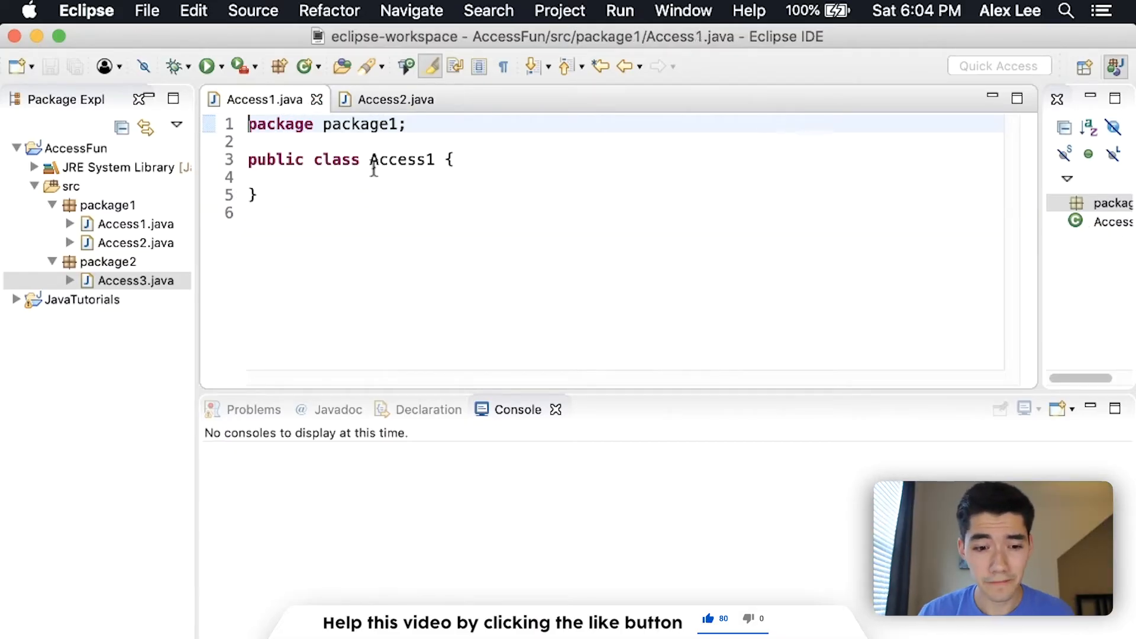
{"action": "left_click", "coordinate": [394, 99]}
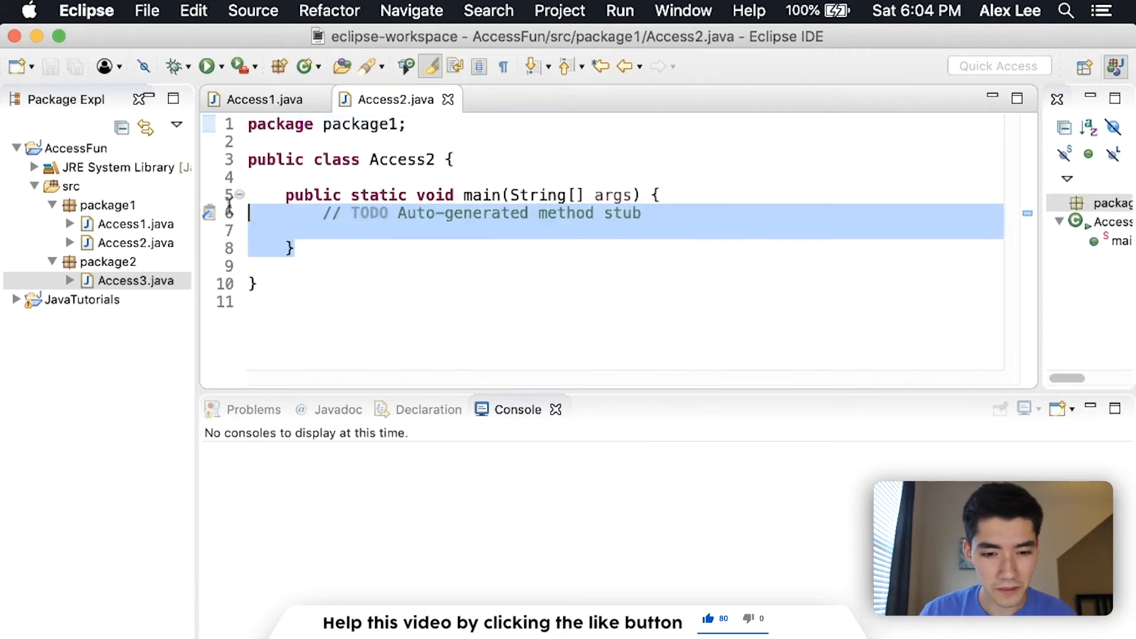
{"action": "left_click", "coordinate": [265, 99]}
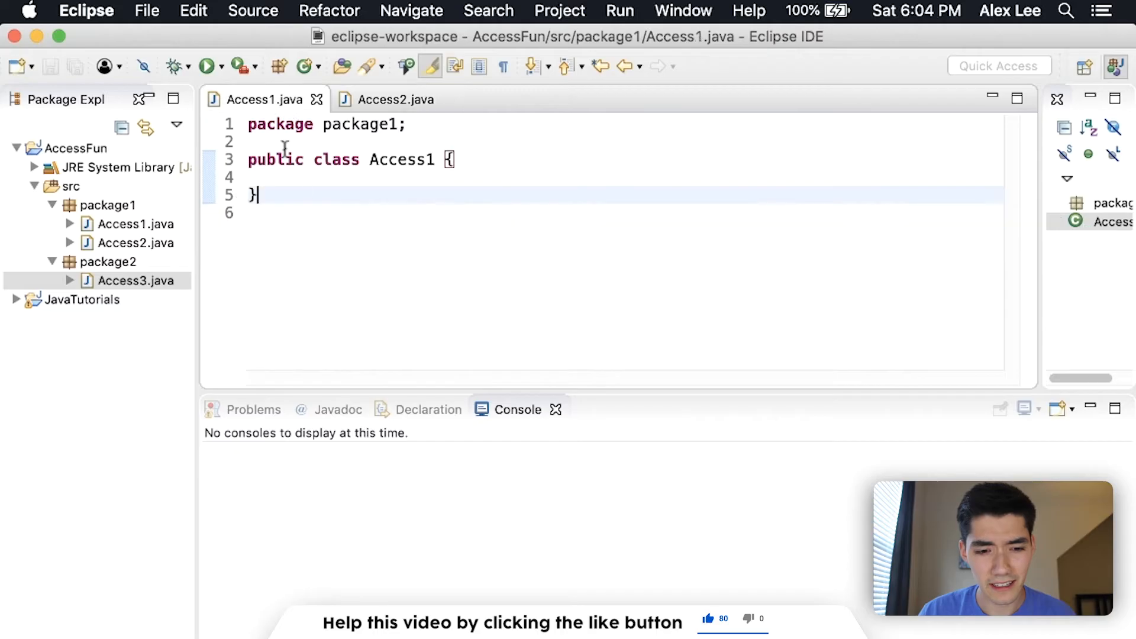
{"action": "left_click", "coordinate": [395, 100]}
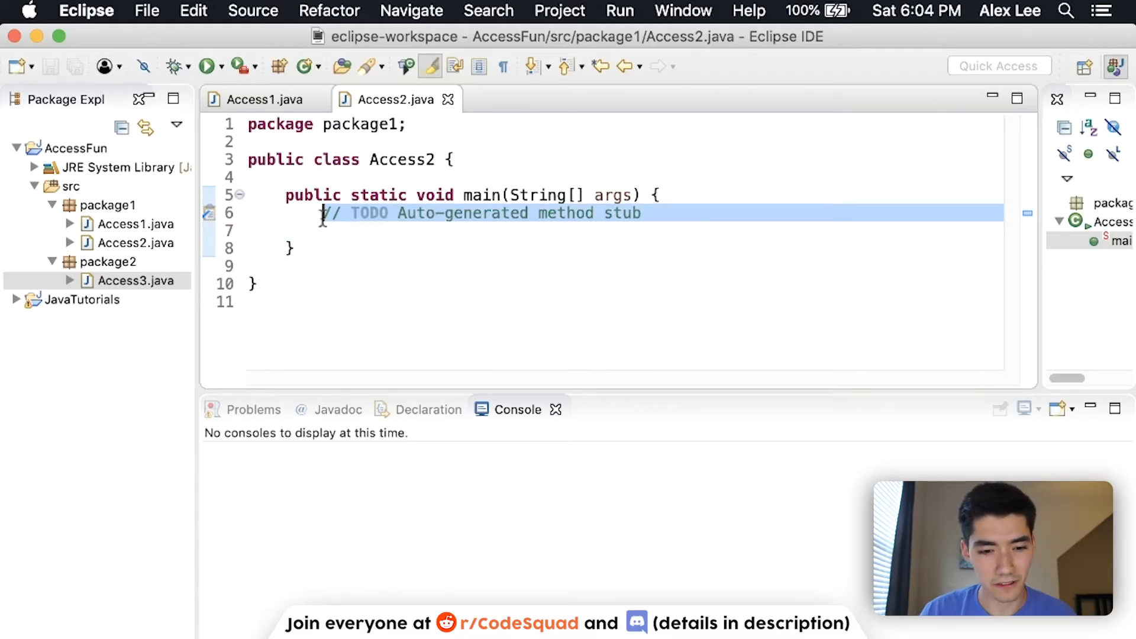
{"action": "left_click", "coordinate": [265, 100]}
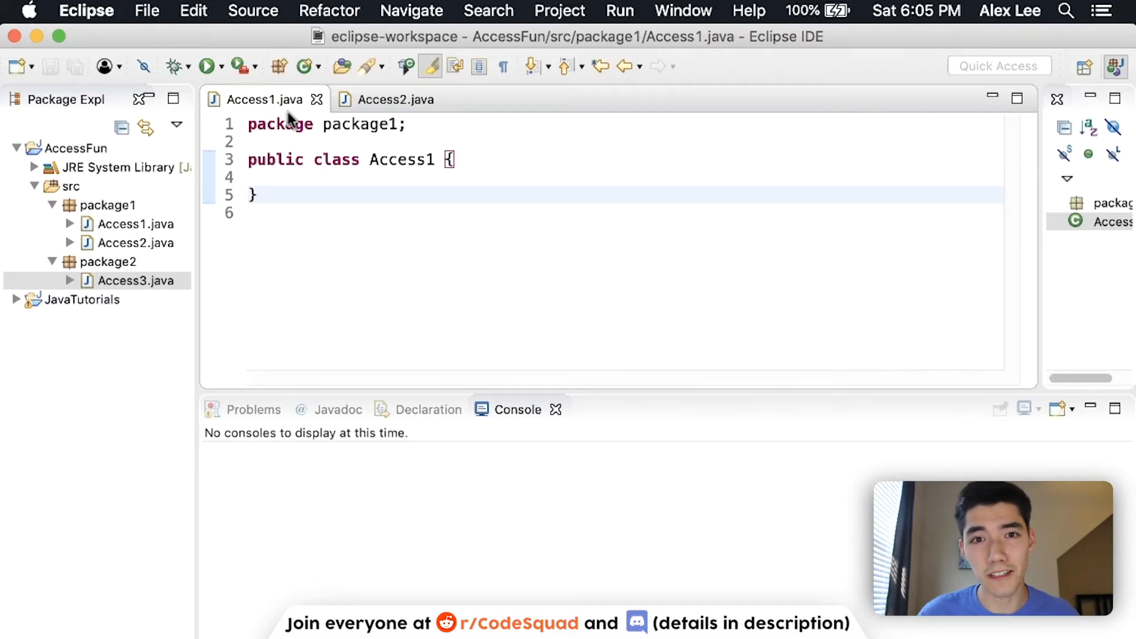
- Declare int fields hours = 3 and minutes = 47 in Access1
{"action": "key", "text": "Enter"}
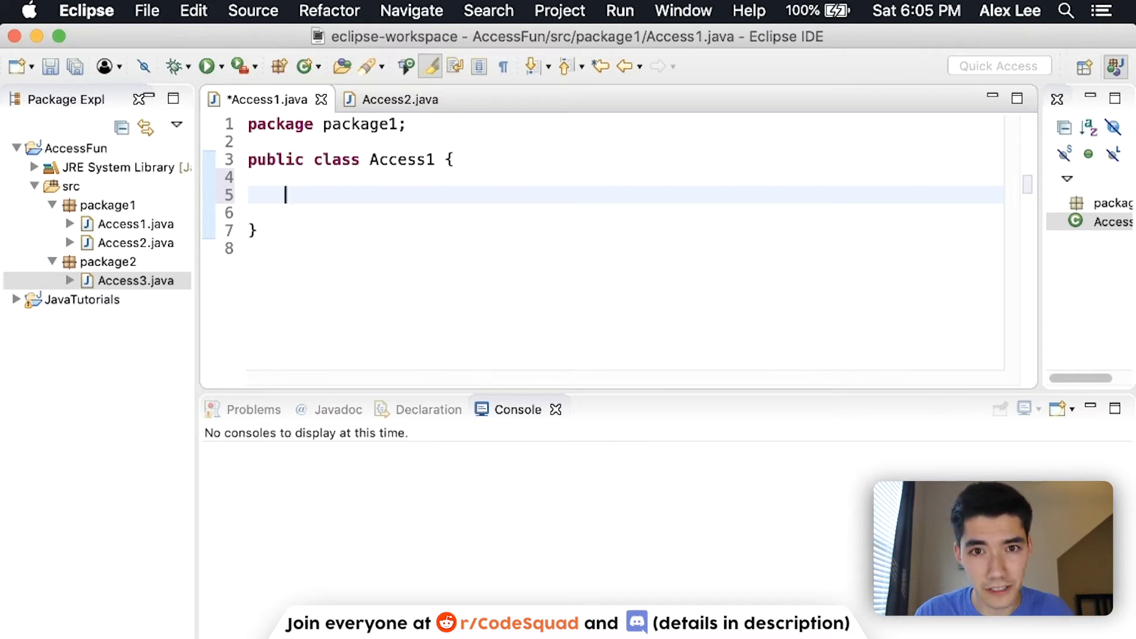
{"action": "type", "text": "int"}
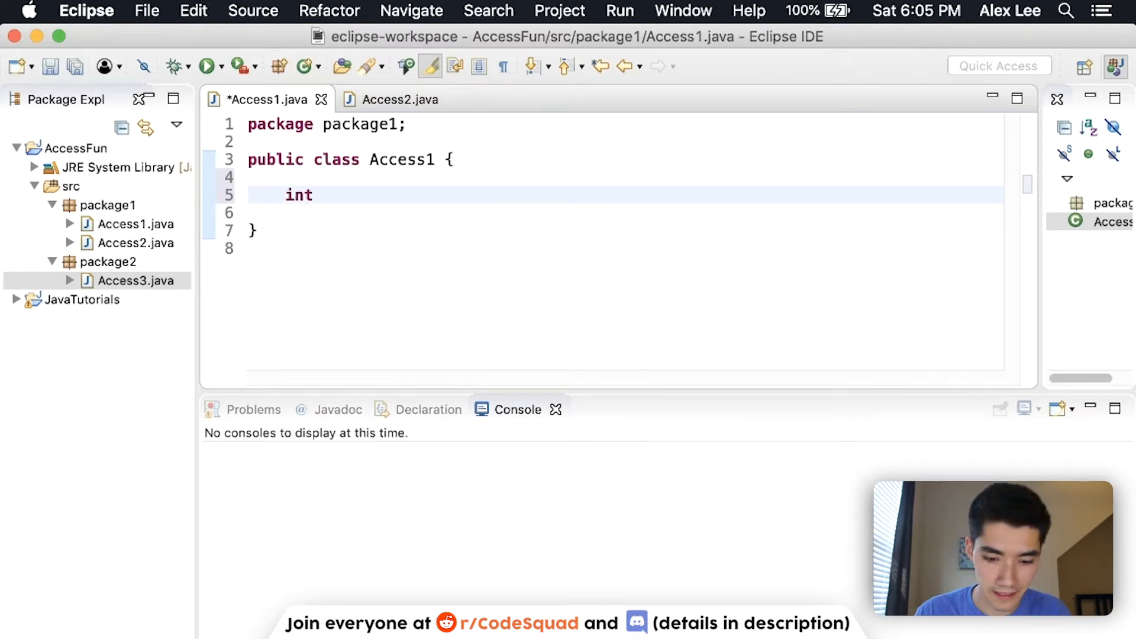
{"action": "type", "text": "hours = 3;"}
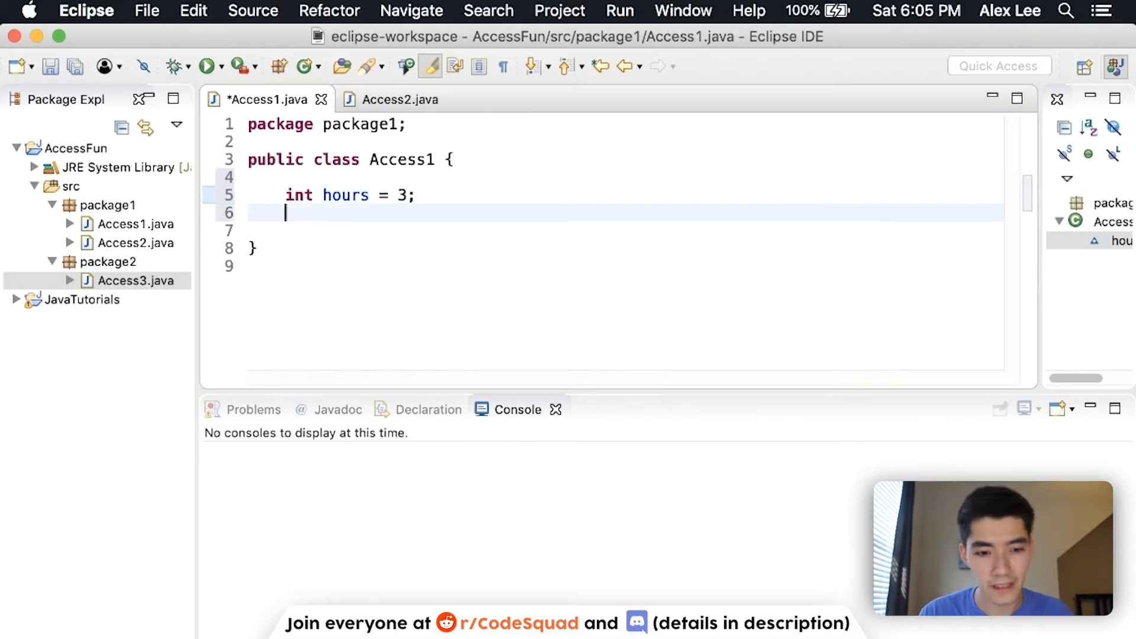
{"action": "type", "text": "int minutes"}
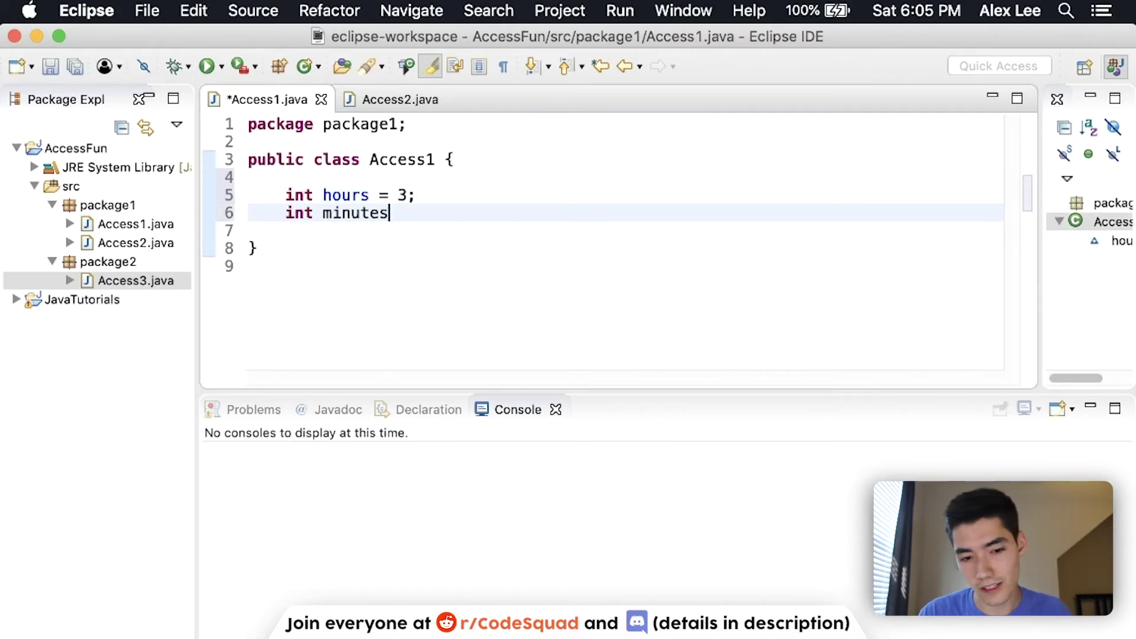
{"action": "type", "text": "= 47;"}
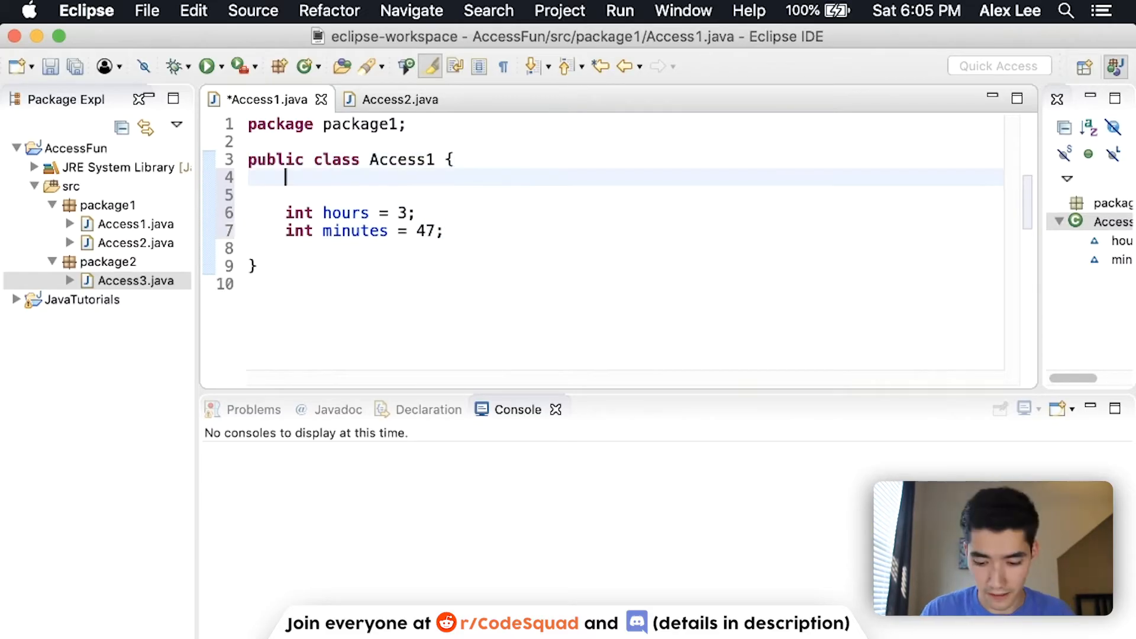
- Add the comment //default, public, private and protected above the fields and save
{"action": "type", "text": "//"}
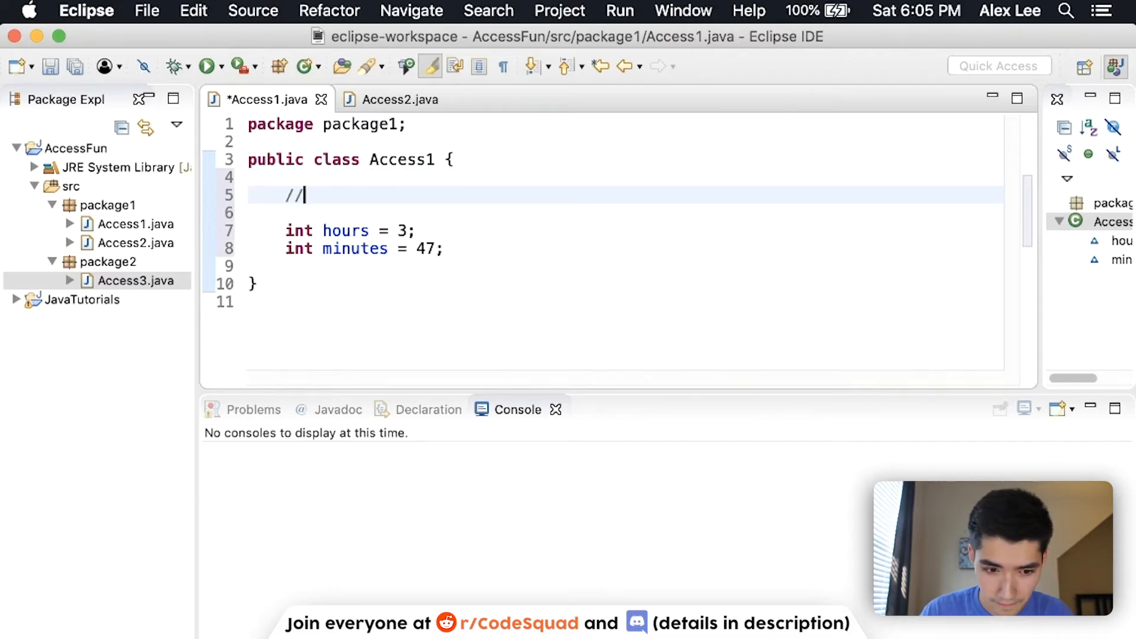
{"action": "type", "text": "default"}
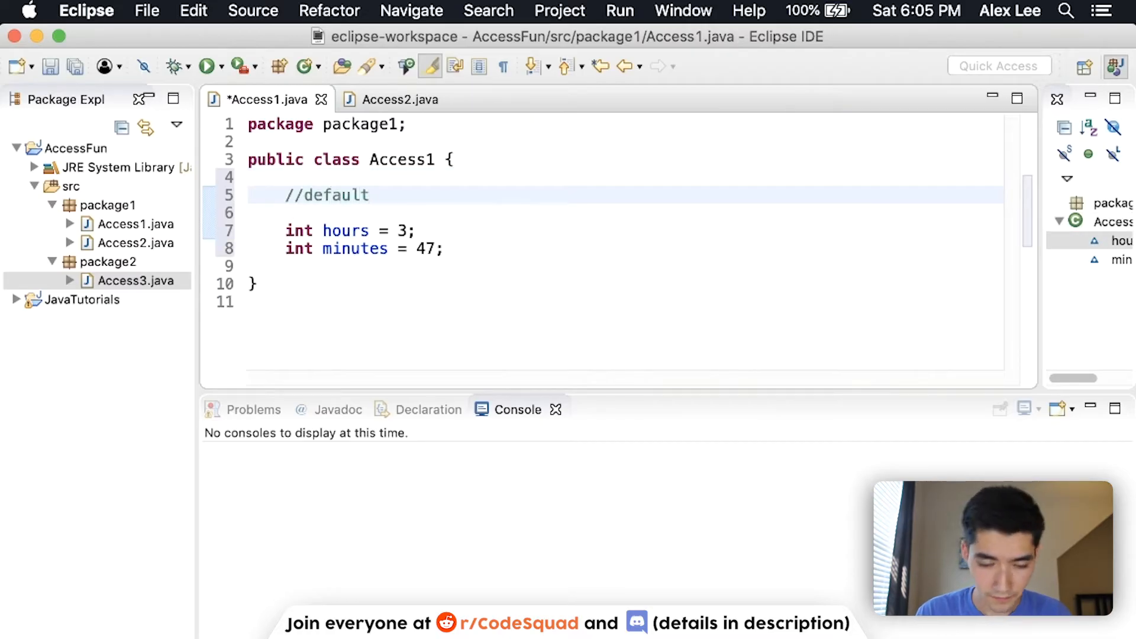
{"action": "type", "text": ", p"}
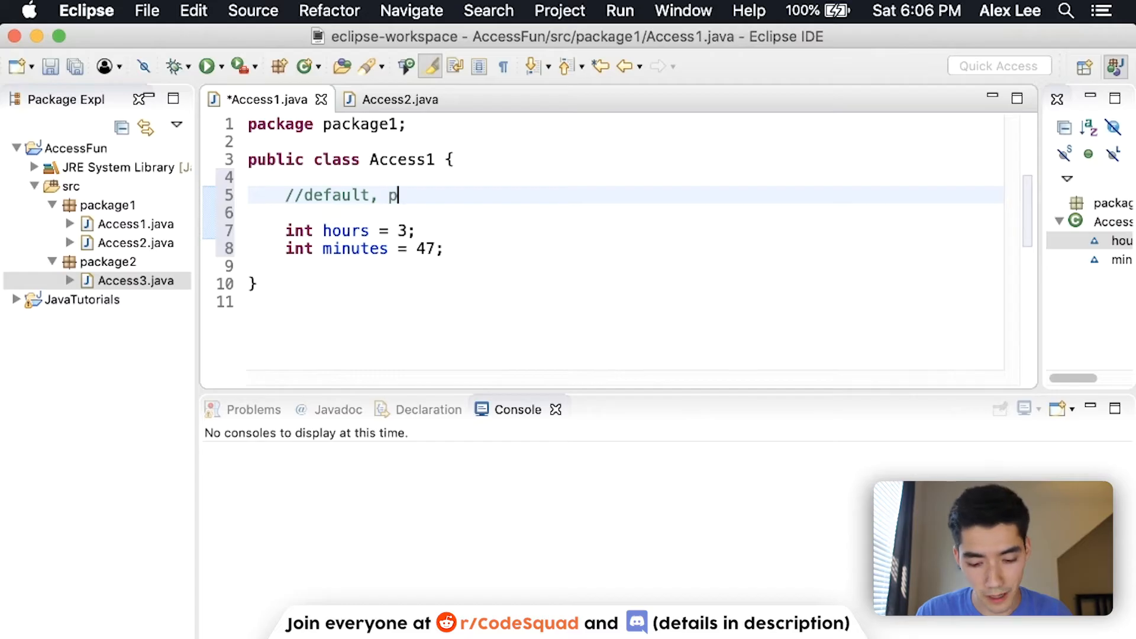
{"action": "type", "text": "ublic,"}
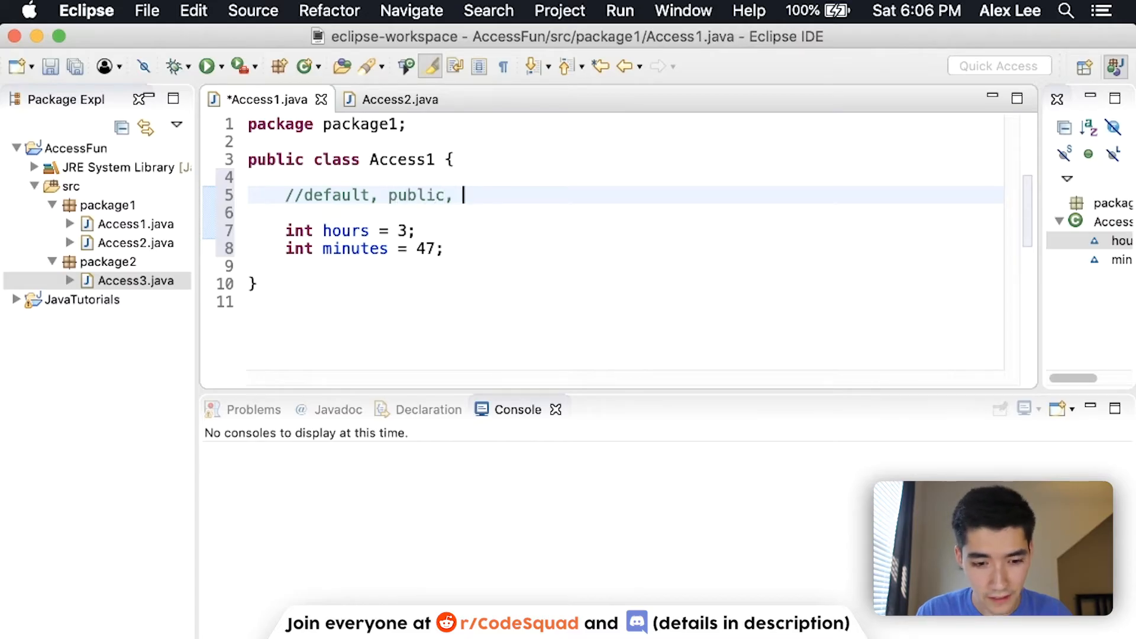
{"action": "type", "text": "private and pro"}
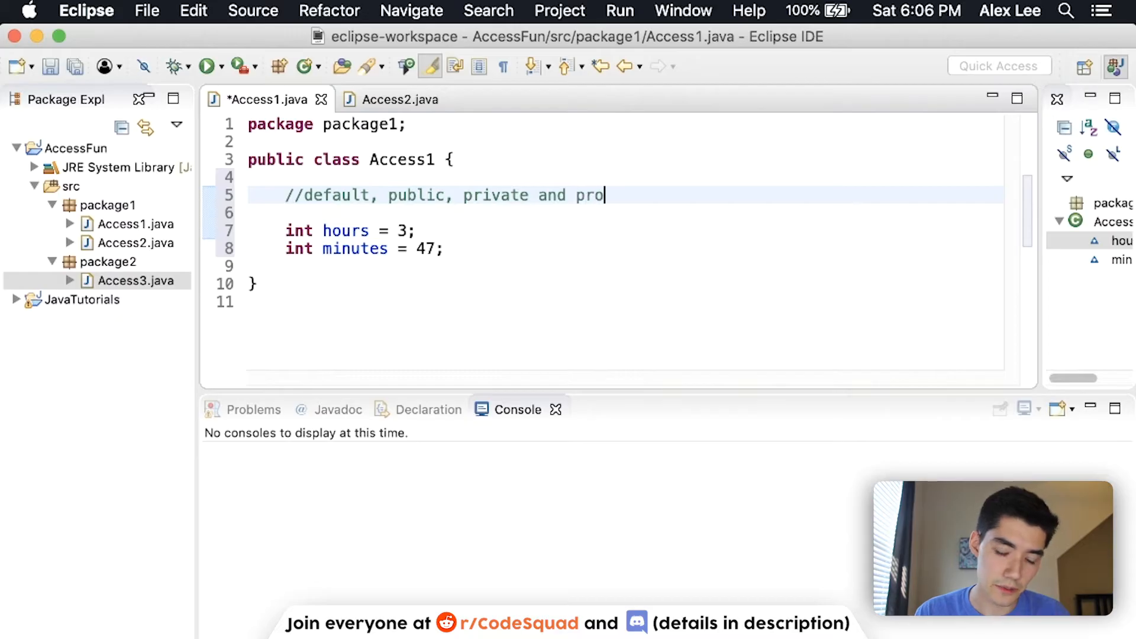
{"action": "type", "text": "tected"}
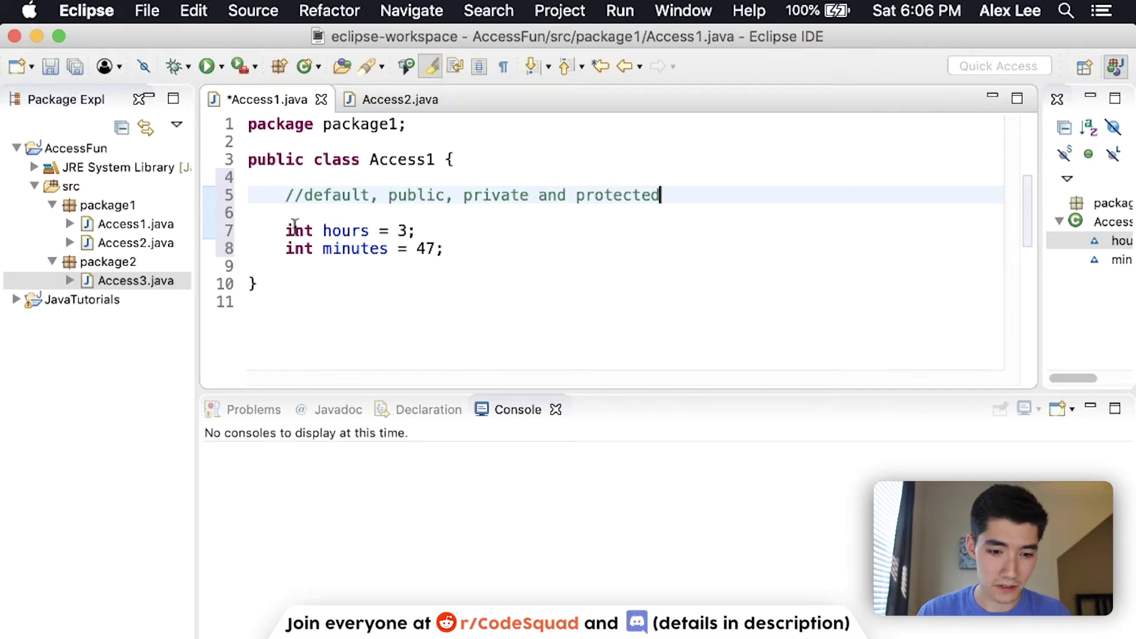
{"action": "mouse_move", "coordinate": [291, 258]}
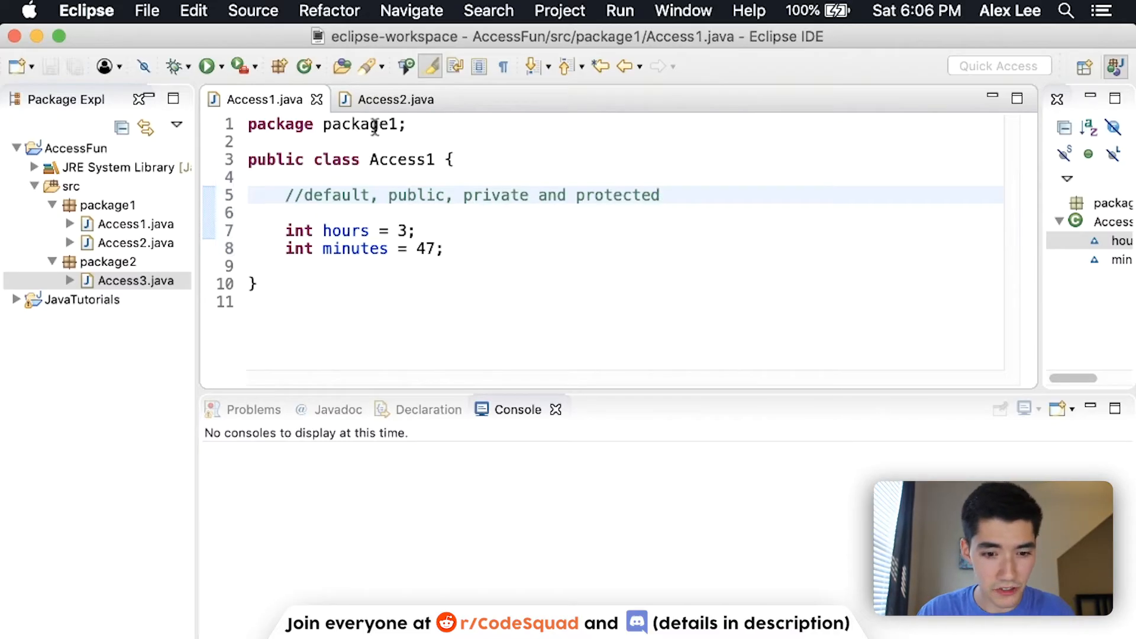
- In Access2's main method write Access1 a = new Access1();
{"action": "left_click", "coordinate": [394, 99]}
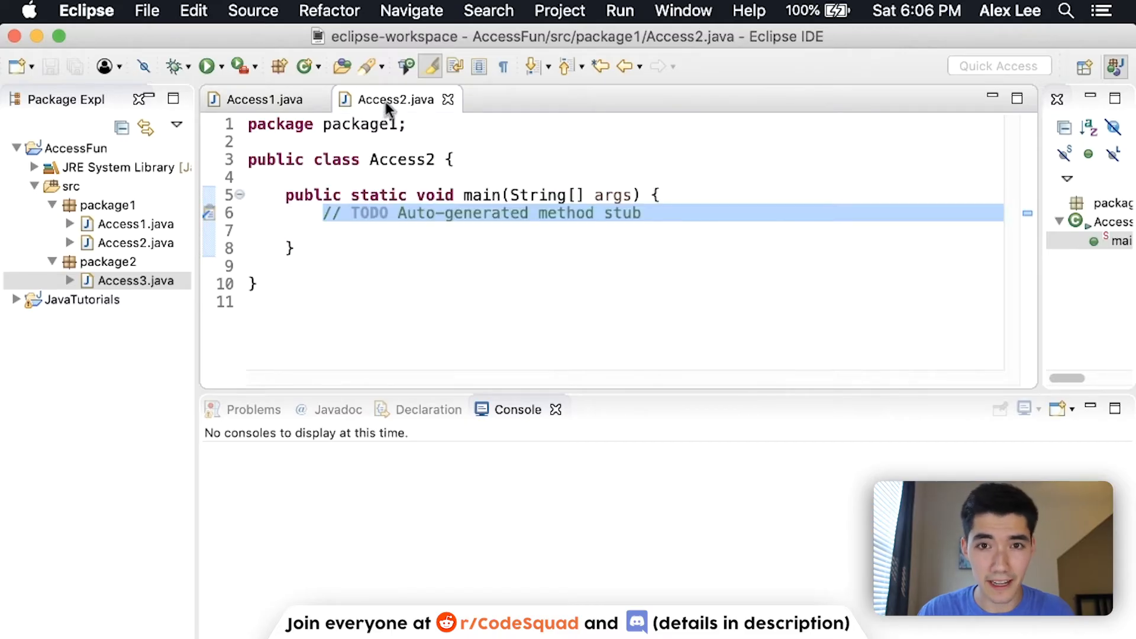
{"action": "type", "text": "Ac"}
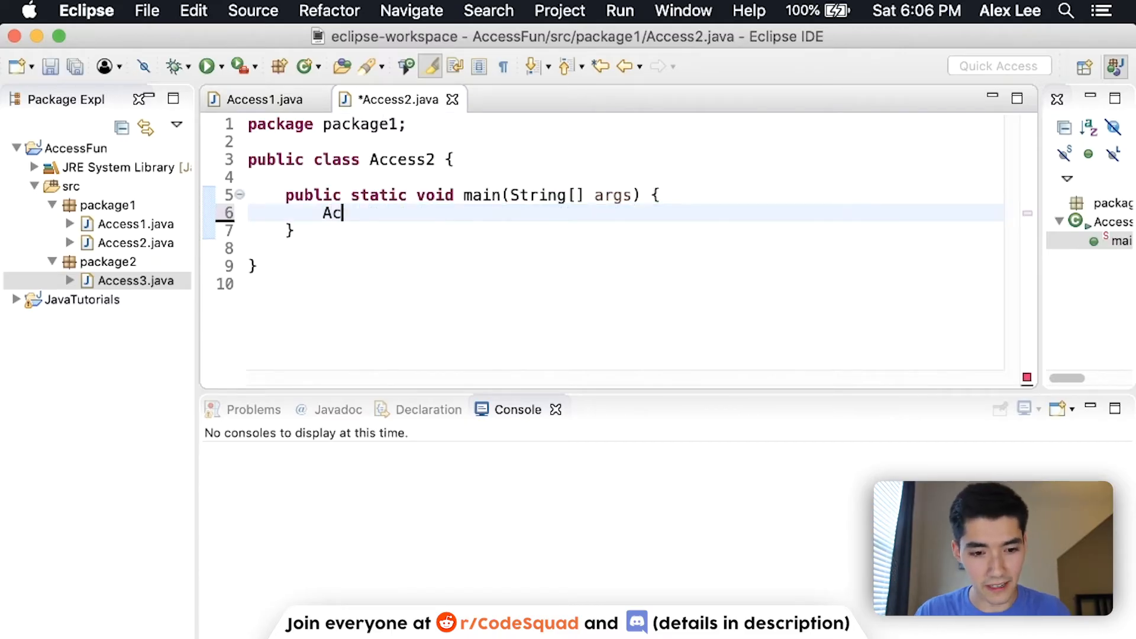
{"action": "type", "text": "cess1"}
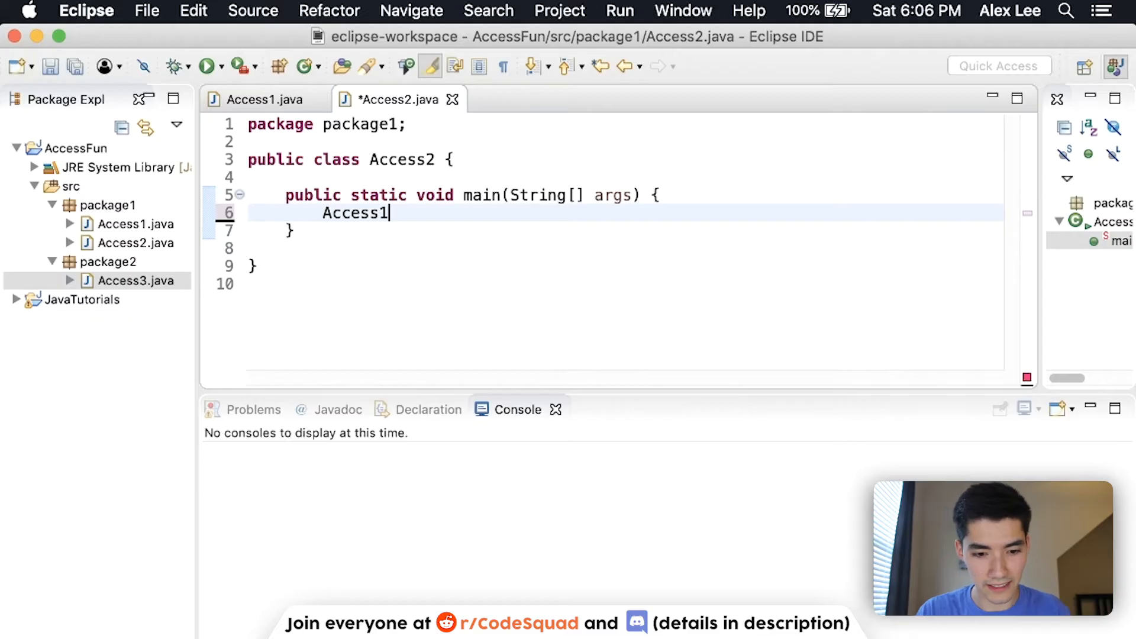
{"action": "type", "text": "a = ne"}
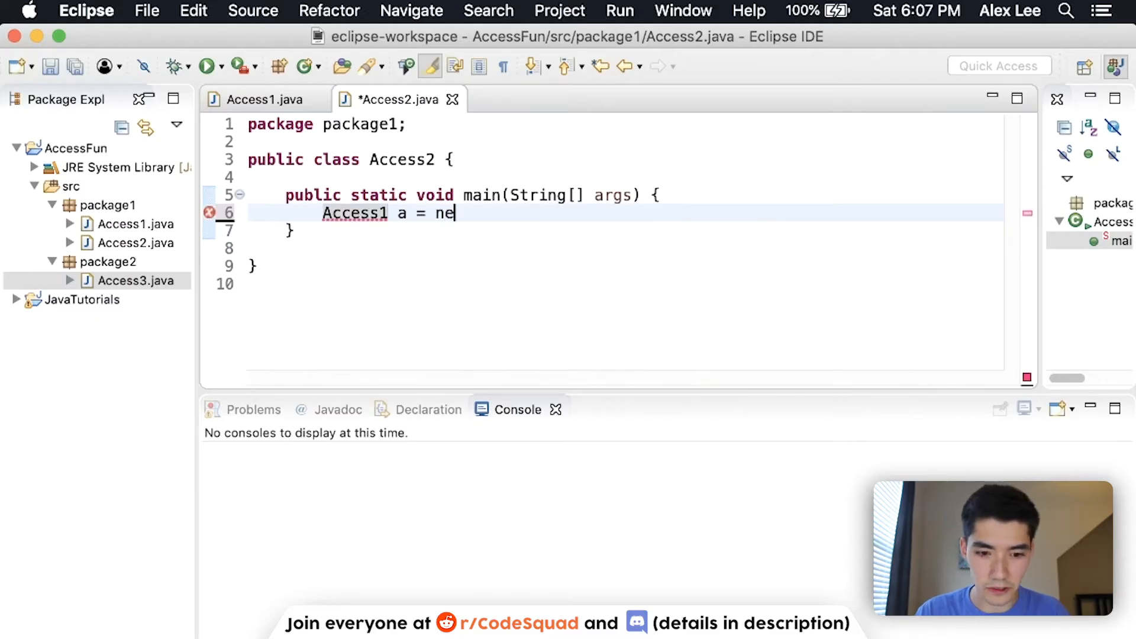
{"action": "type", "text": "w Access1"}
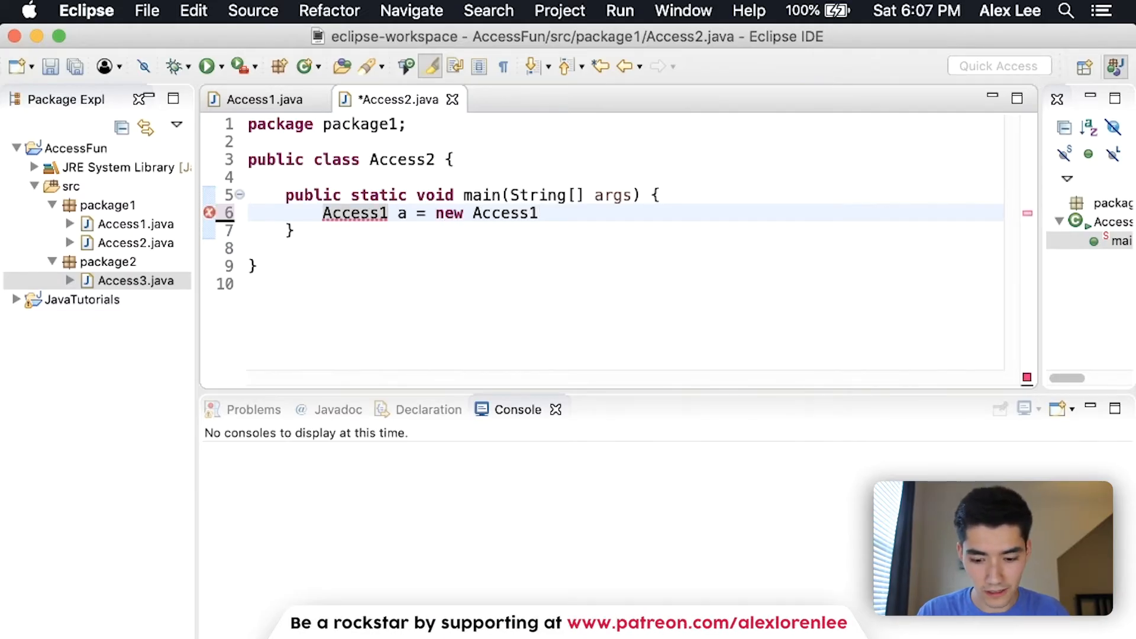
{"action": "type", "text": "();"}
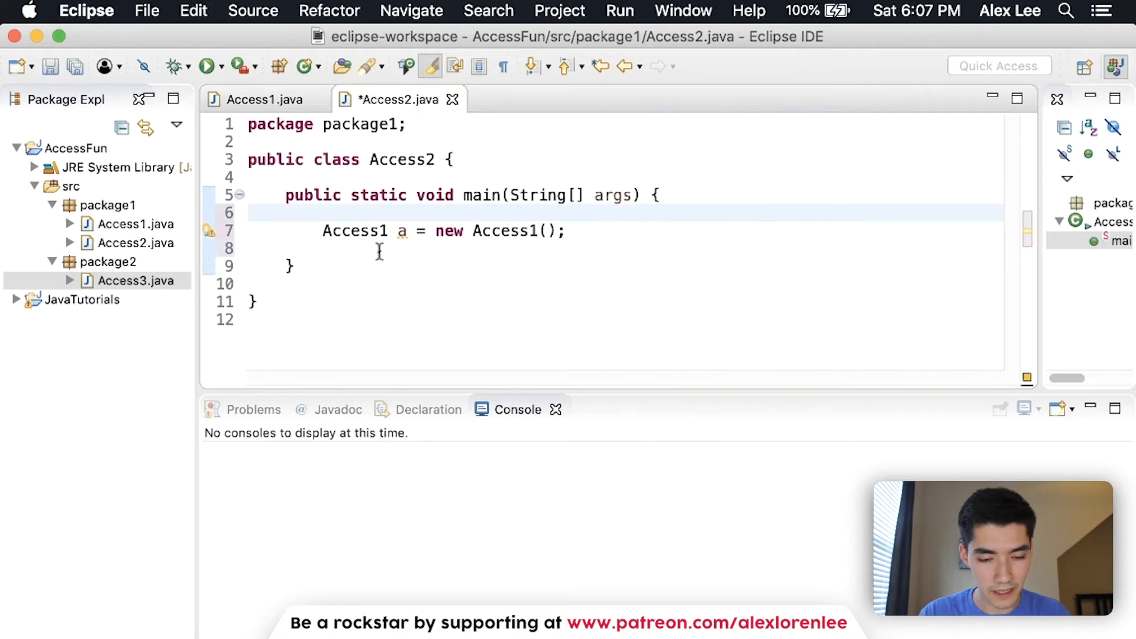
- Type a. to see hours and minutes suggested, checking them against Access1's fields
{"action": "type", "text": "a."}
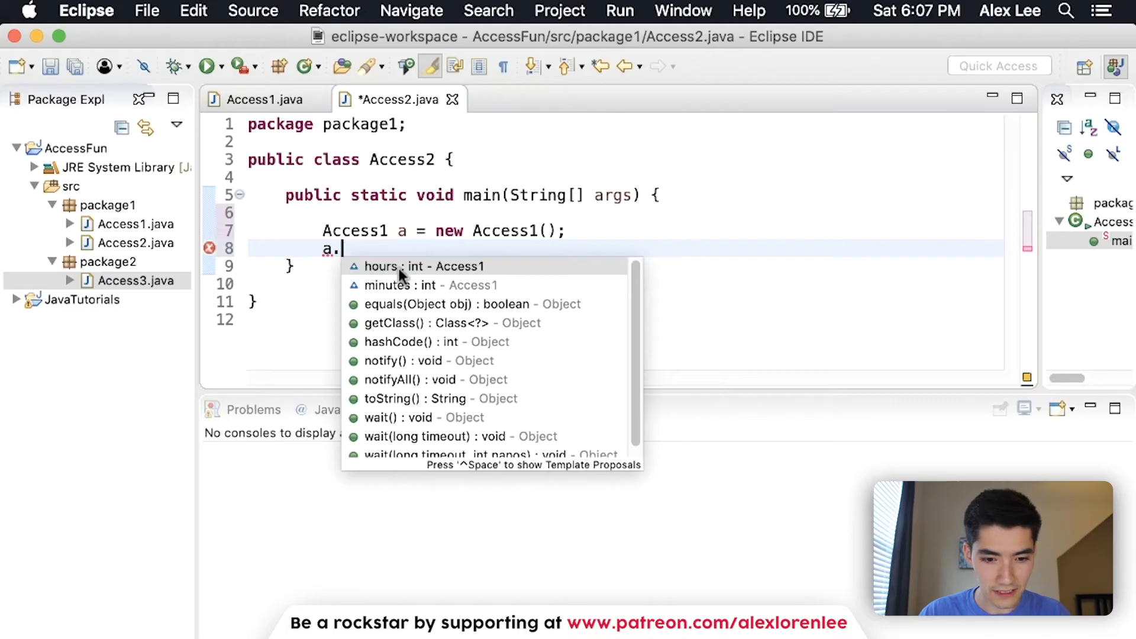
{"action": "mouse_move", "coordinate": [414, 294]}
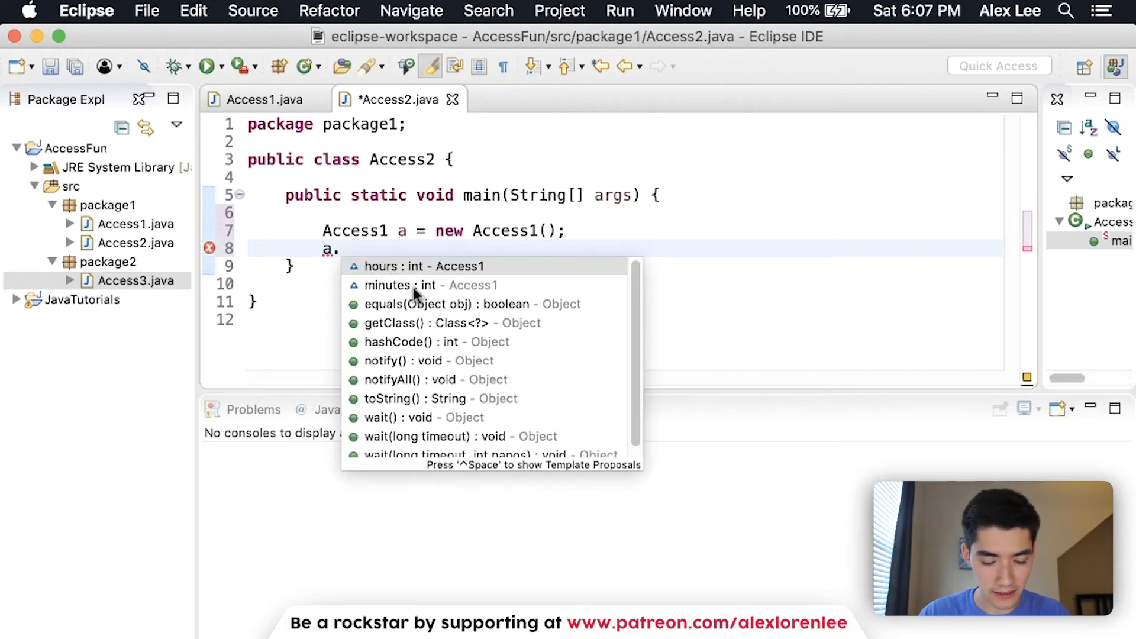
{"action": "mouse_move", "coordinate": [383, 349]}
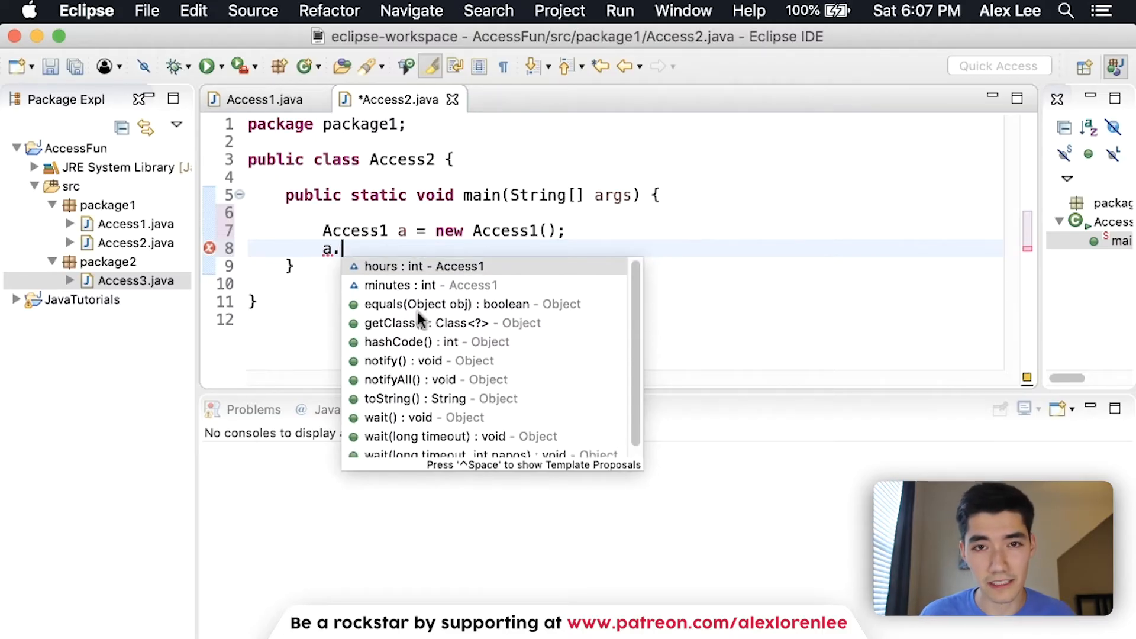
{"action": "mouse_move", "coordinate": [398, 428]}
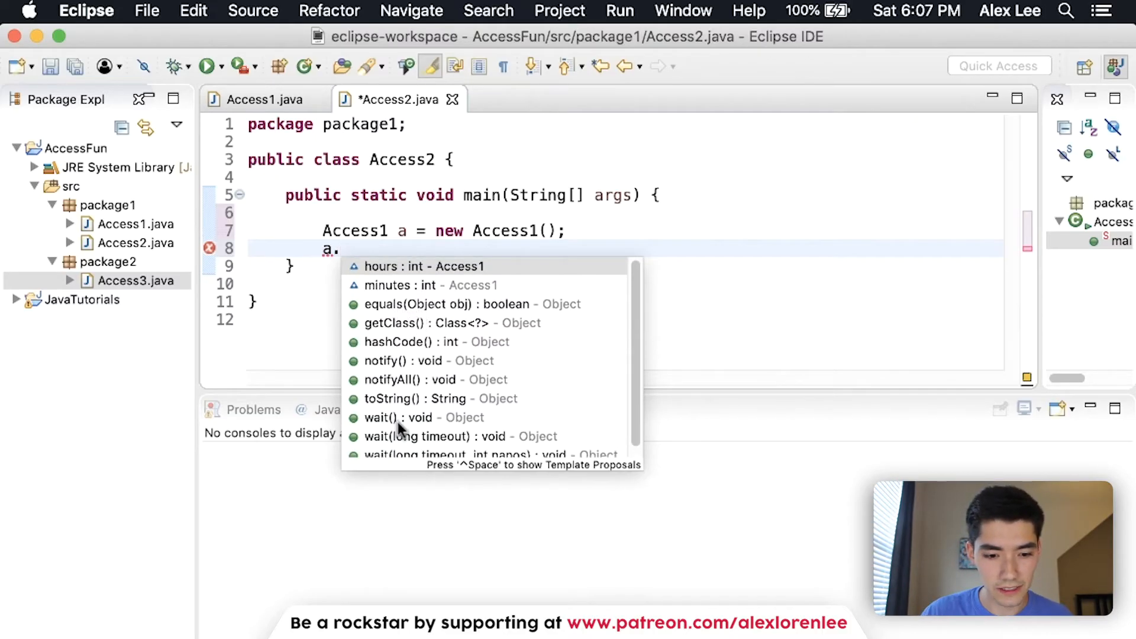
{"action": "left_click", "coordinate": [264, 99]}
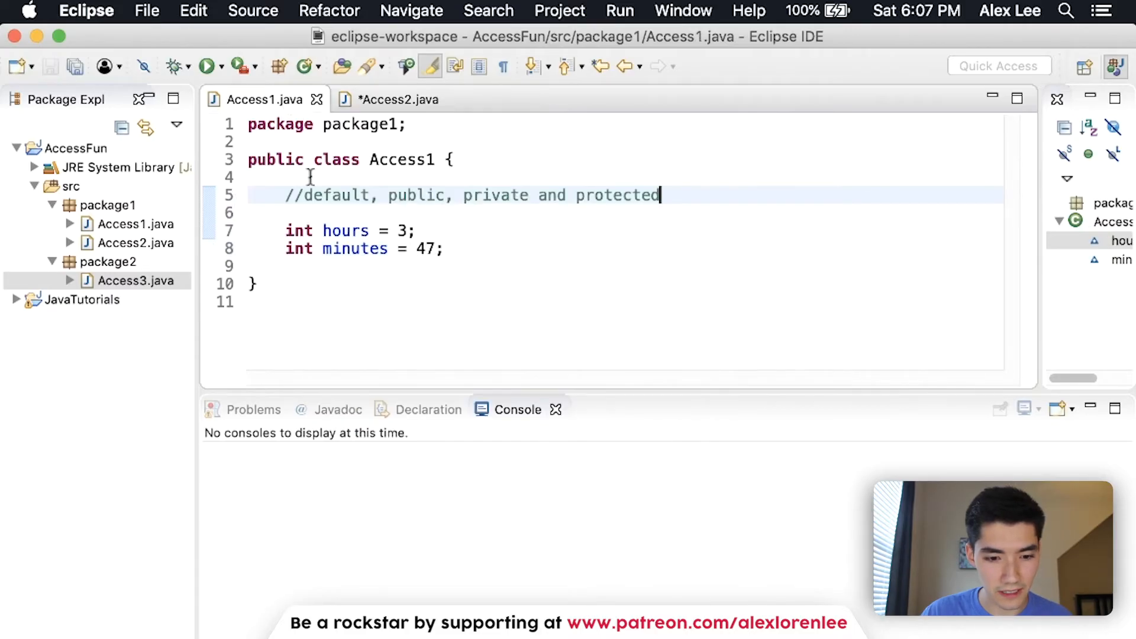
{"action": "left_click", "coordinate": [398, 99]}
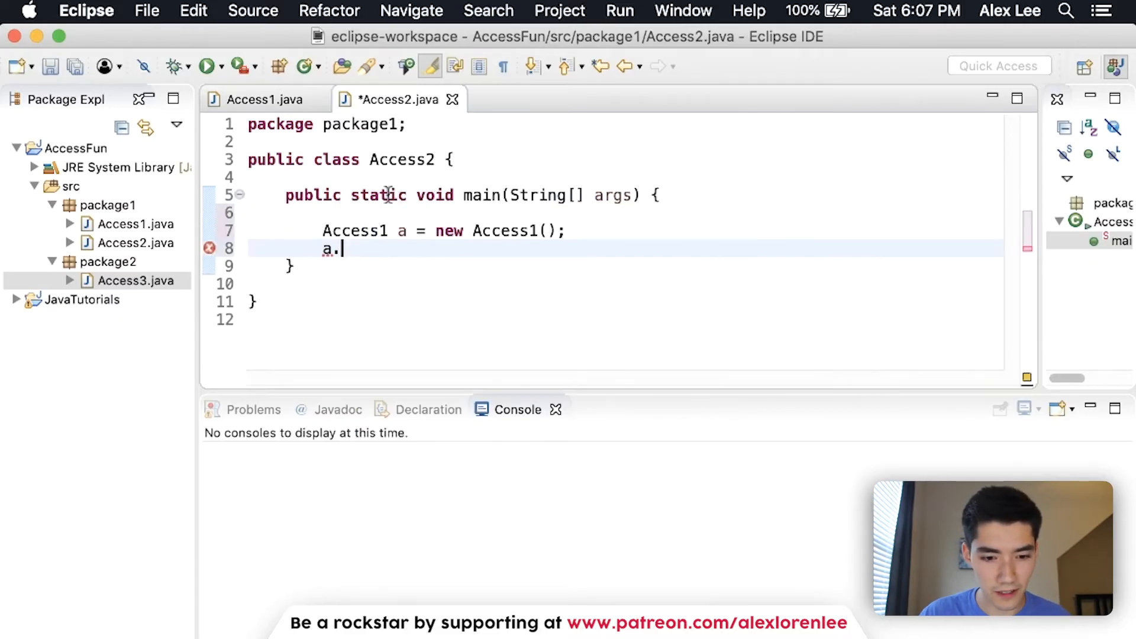
- Print a.hours and a.minutes with System.out.println and run Access2, outputting 3 and 47
{"action": "type", "text": "hours;"}
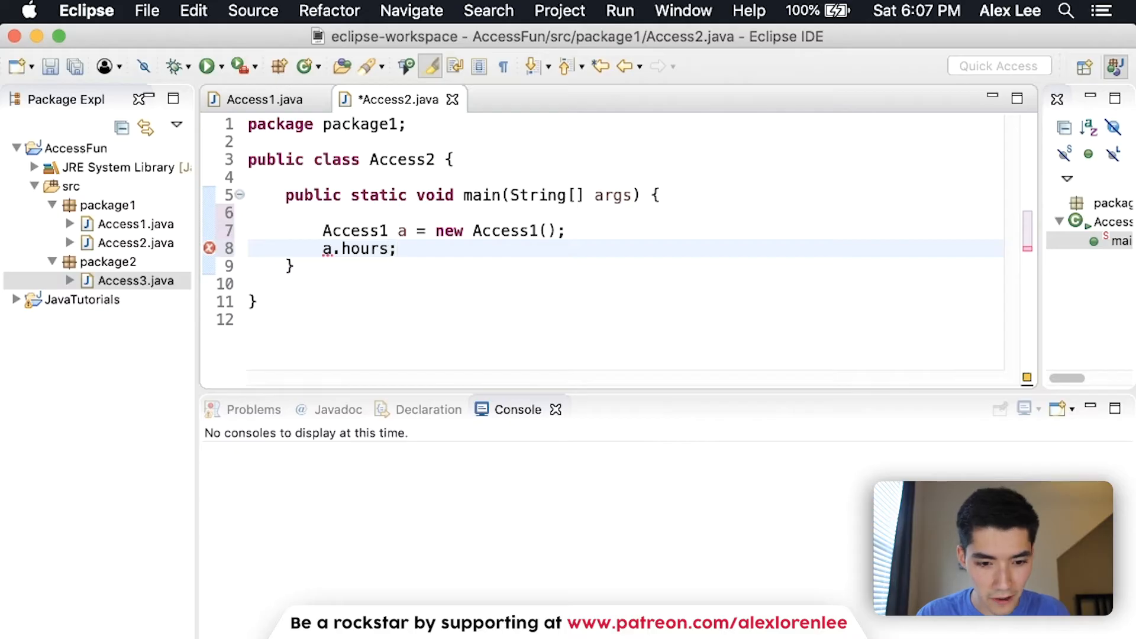
{"action": "type", "text": "System."}
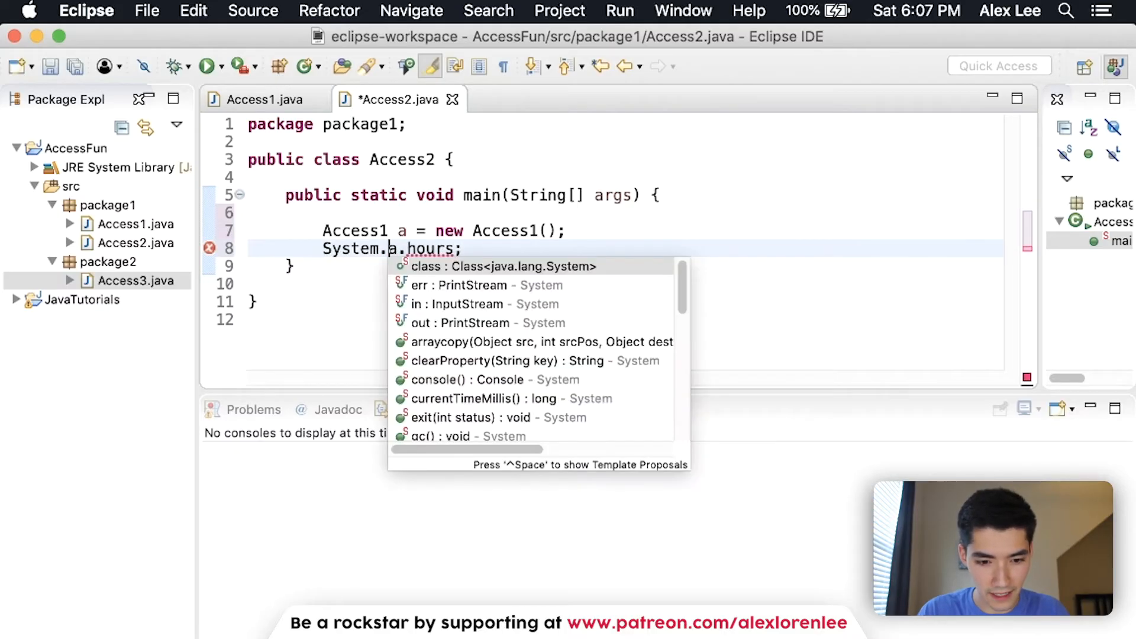
{"action": "type", "text": "out.println("}
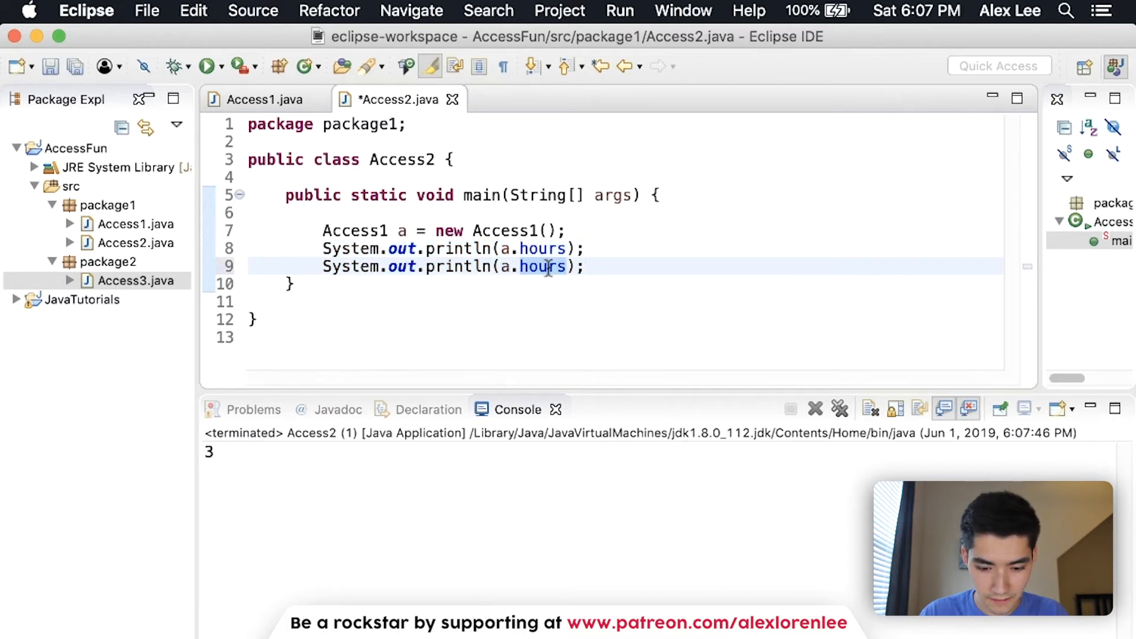
{"action": "type", "text": "minutes"}
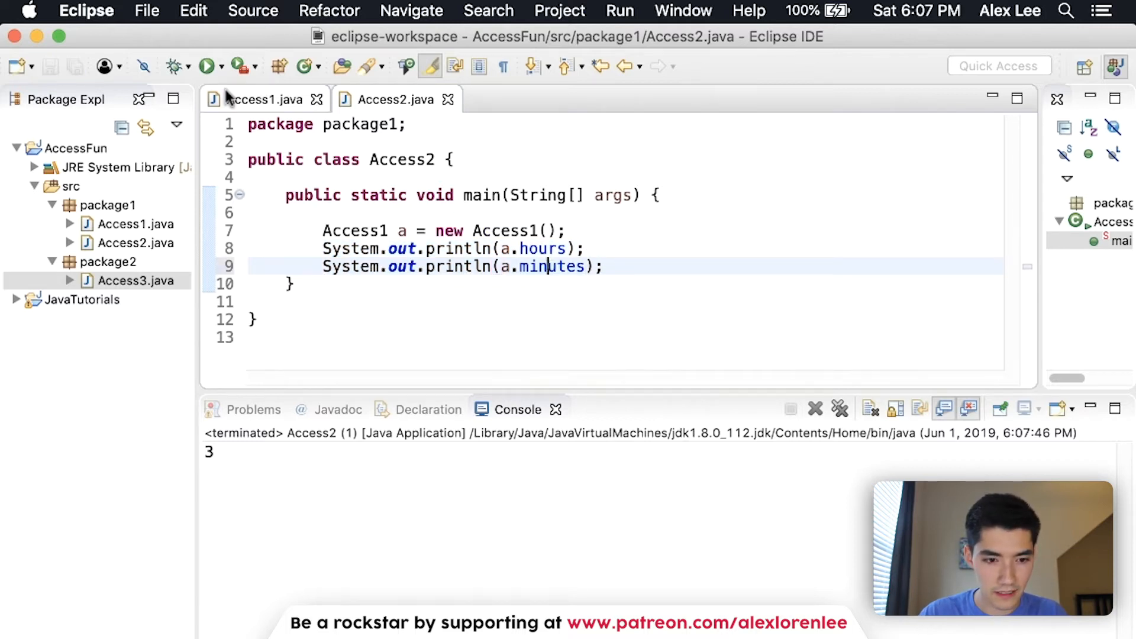
{"action": "left_click", "coordinate": [205, 66]}
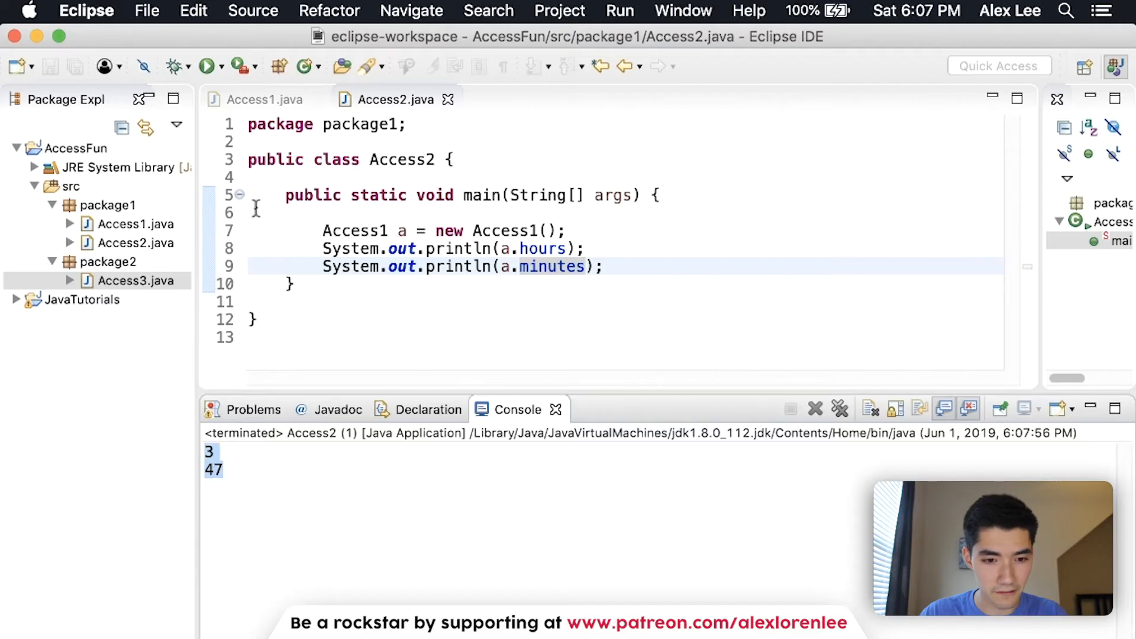
- Compare the console result with the default-access fields in Access1
{"action": "left_click", "coordinate": [265, 100]}
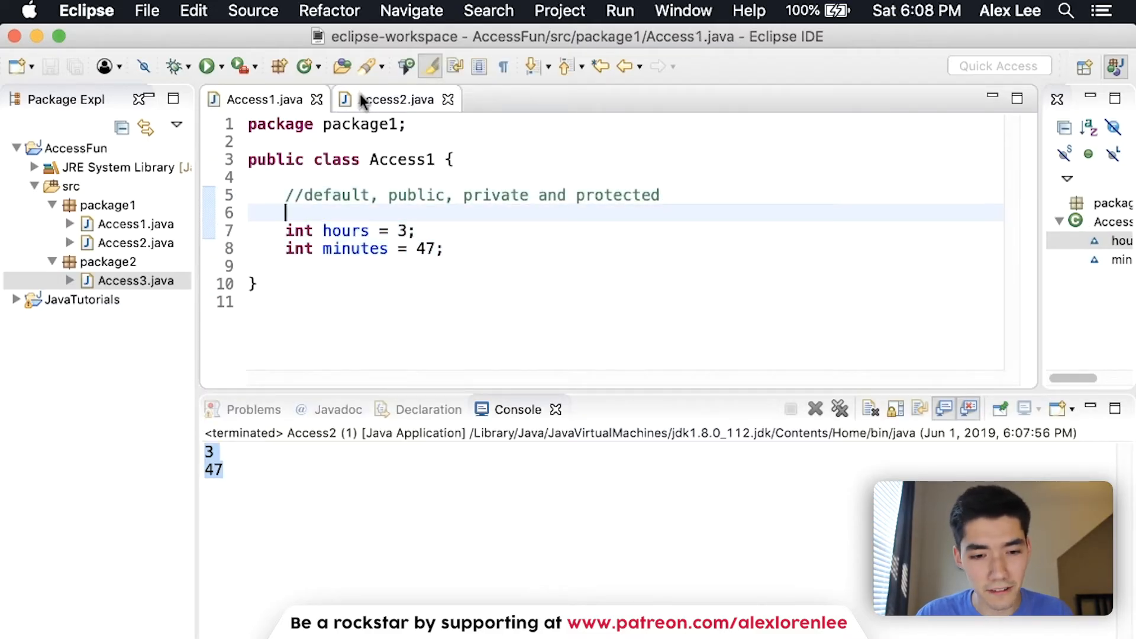
{"action": "left_click", "coordinate": [392, 100]}
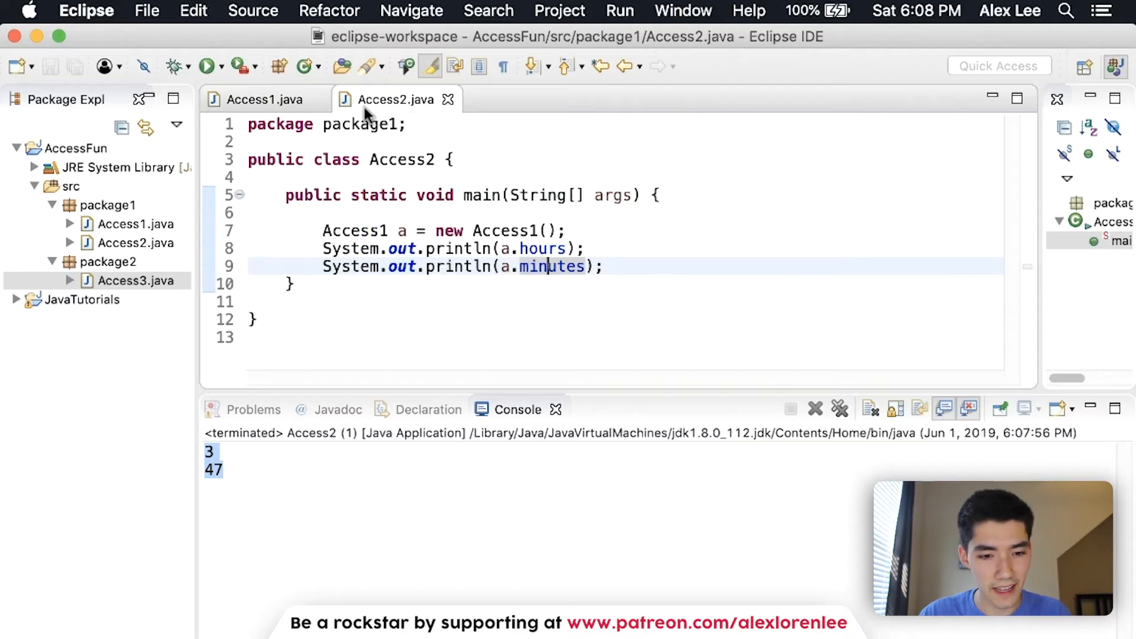
{"action": "left_click", "coordinate": [264, 100]}
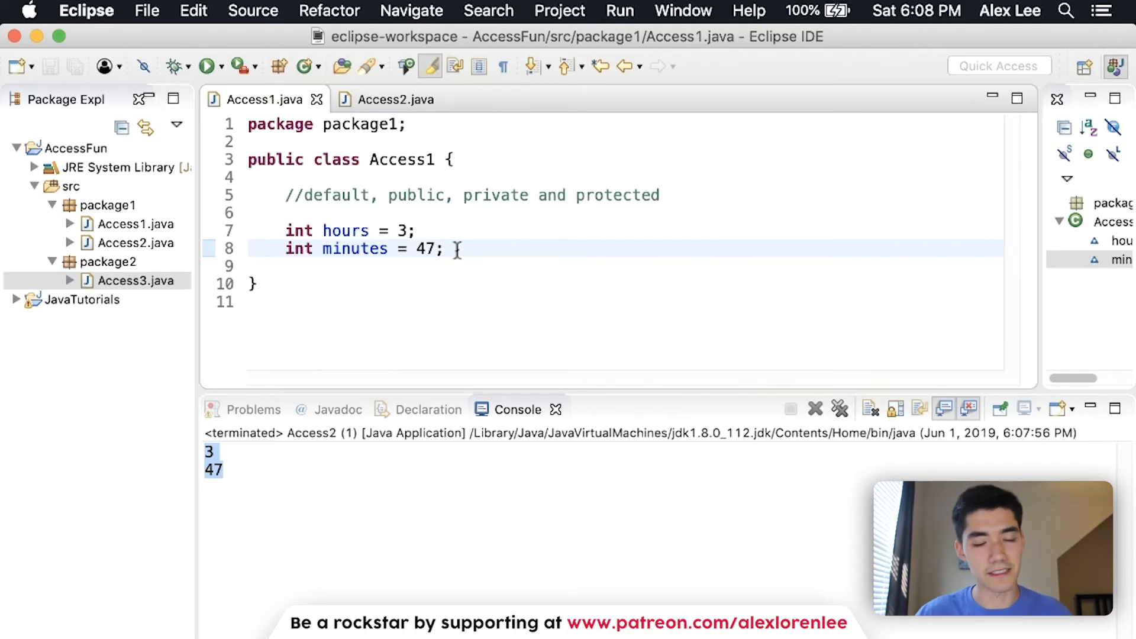
- Make Access1's hours and minutes public and rerun Access2, still printing 3 and 47
{"action": "double_click", "coordinate": [417, 196]}
{"action": "type", "text": "p"}
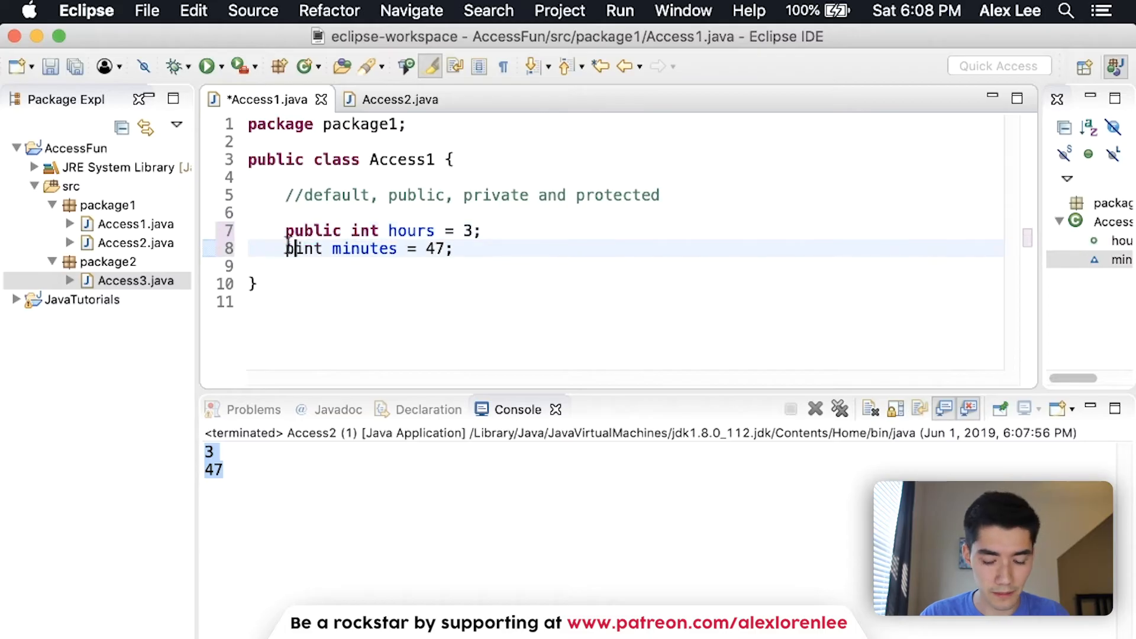
{"action": "type", "text": "ublic"}
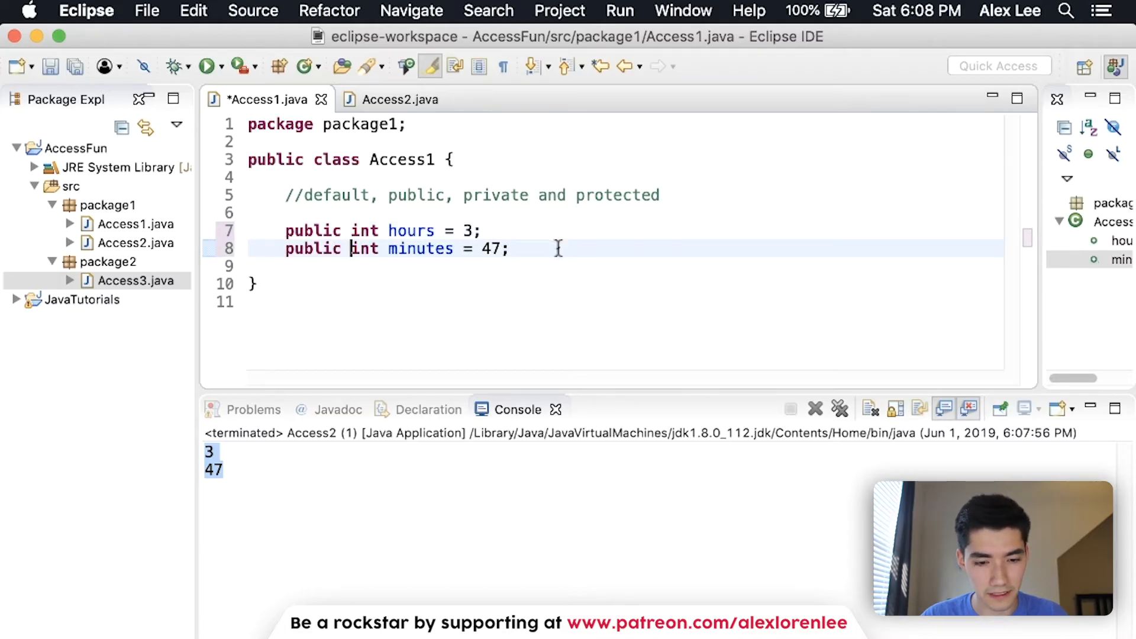
{"action": "left_click", "coordinate": [392, 100]}
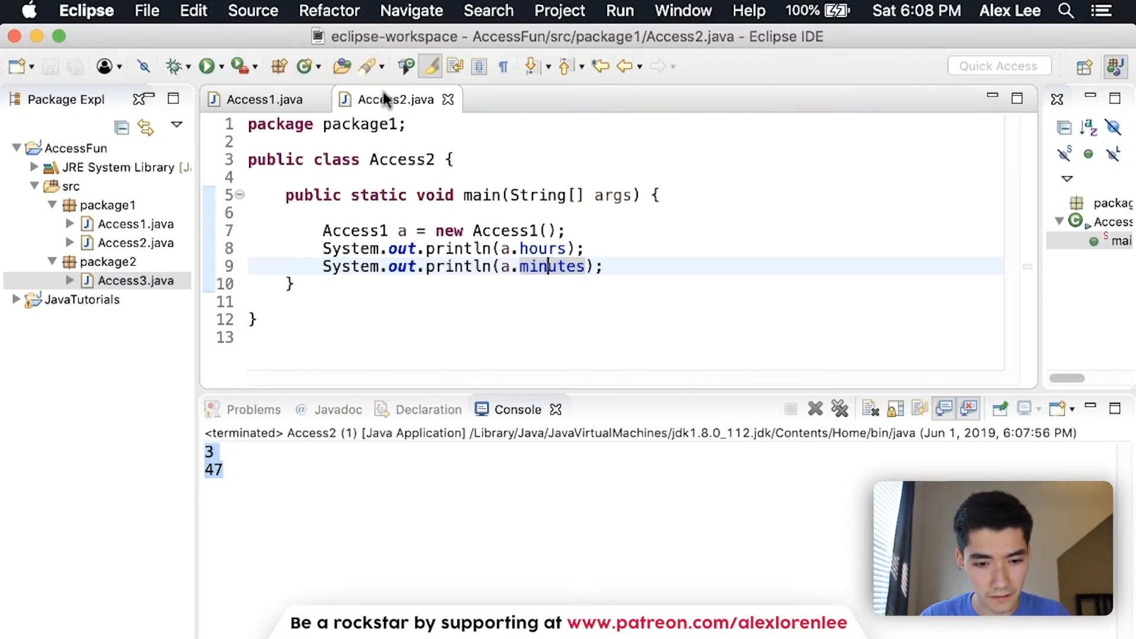
{"action": "left_click", "coordinate": [203, 66]}
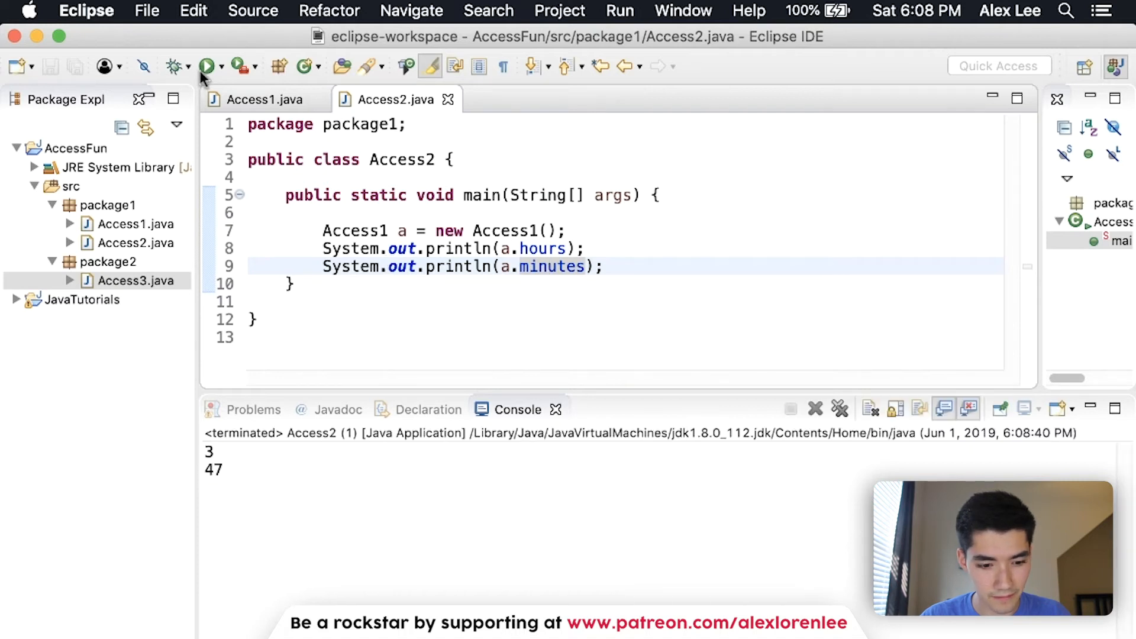
{"action": "mouse_move", "coordinate": [569, 251]}
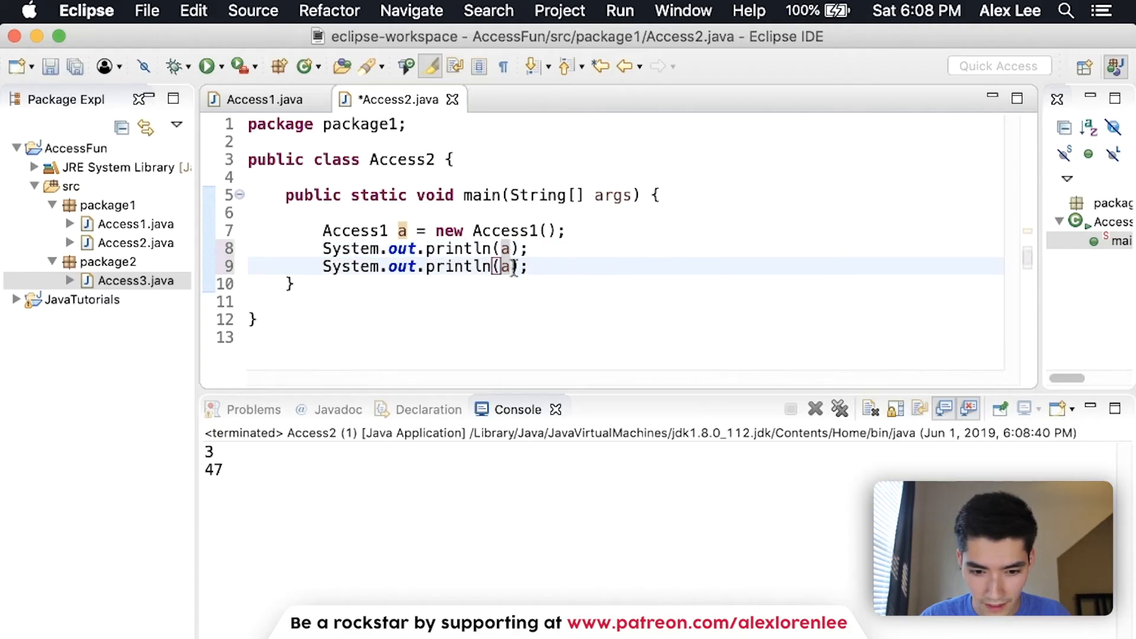
{"action": "type", "text": ".hours"}
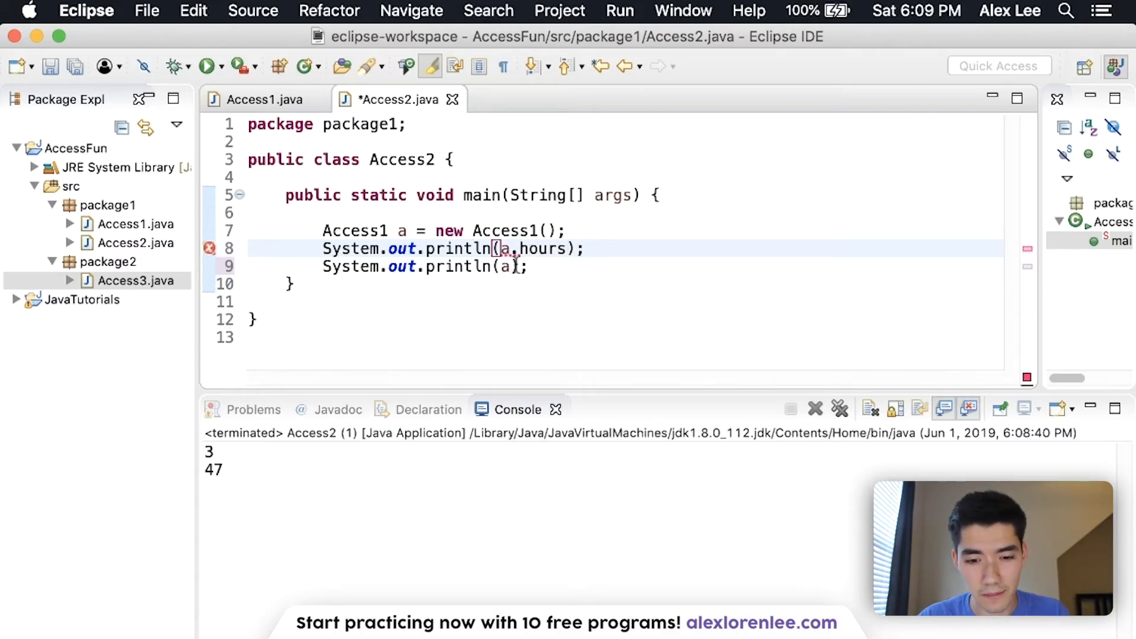
{"action": "type", "text": "minutes"}
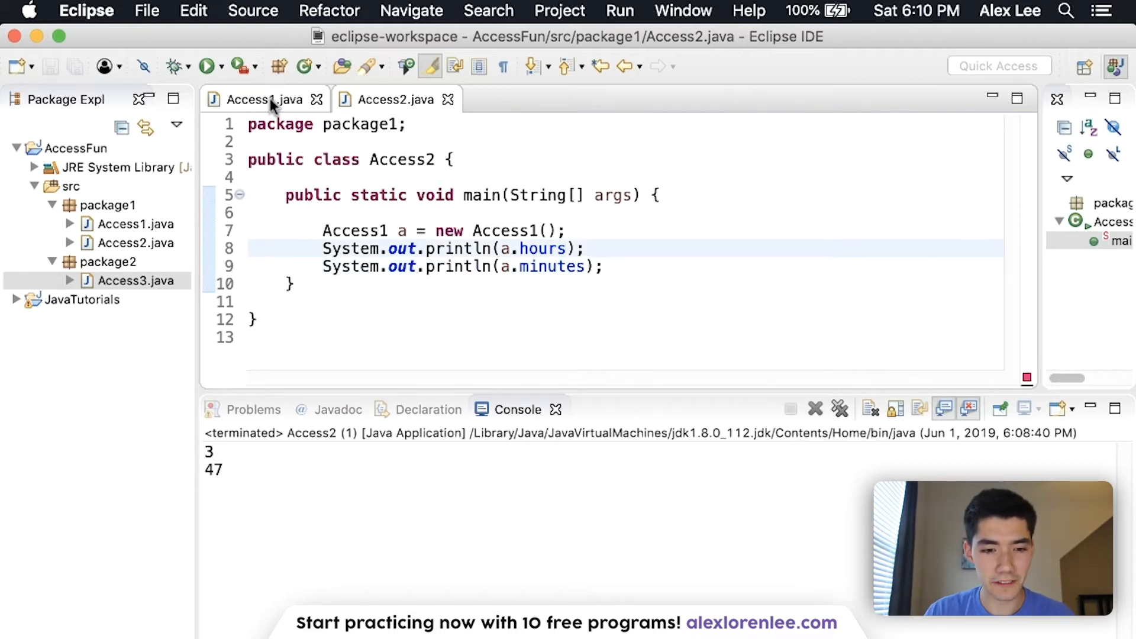
- Review the public modifier in Access1 and package1 in the tree before reusing Access2's main body
{"action": "left_click", "coordinate": [264, 99]}
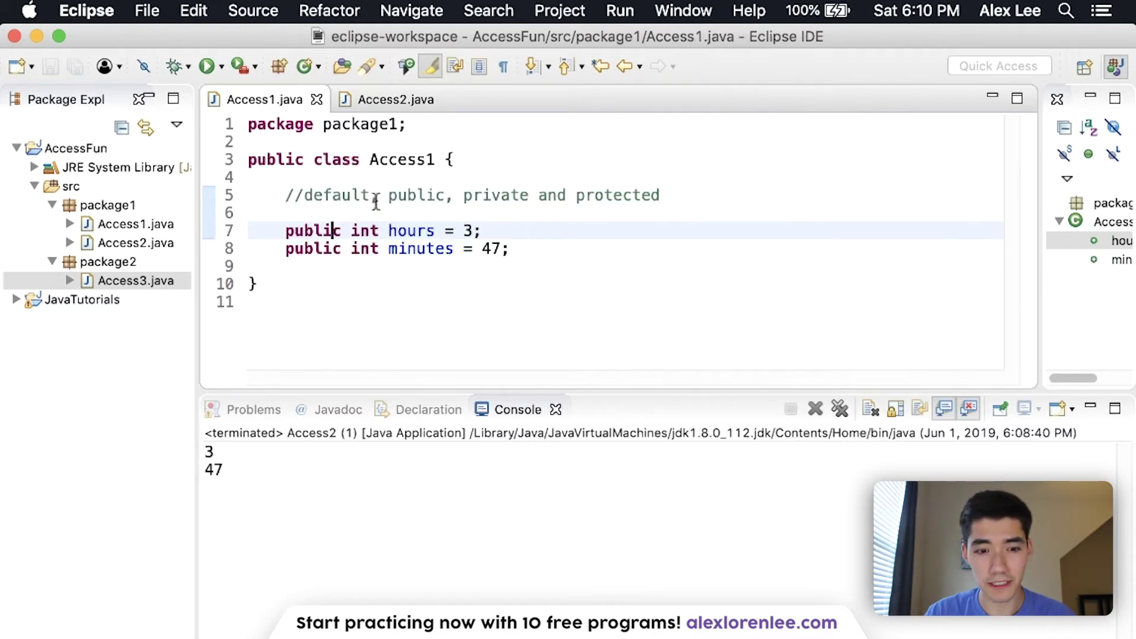
{"action": "double_click", "coordinate": [313, 231]}
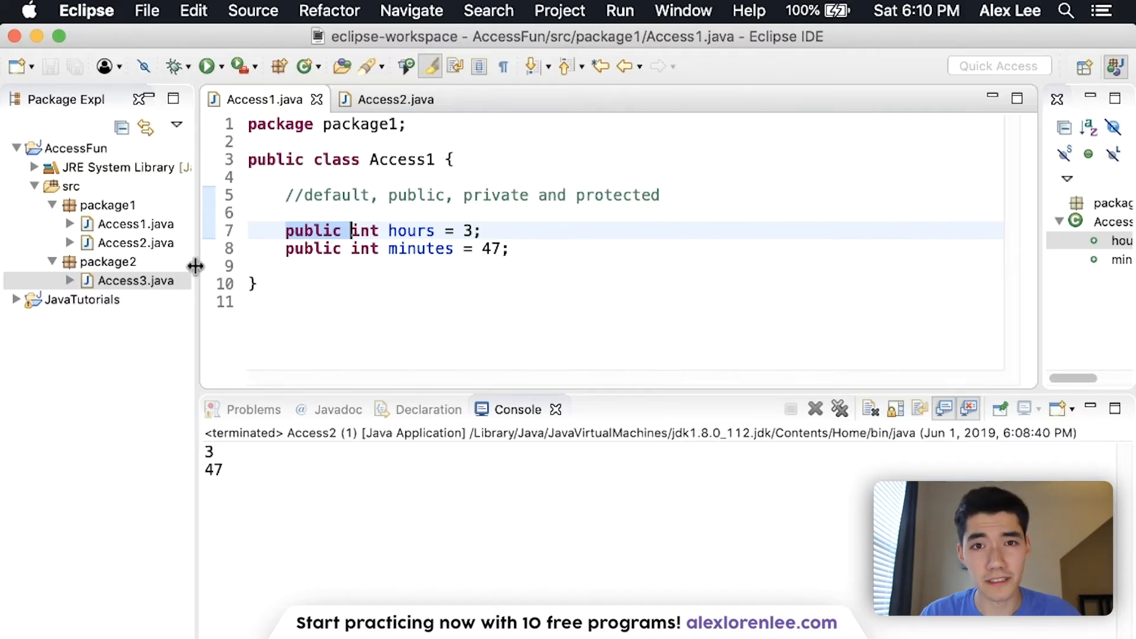
{"action": "left_click", "coordinate": [108, 205]}
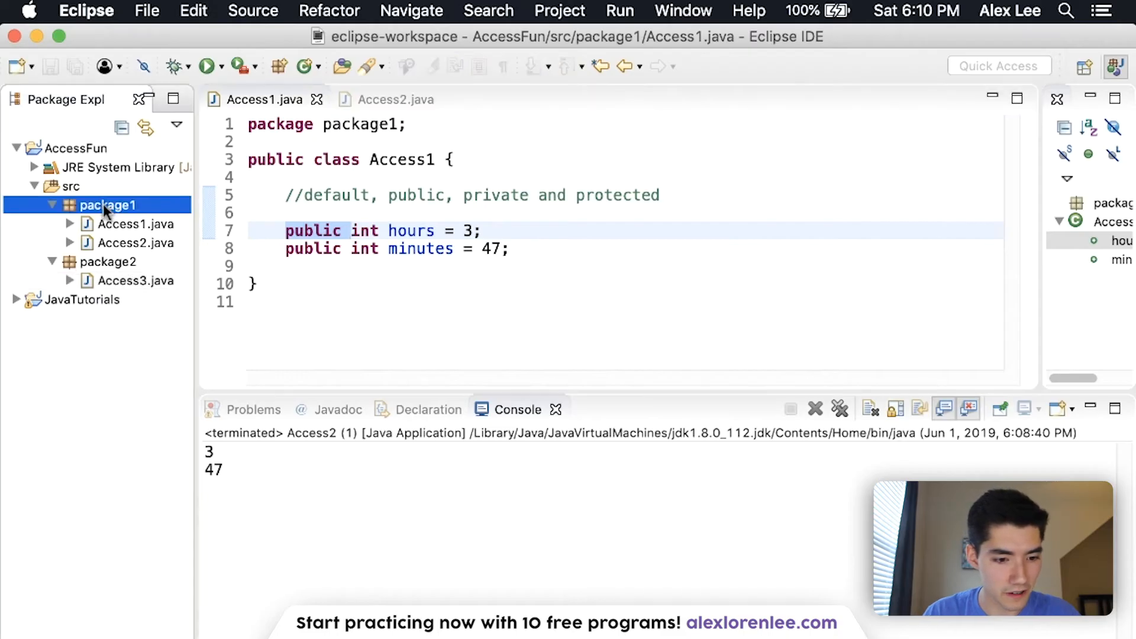
{"action": "left_click", "coordinate": [395, 100]}
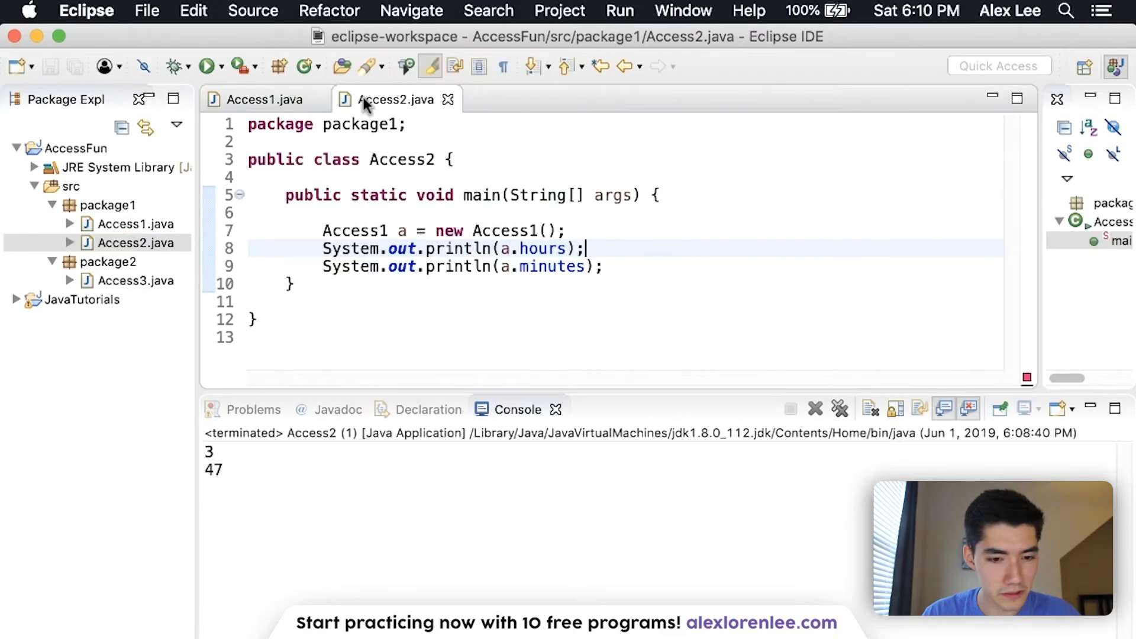
{"action": "mouse_move", "coordinate": [91, 213]}
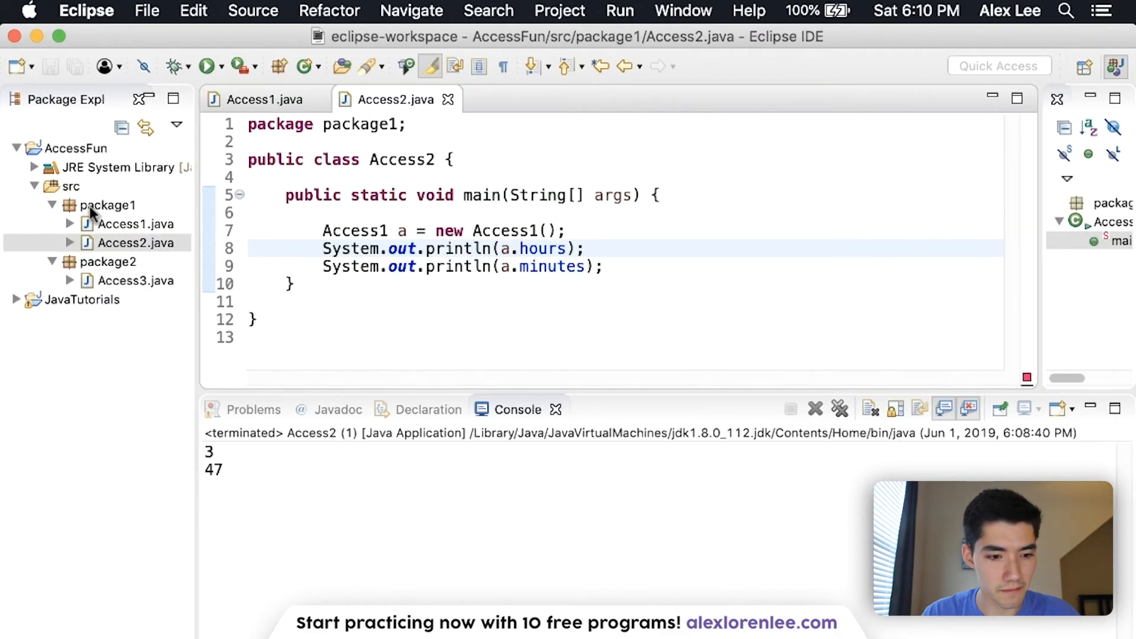
{"action": "mouse_move", "coordinate": [116, 205]}
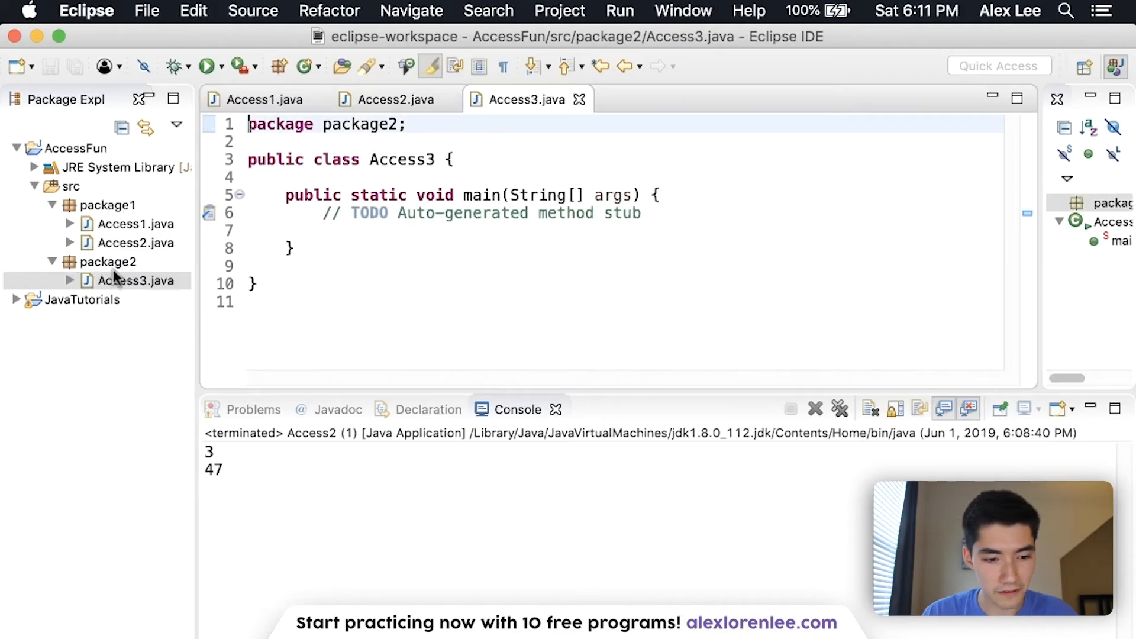
- Give Access3 the import package1.Access1 and the same main body, and run it to print 3 and 47
{"action": "left_click", "coordinate": [393, 100]}
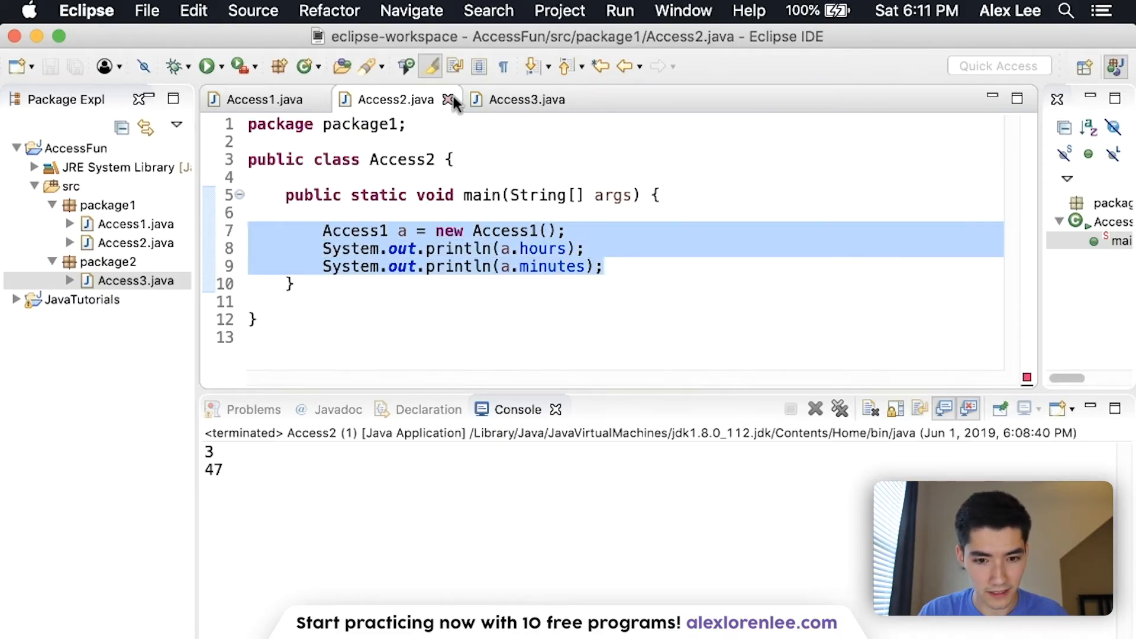
{"action": "left_click", "coordinate": [527, 99]}
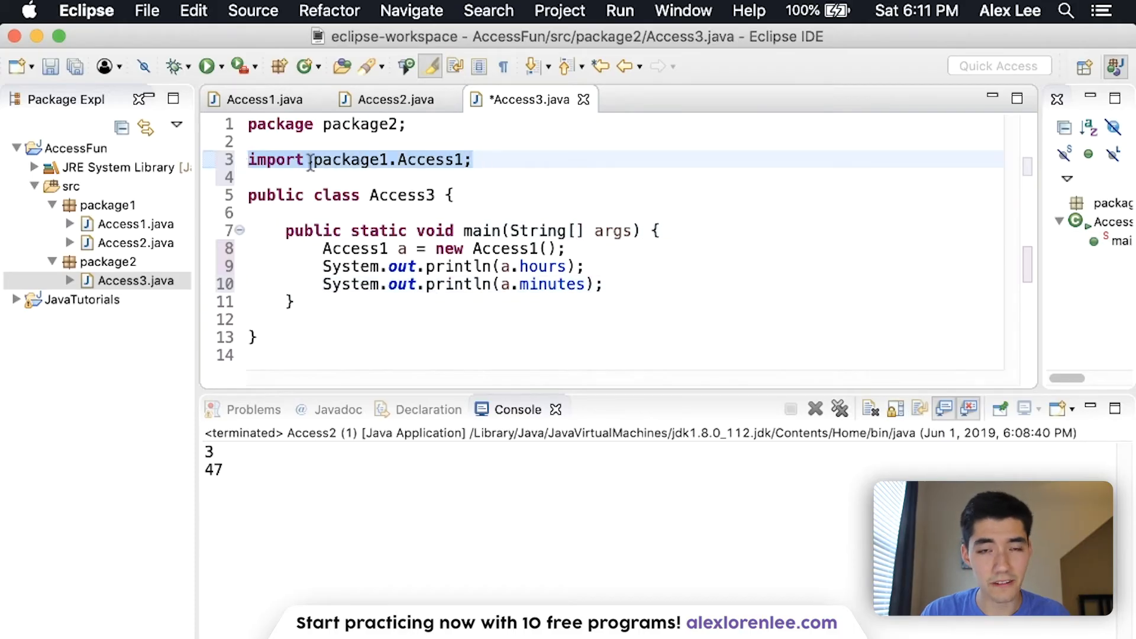
{"action": "left_click", "coordinate": [340, 159]}
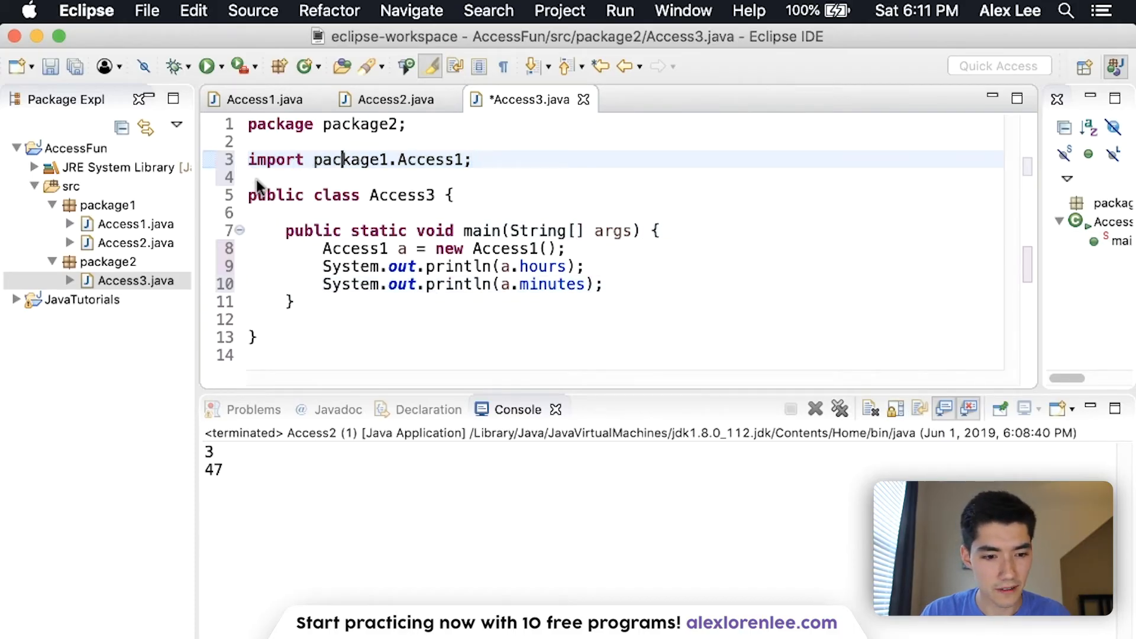
{"action": "left_click", "coordinate": [108, 205]}
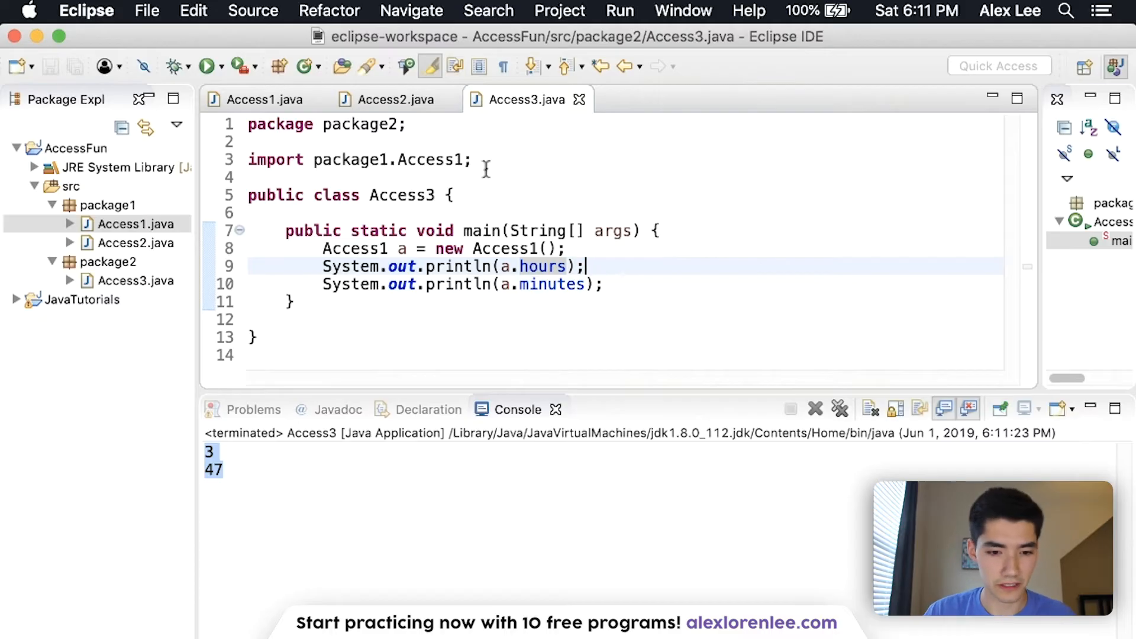
{"action": "left_click", "coordinate": [262, 99]}
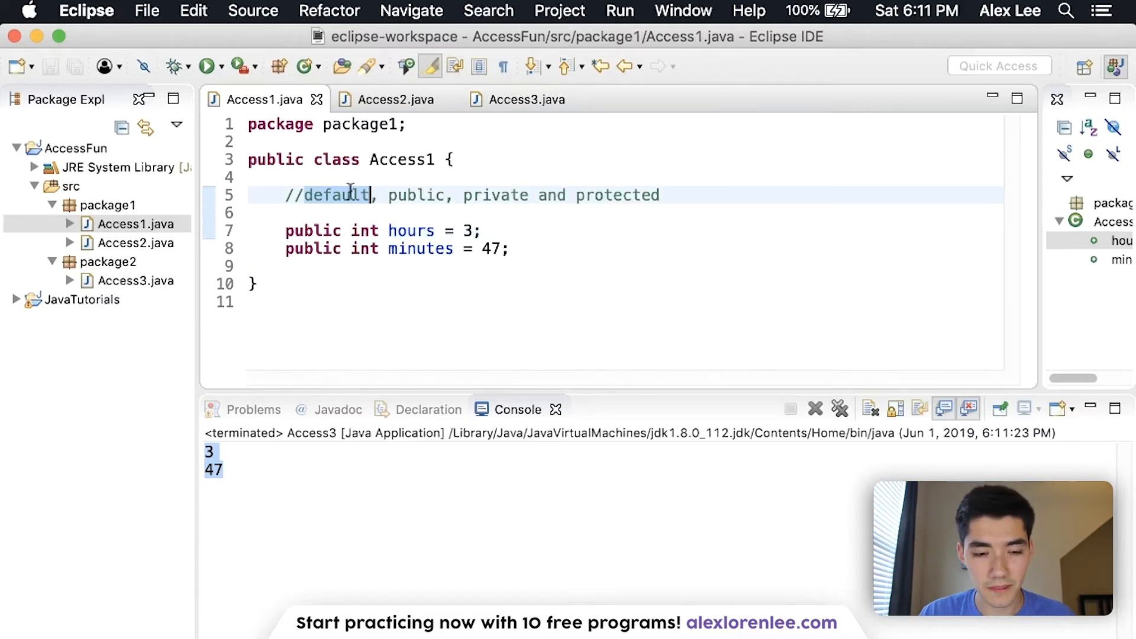
- Change Access1's fields to private and check the resulting errors in Access2 and Access3
{"action": "double_click", "coordinate": [495, 195]}
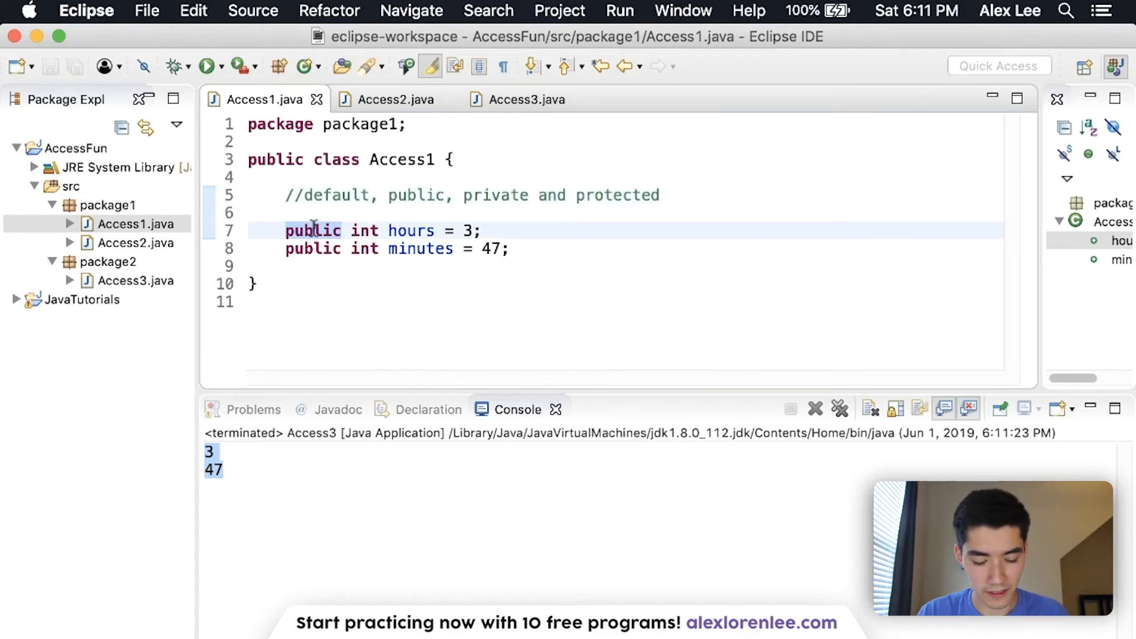
{"action": "type", "text": "private"}
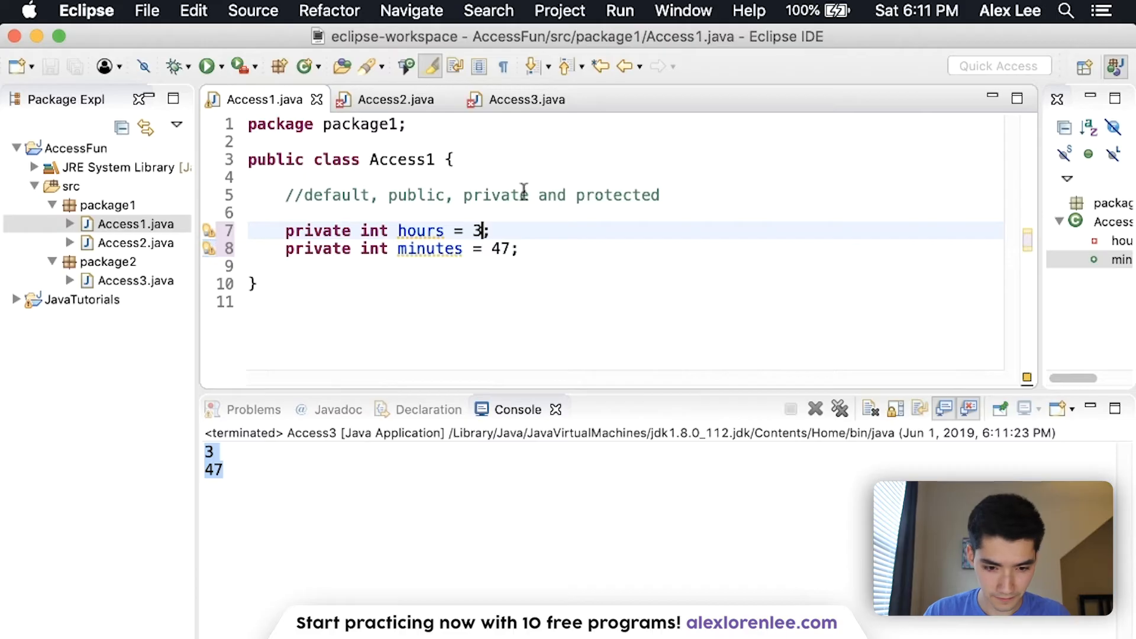
{"action": "left_click", "coordinate": [396, 99]}
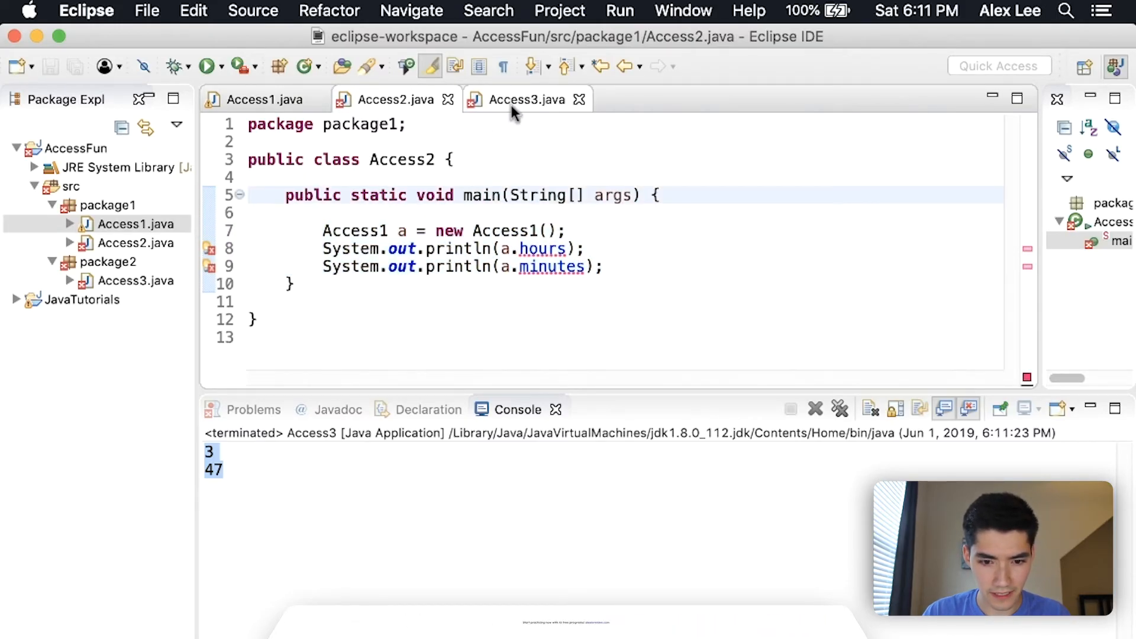
{"action": "left_click", "coordinate": [527, 99]}
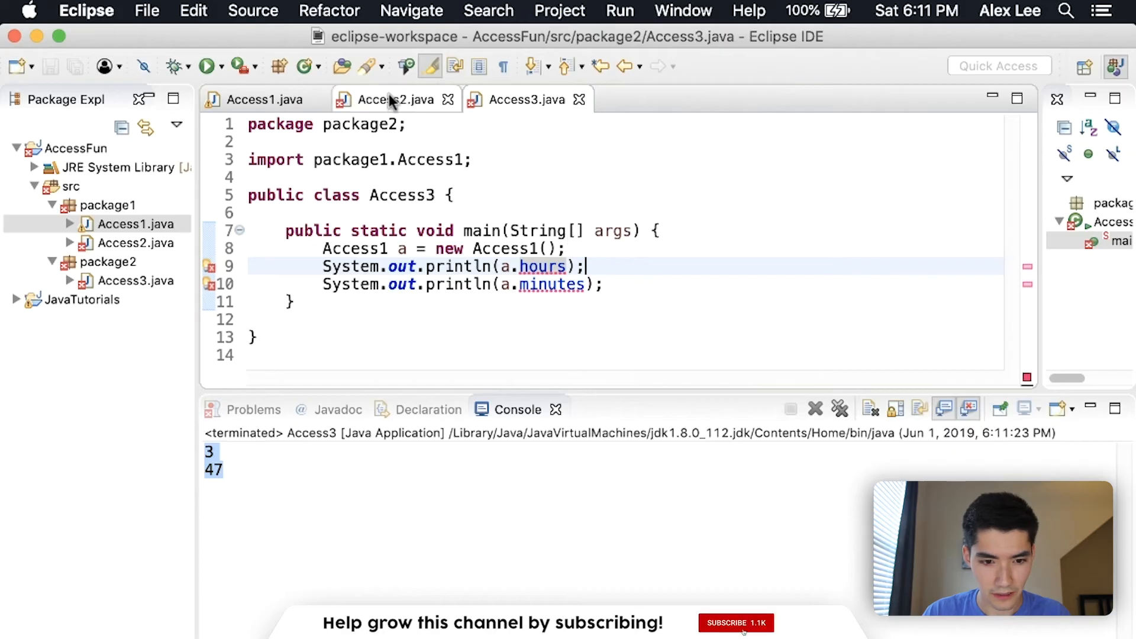
- Inspect the broken hours reference in Access2 and confirm a. no longer offers the fields
{"action": "left_click", "coordinate": [390, 99]}
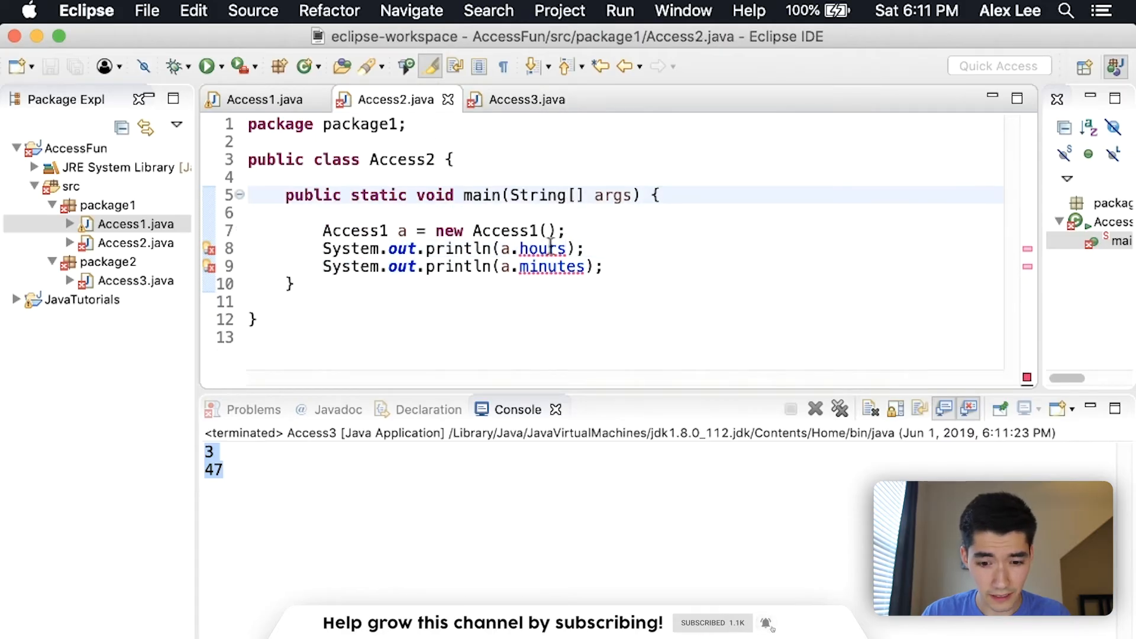
{"action": "left_click", "coordinate": [517, 249]}
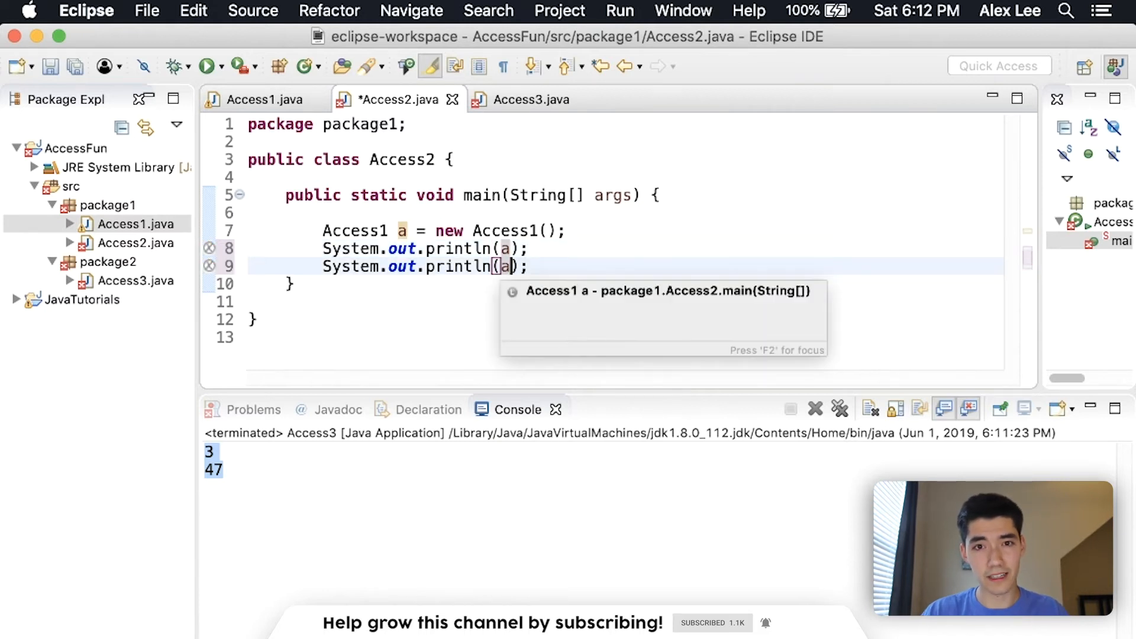
{"action": "left_click", "coordinate": [258, 99]}
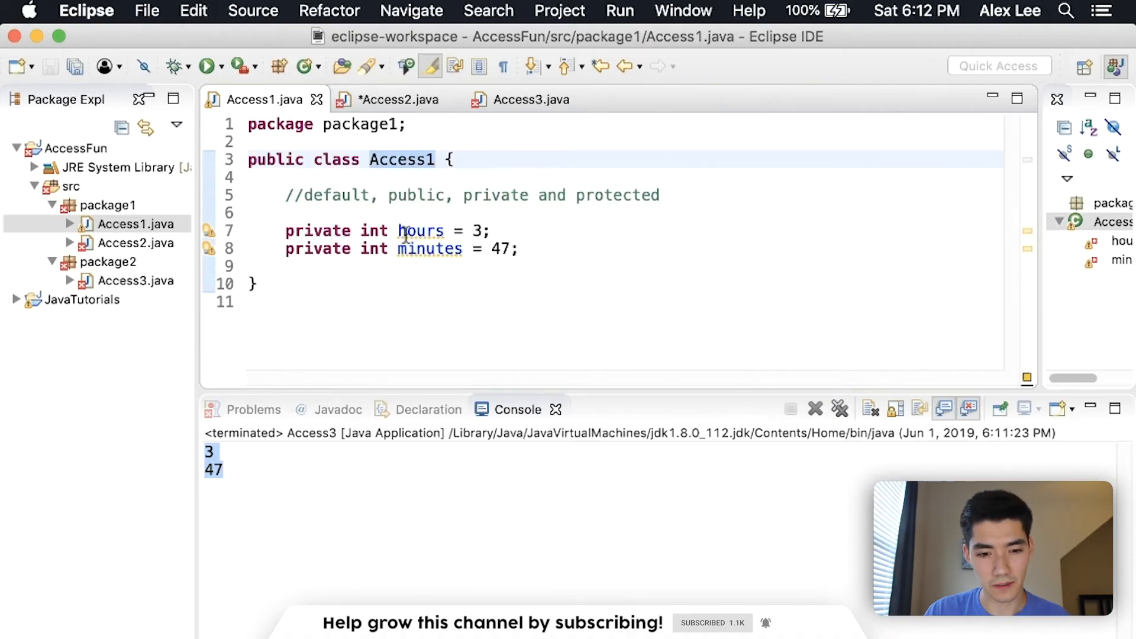
{"action": "left_click", "coordinate": [397, 99]}
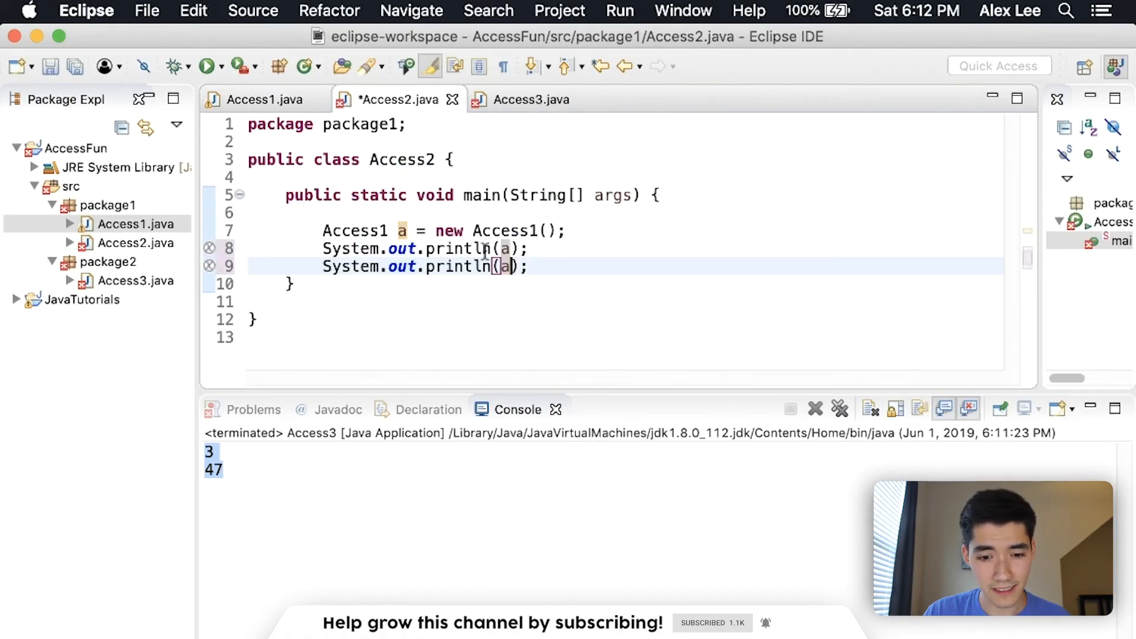
{"action": "type", "text": "."}
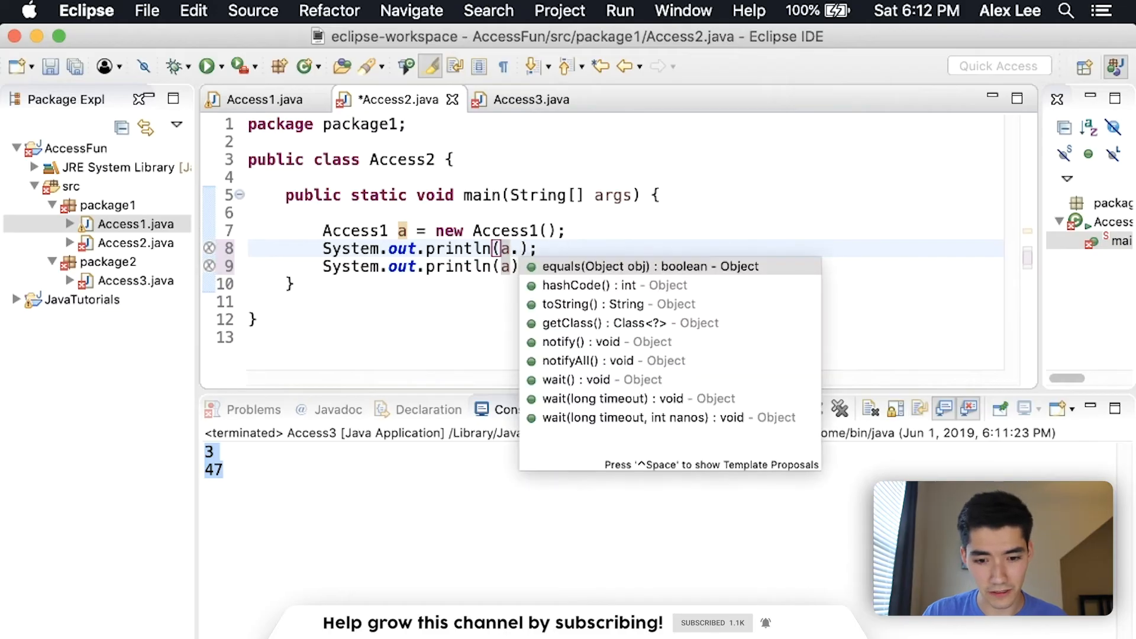
{"action": "mouse_move", "coordinate": [551, 266]}
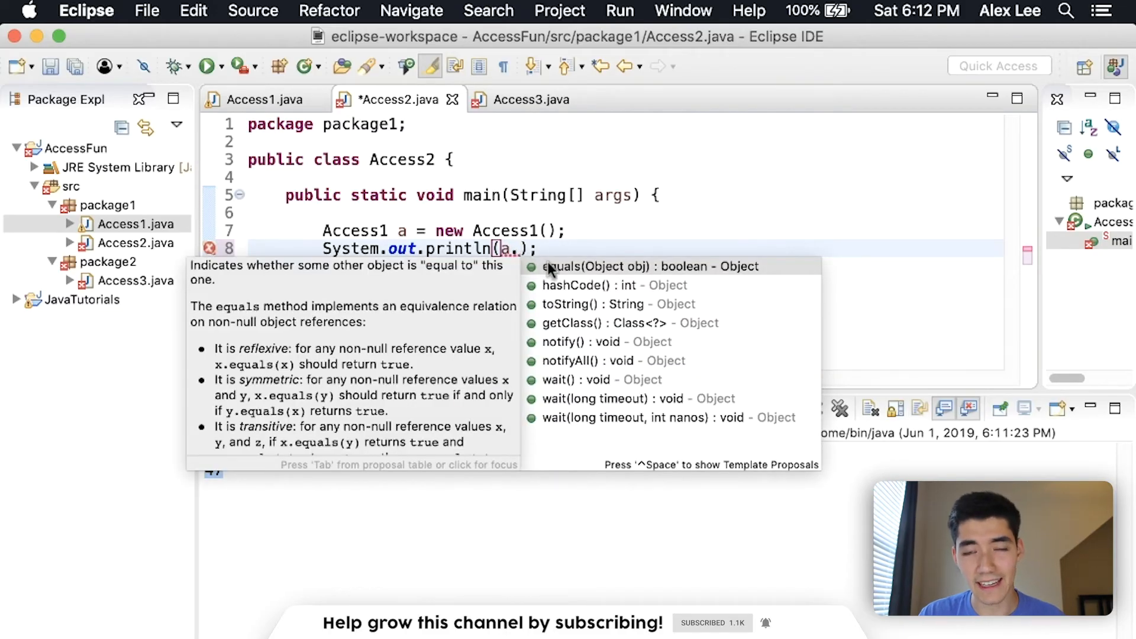
{"action": "left_click", "coordinate": [263, 99]}
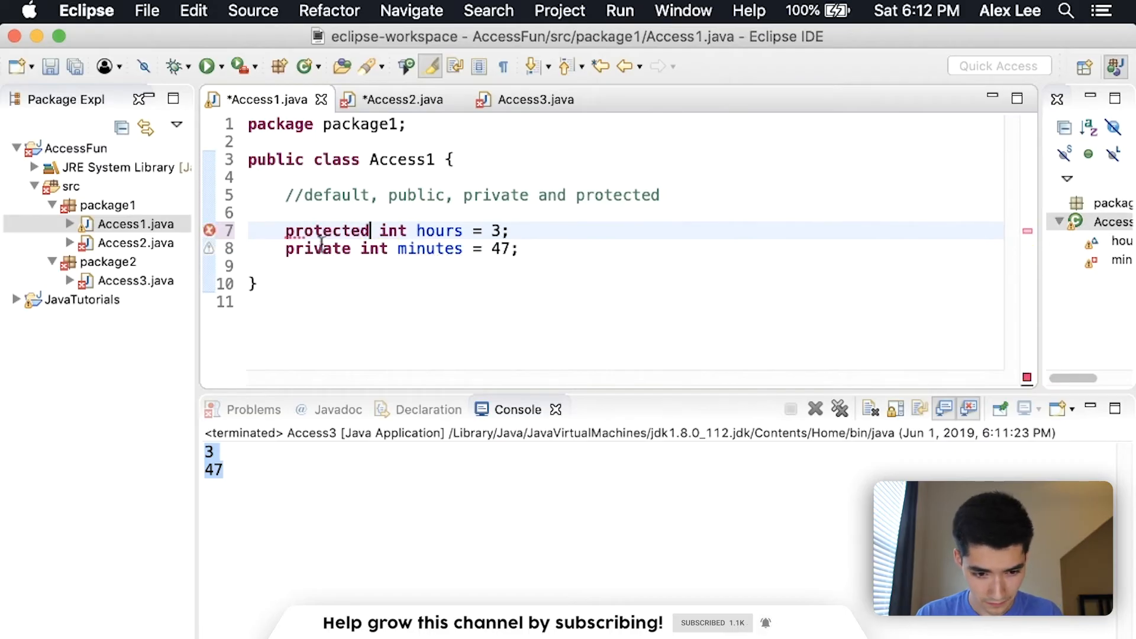
- Finish making Access1's fields protected and have Access2 print a.hours and a.minutes
{"action": "type", "text": "protecte"}
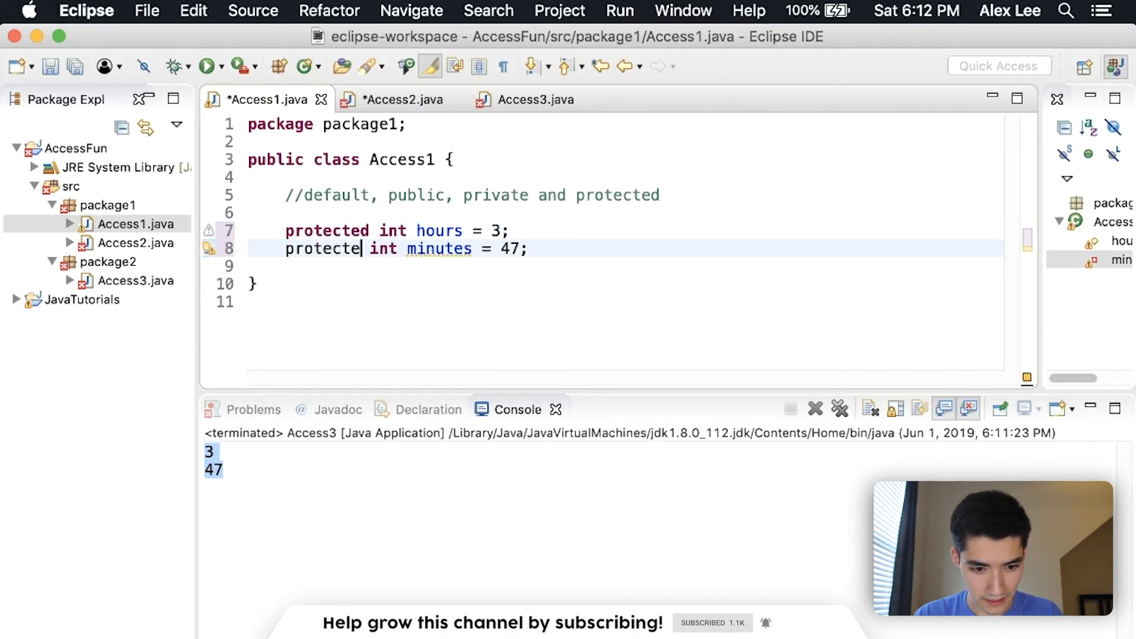
{"action": "left_click", "coordinate": [402, 99]}
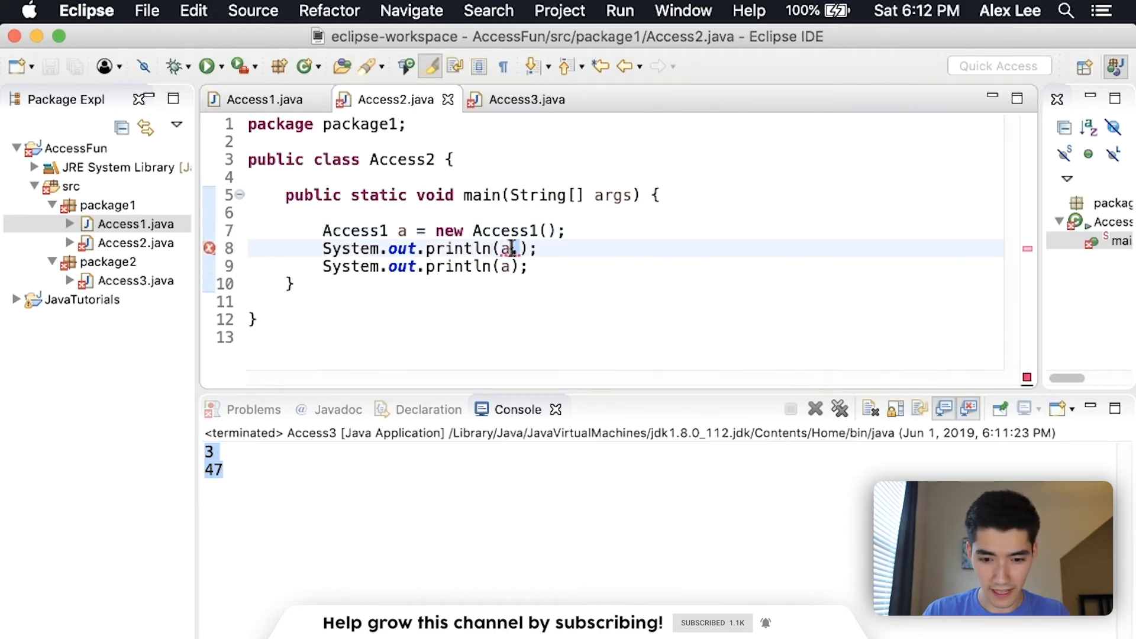
{"action": "type", "text": "."}
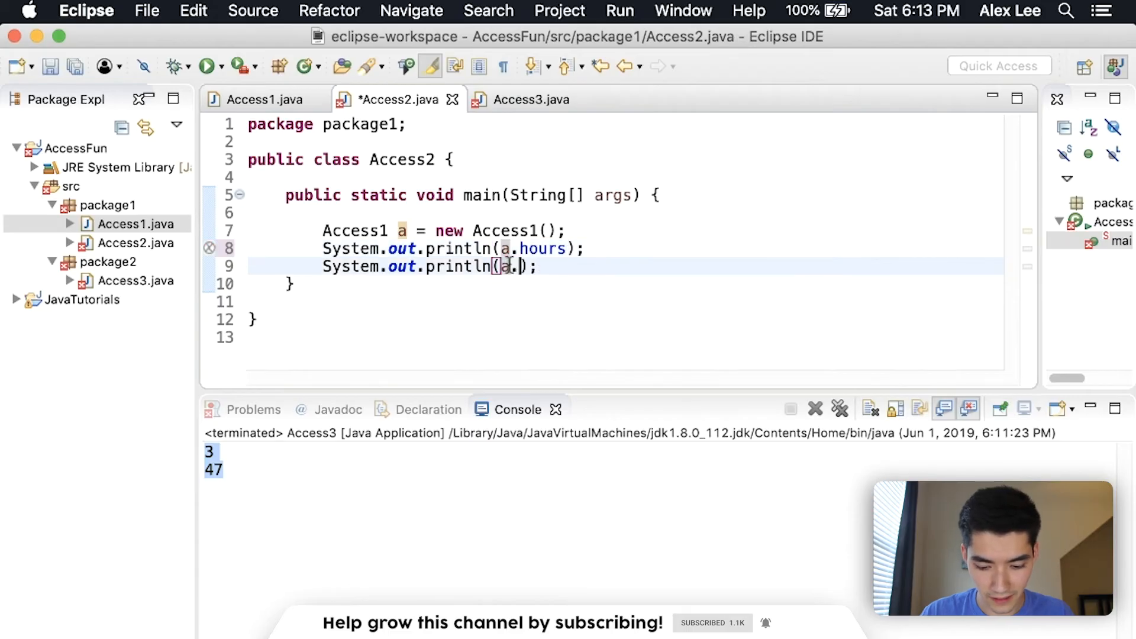
{"action": "type", "text": "minutes"}
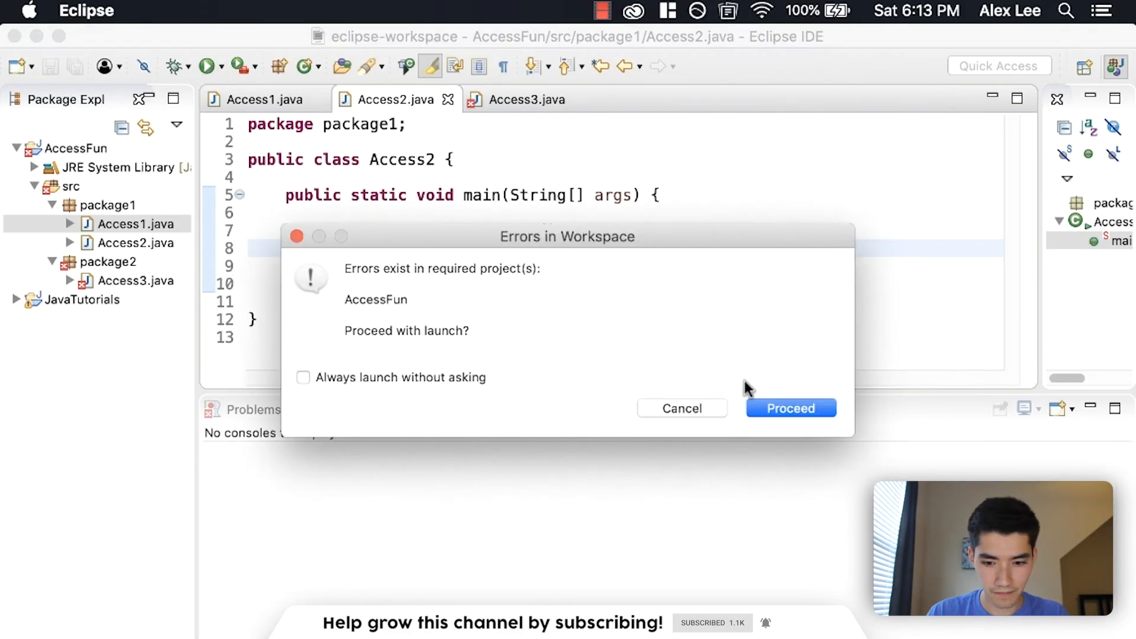
- Cancel the errors-in-workspace launch dialog, then run Access2 to print 3 and 47
{"action": "left_click", "coordinate": [791, 407]}
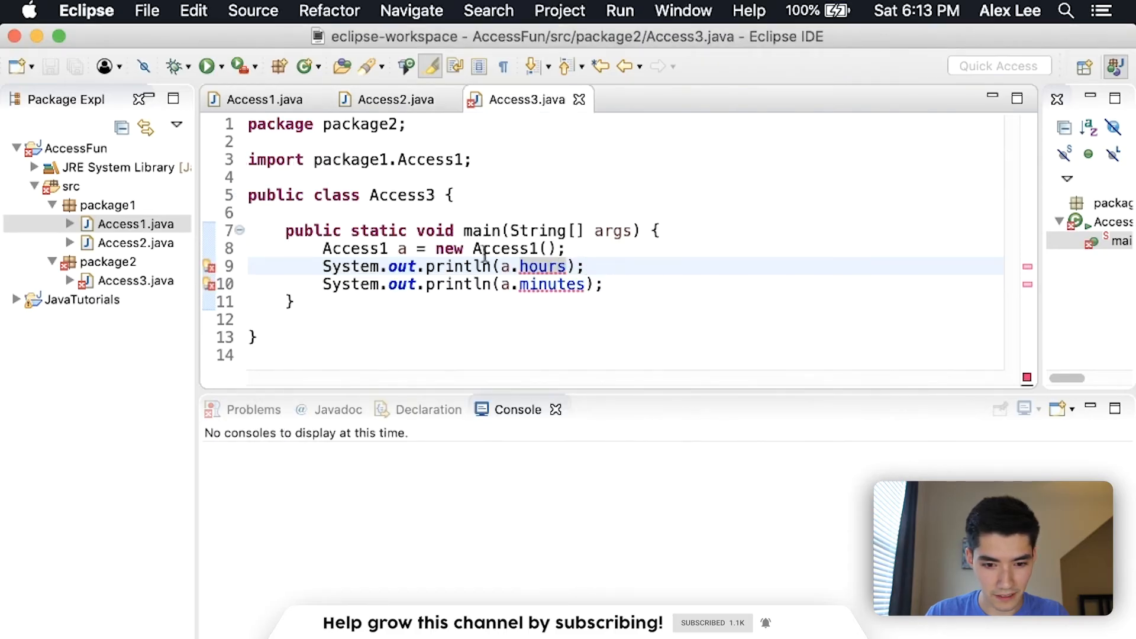
{"action": "left_click_drag", "start_coordinate": [324, 249], "coordinate": [601, 284]}
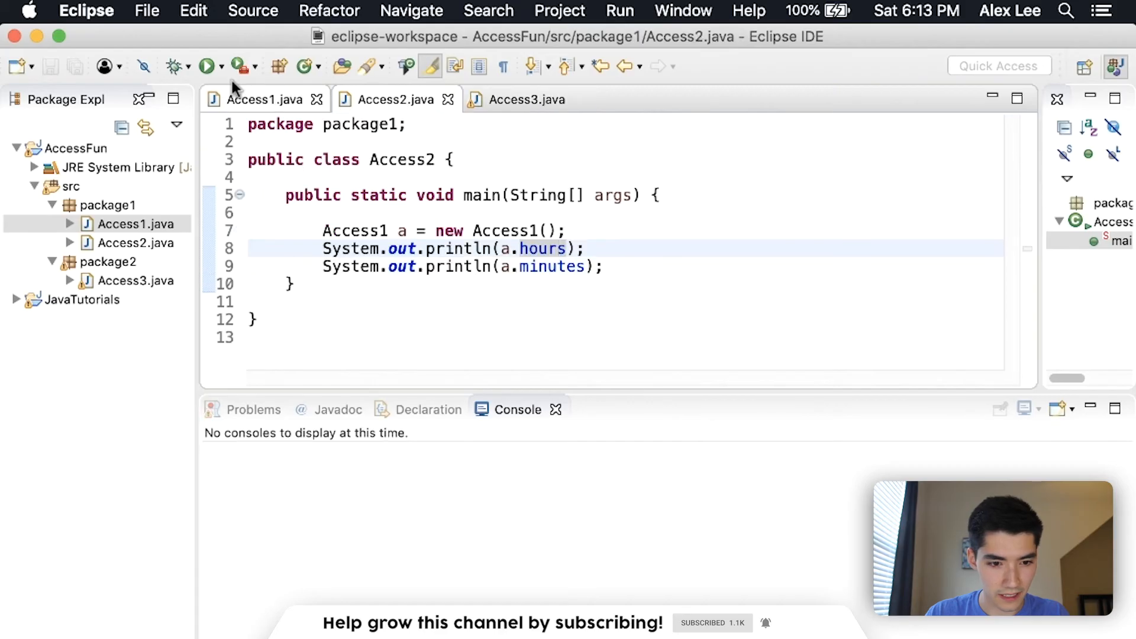
{"action": "left_click", "coordinate": [206, 67]}
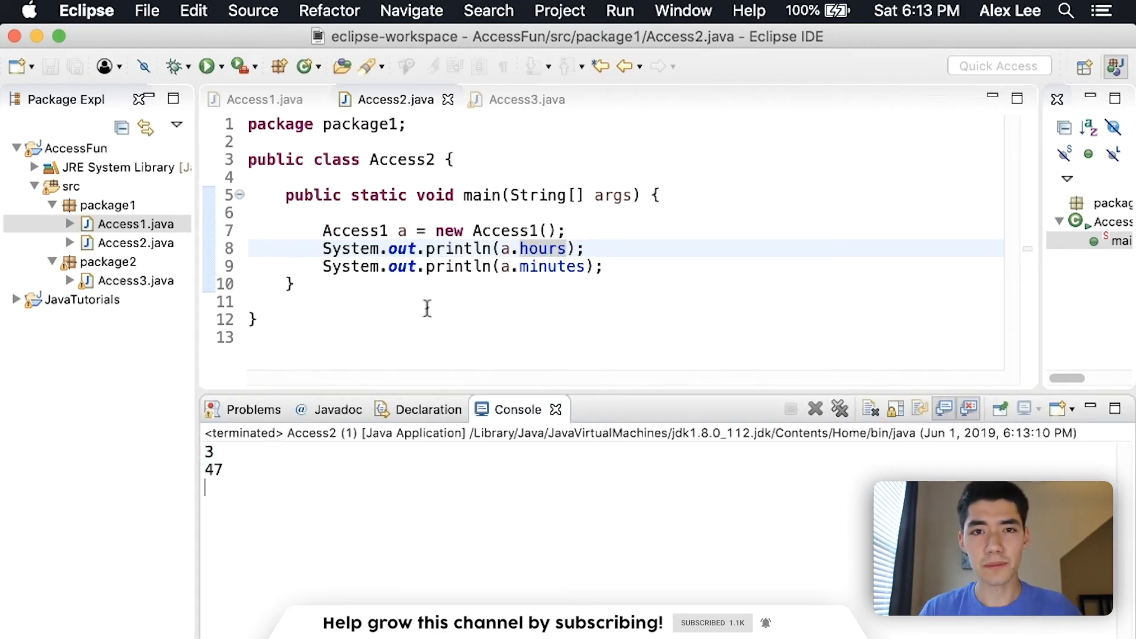
- Compare a. autocompletion across the class tabs, then cut the three statements out of Access3's main
{"action": "left_click", "coordinate": [264, 99]}
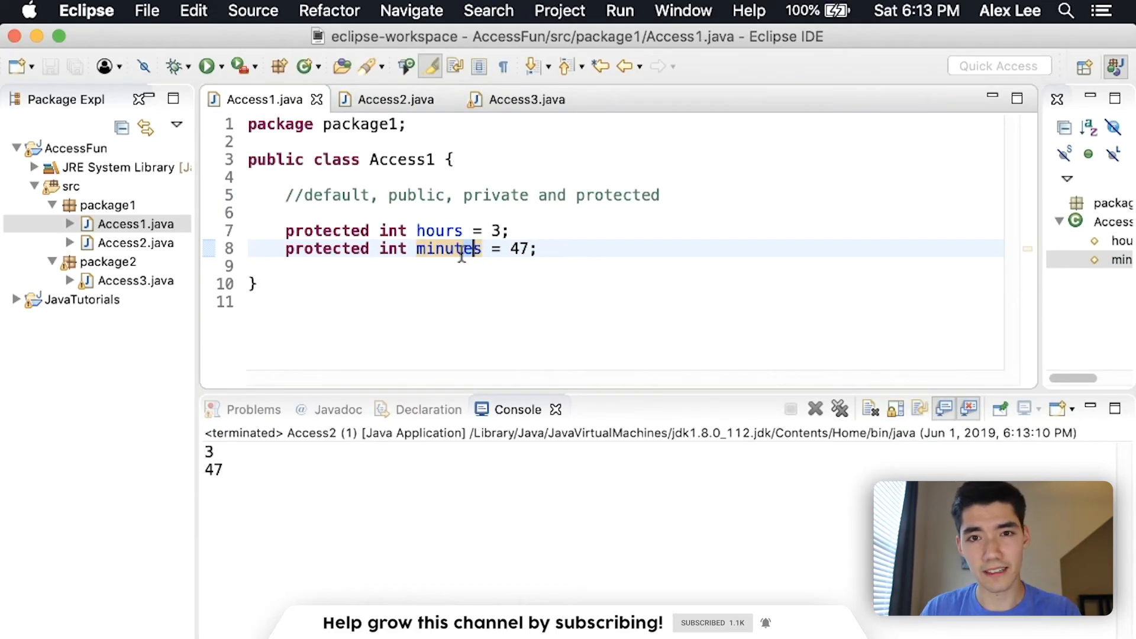
{"action": "left_click", "coordinate": [394, 99]}
{"action": "type", "text": "System.out.println(a.);"}
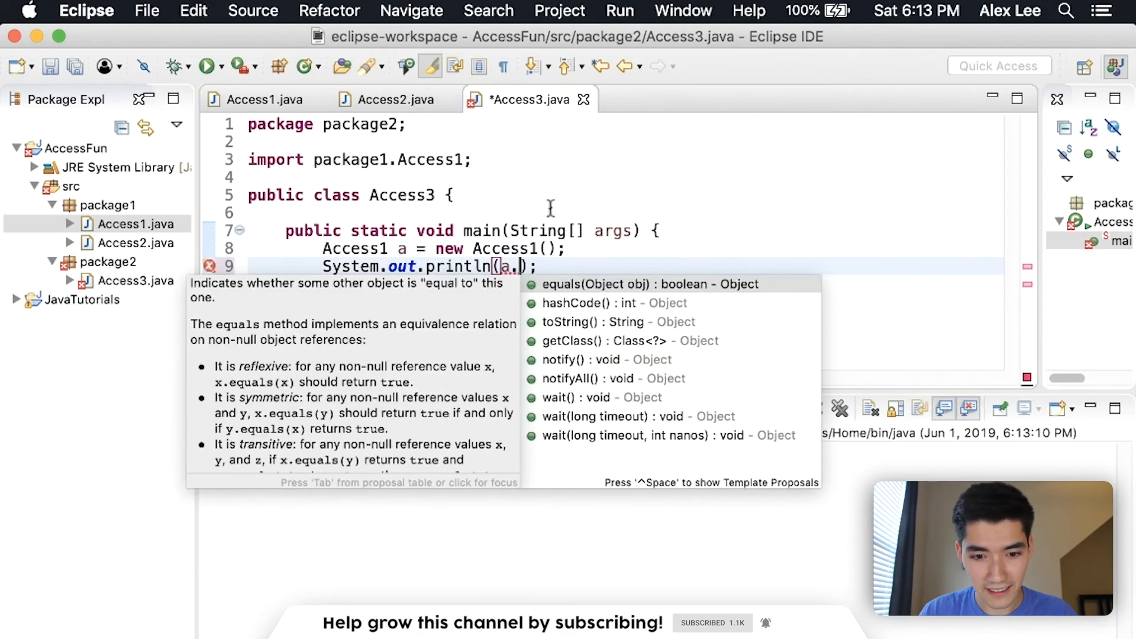
{"action": "mouse_move", "coordinate": [124, 288]}
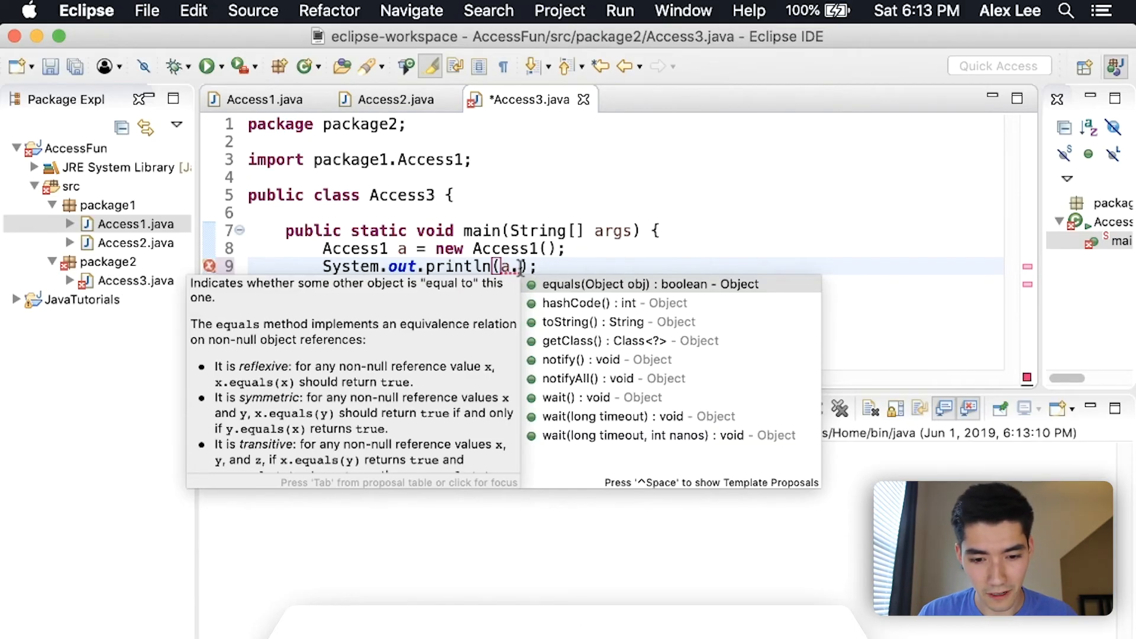
{"action": "left_click", "coordinate": [393, 100]}
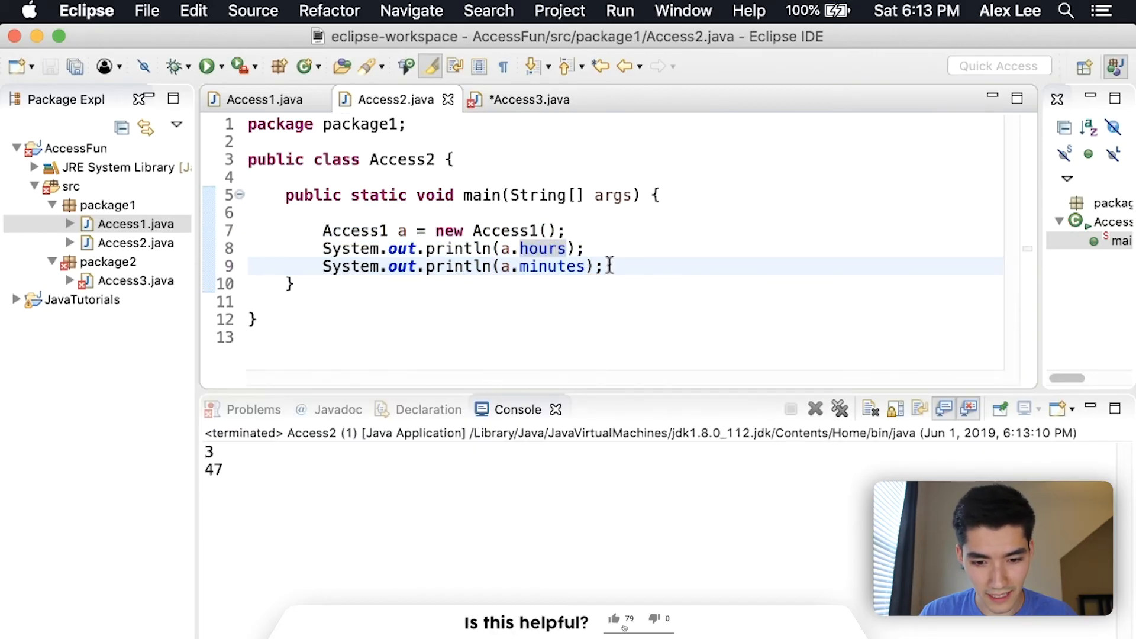
{"action": "left_click", "coordinate": [514, 249]}
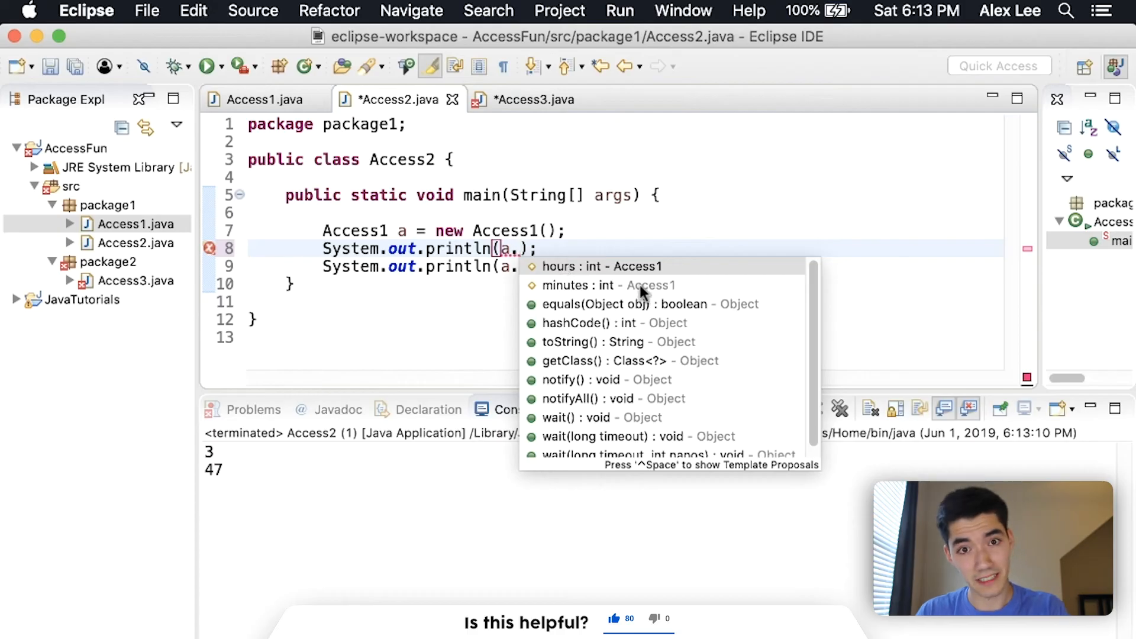
{"action": "left_click", "coordinate": [573, 266]}
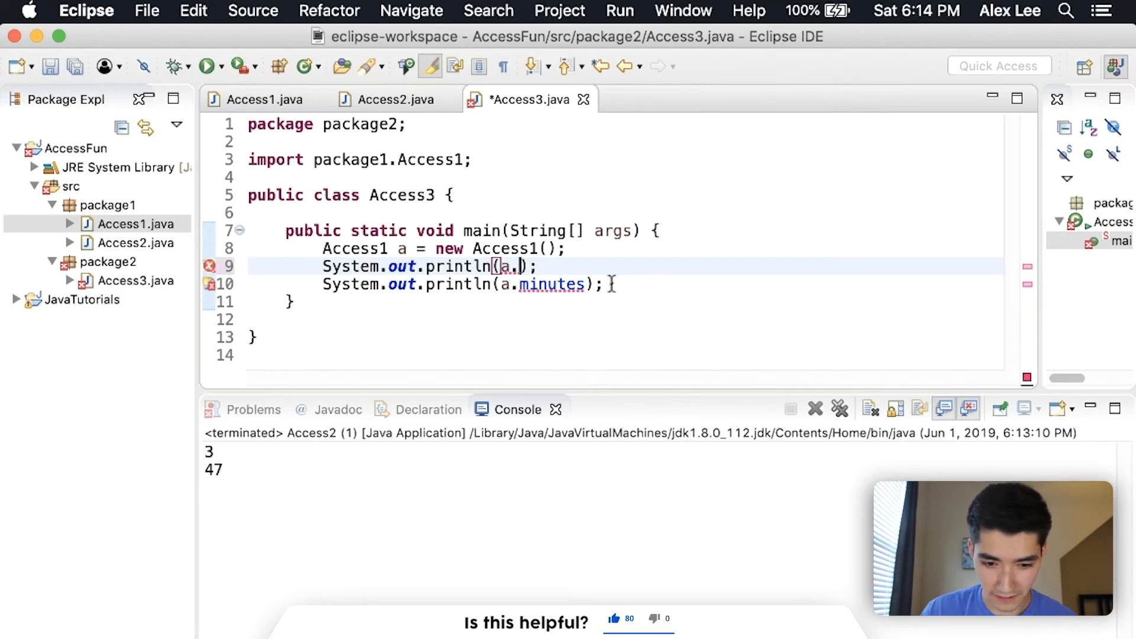
{"action": "left_click_drag", "start_coordinate": [323, 249], "coordinate": [602, 284]}
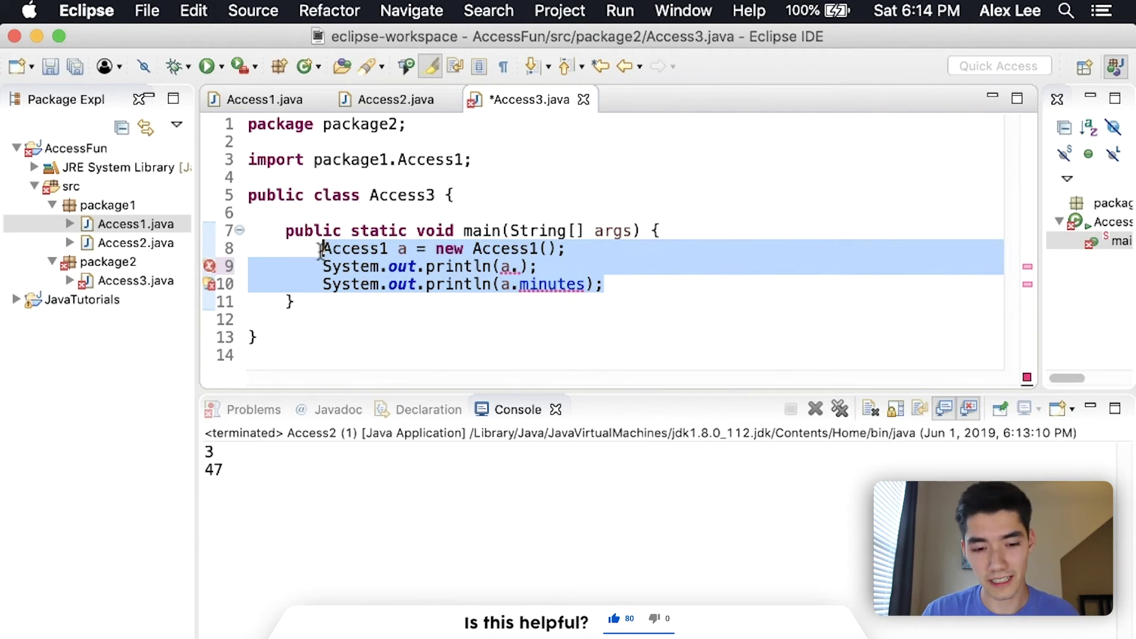
{"action": "key", "text": "Delete"}
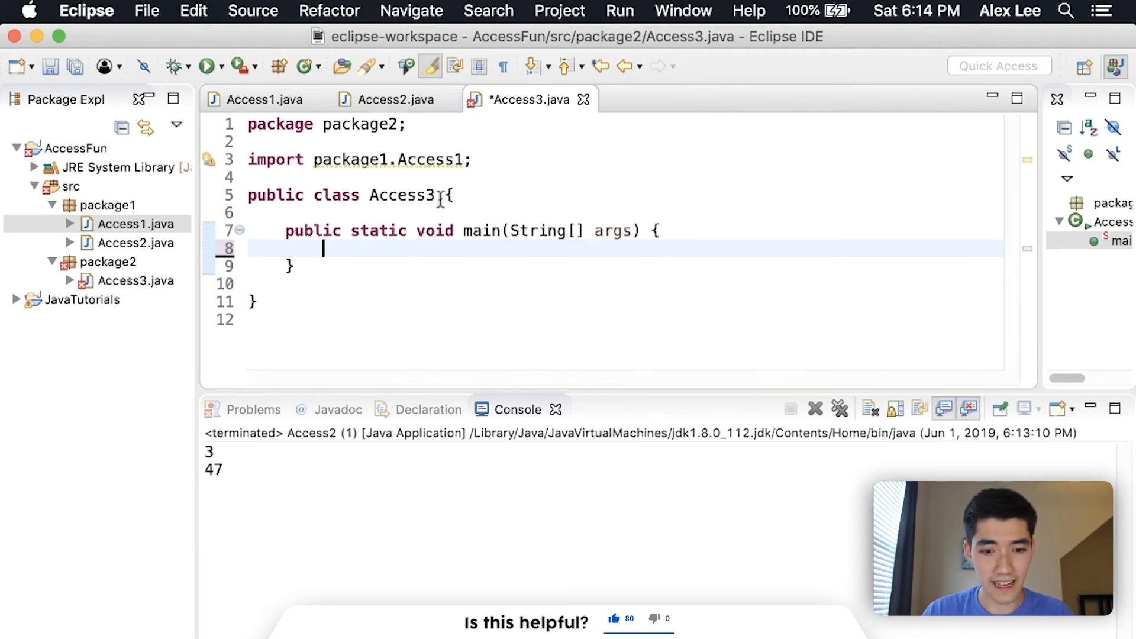
- Declare Access3 as 'extends Access1' in its class header
{"action": "left_click", "coordinate": [260, 99]}
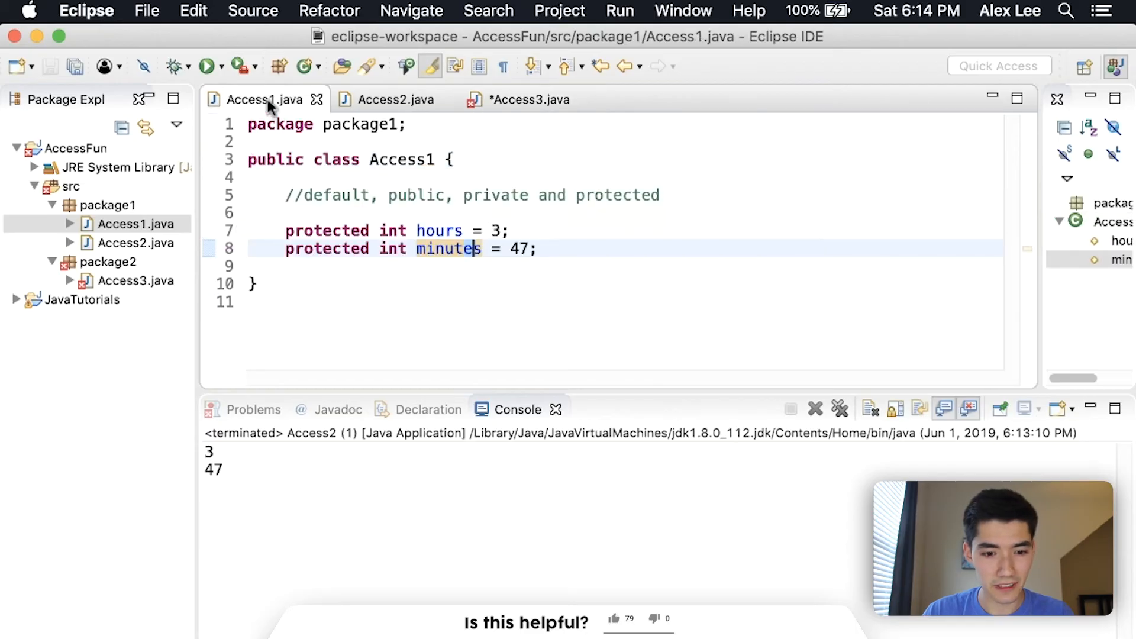
{"action": "left_click", "coordinate": [530, 99]}
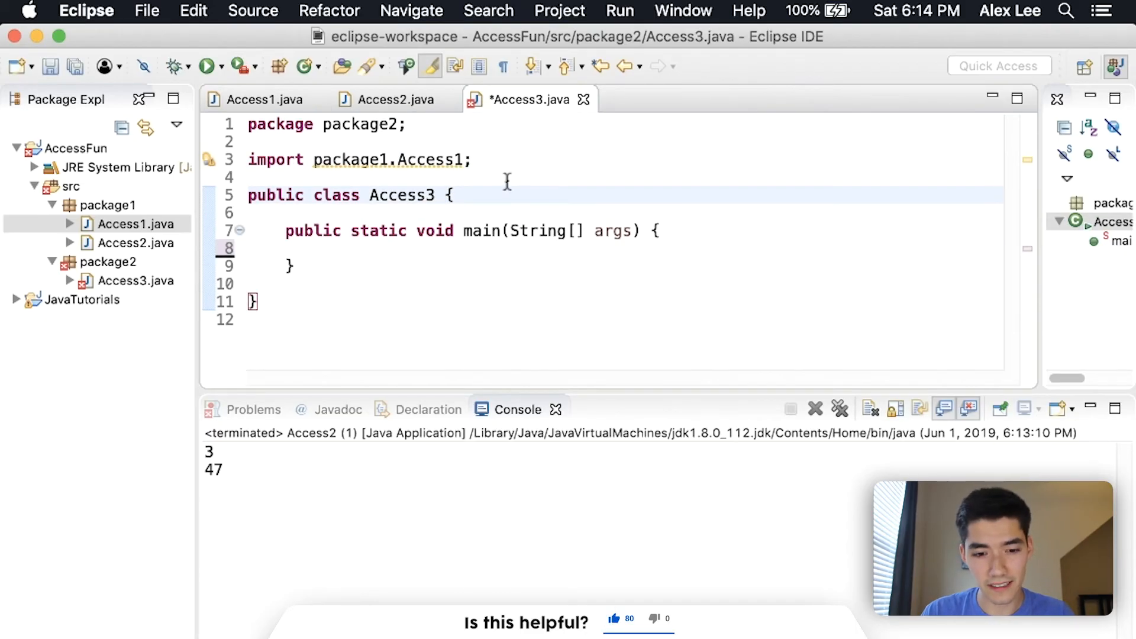
{"action": "type", "text": "exten"}
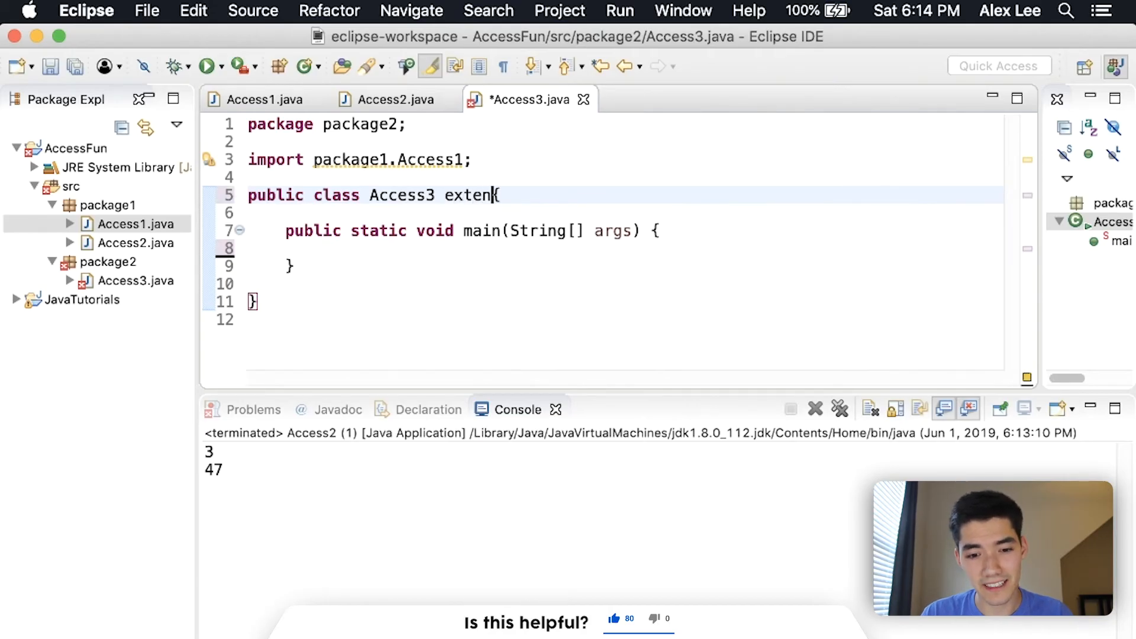
{"action": "type", "text": "ds Access1"}
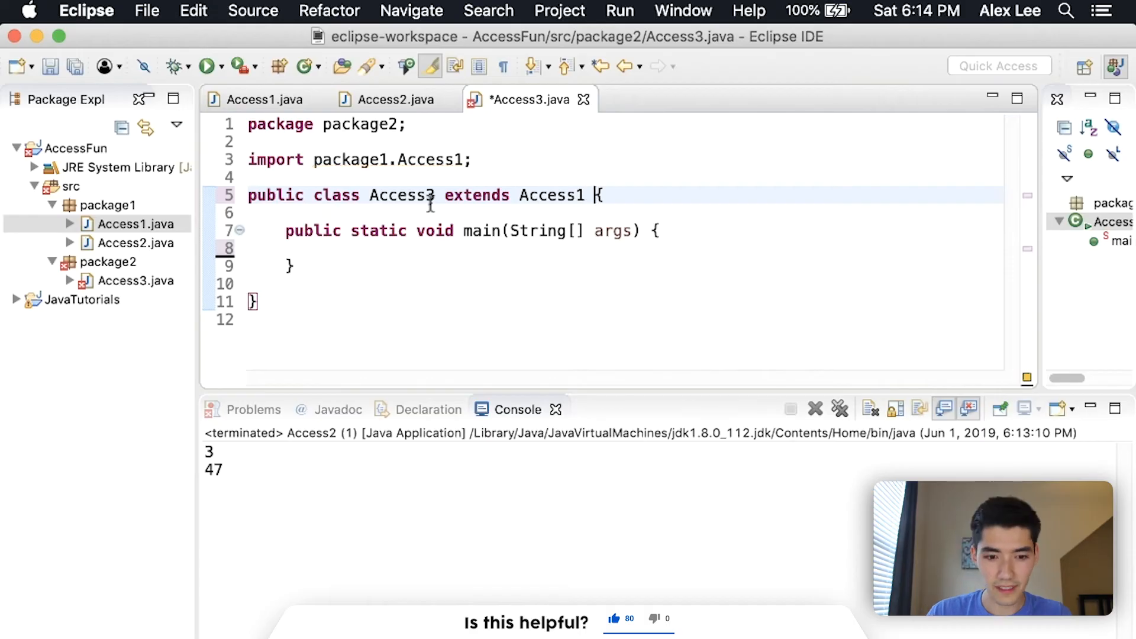
{"action": "double_click", "coordinate": [552, 195]}
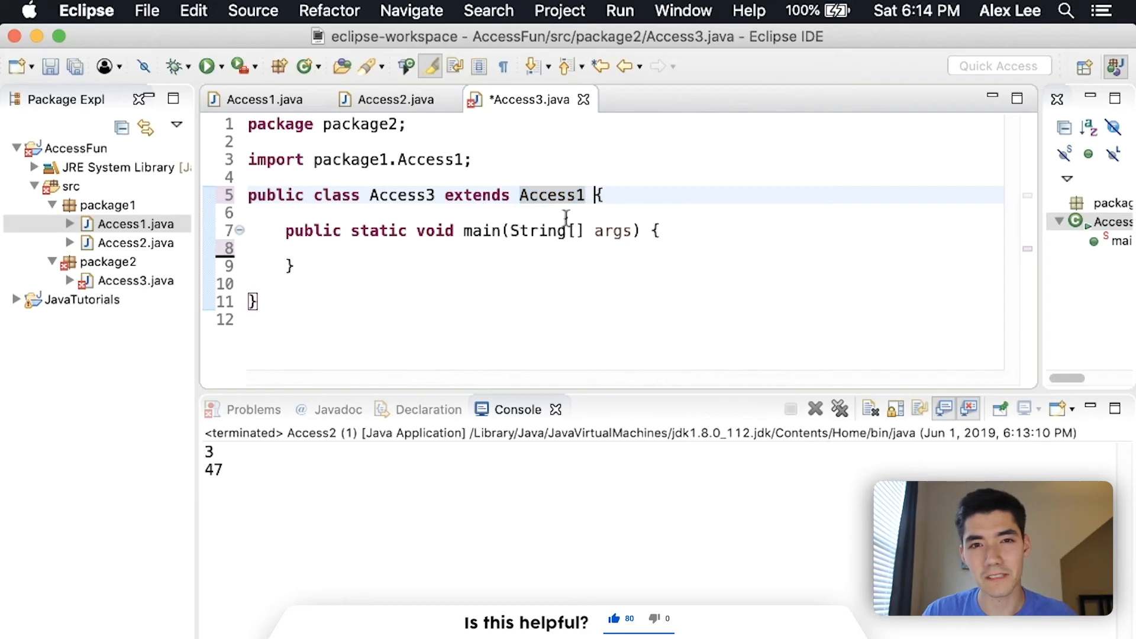
- Restore the statements in main using an Access3 object and run, printing 3 and 47
{"action": "left_click", "coordinate": [396, 99]}
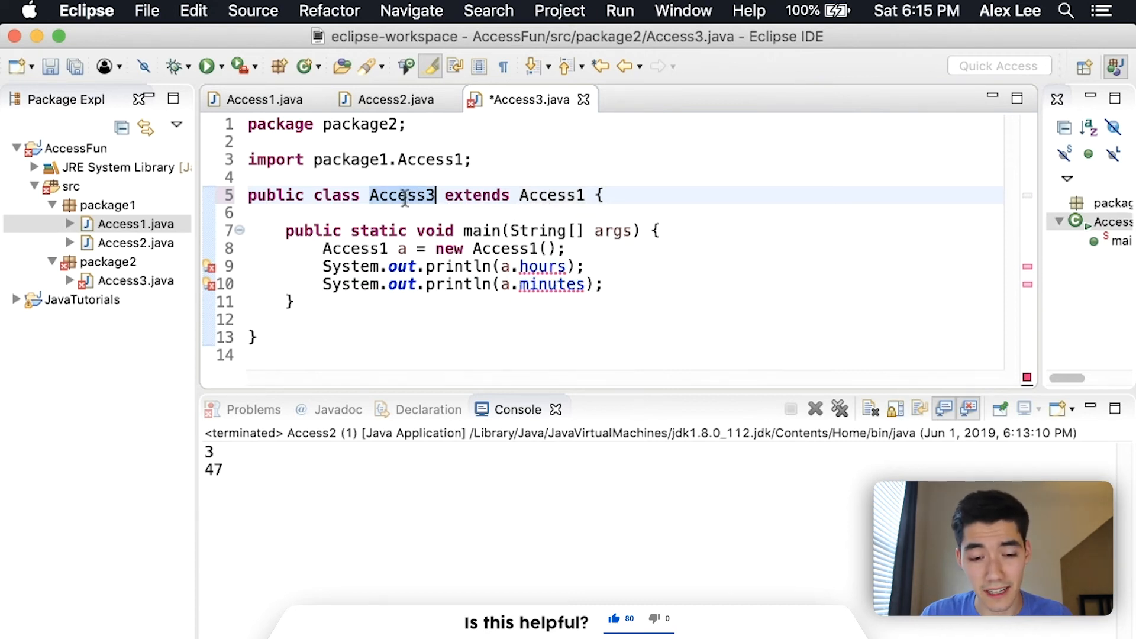
{"action": "left_click", "coordinate": [386, 248]}
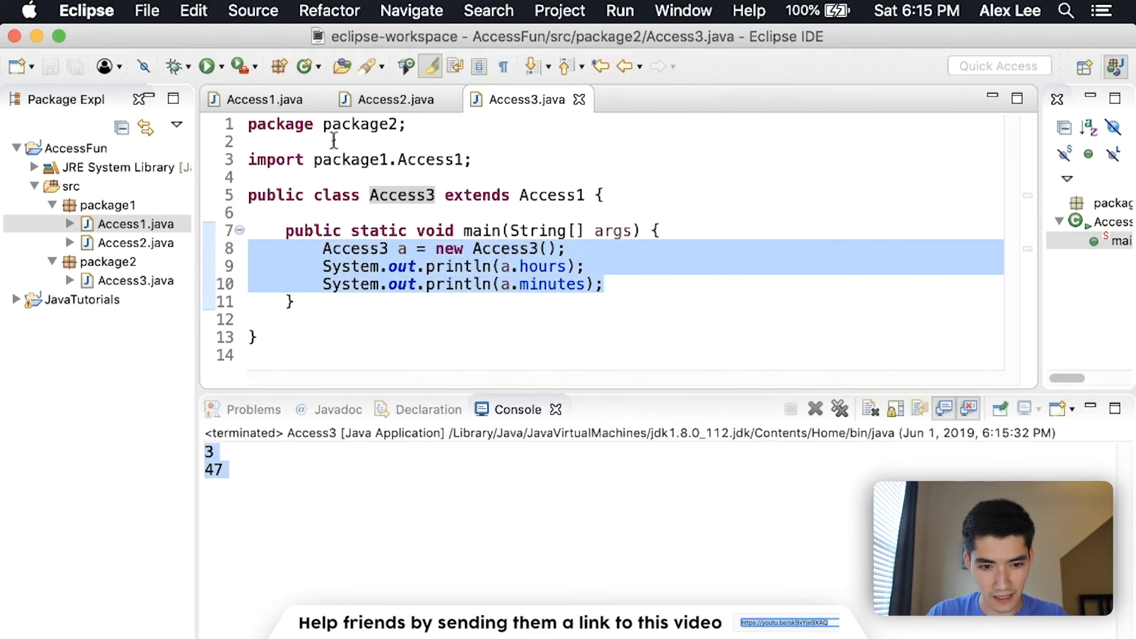
{"action": "left_click", "coordinate": [391, 99]}
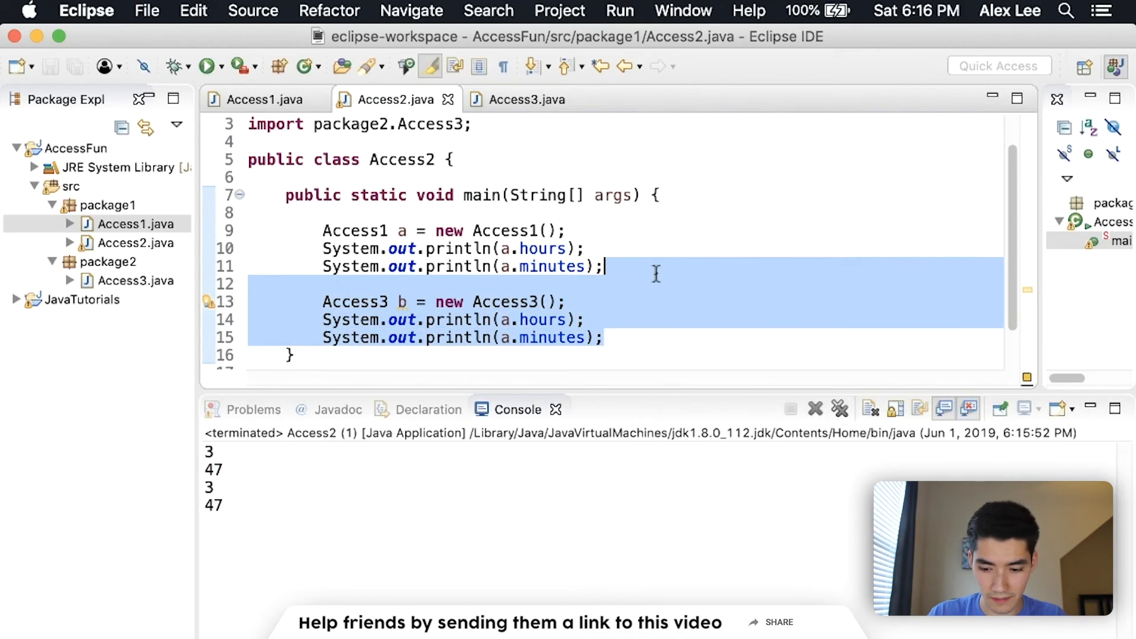
{"action": "left_click", "coordinate": [527, 99]}
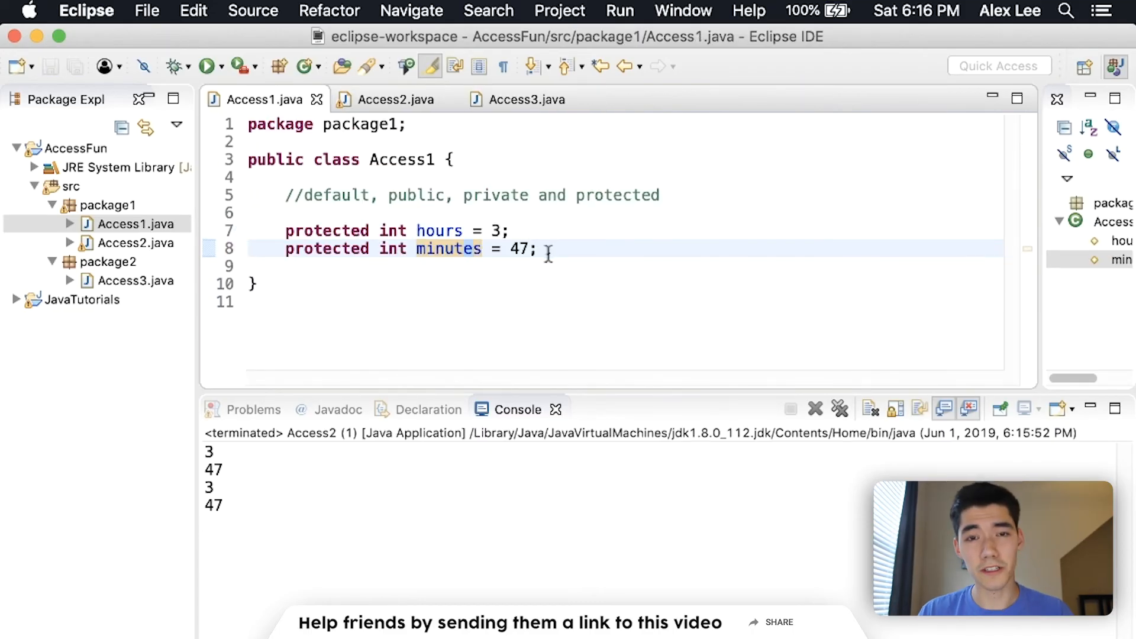
- Add public int getHours() { return hours; } to Access1 and use a.getHours() in Access2
{"action": "type", "text": "public"}
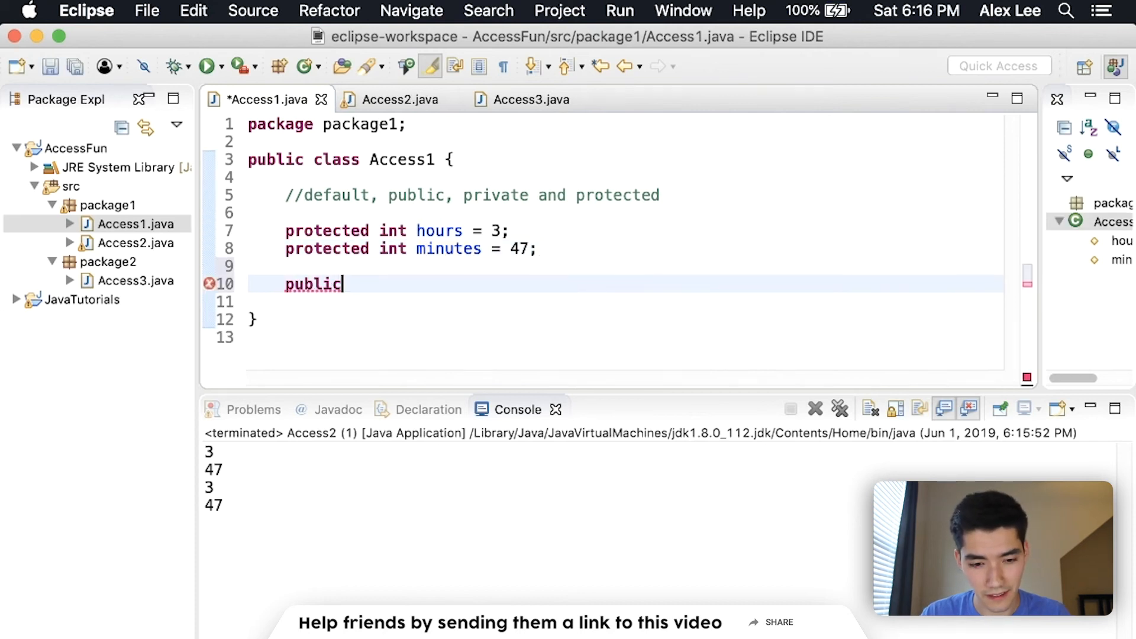
{"action": "type", "text": "int get"}
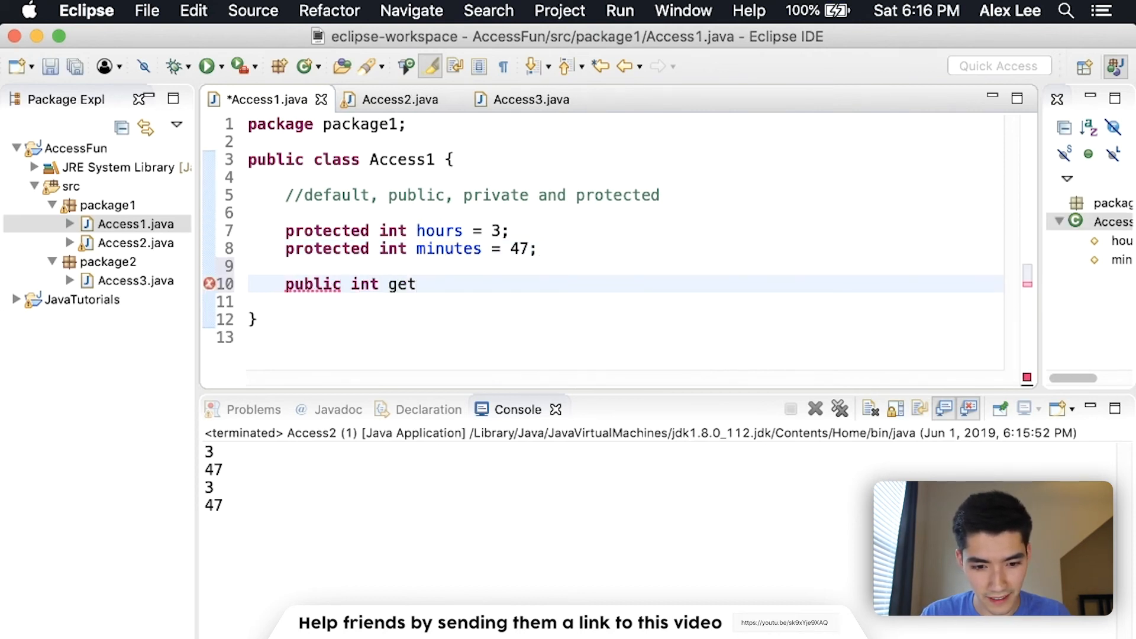
{"action": "type", "text": "Hours() {"}
{"action": "type", "text": "return ho"}
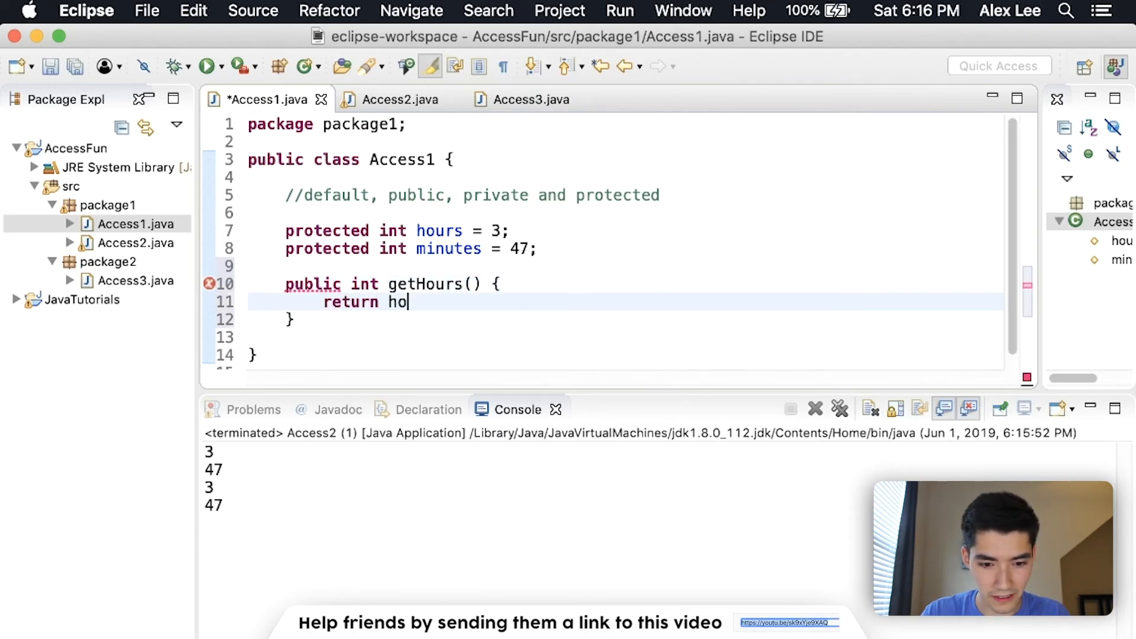
{"action": "type", "text": "urs;"}
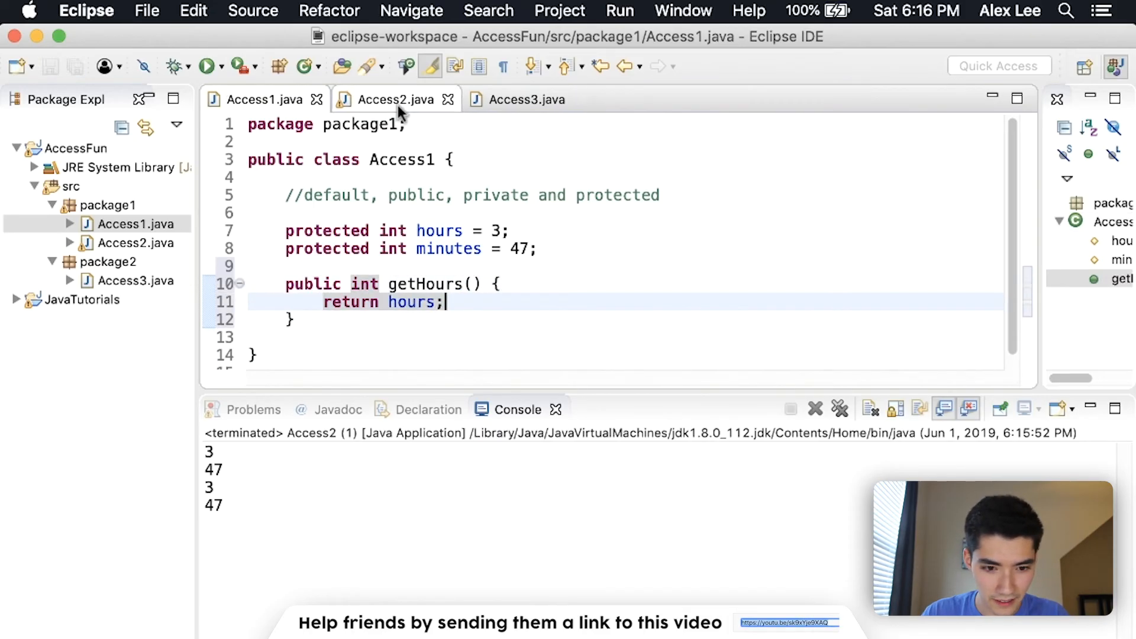
{"action": "left_click", "coordinate": [395, 100]}
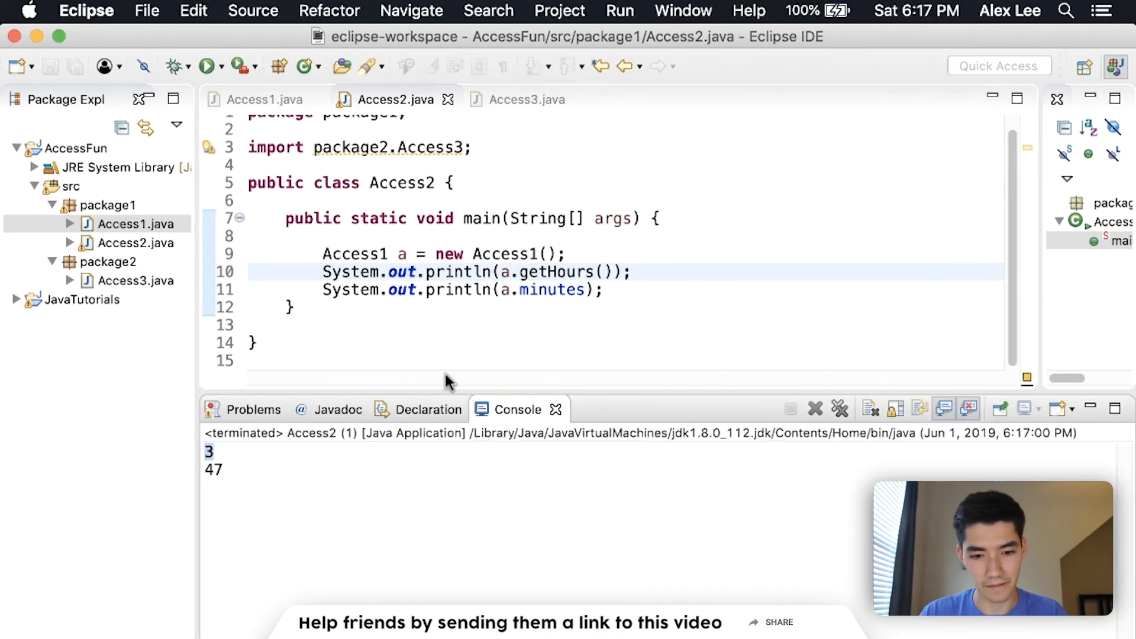
- Make getHours private in Access1 and see Access2's call flagged as an error
{"action": "left_click", "coordinate": [265, 100]}
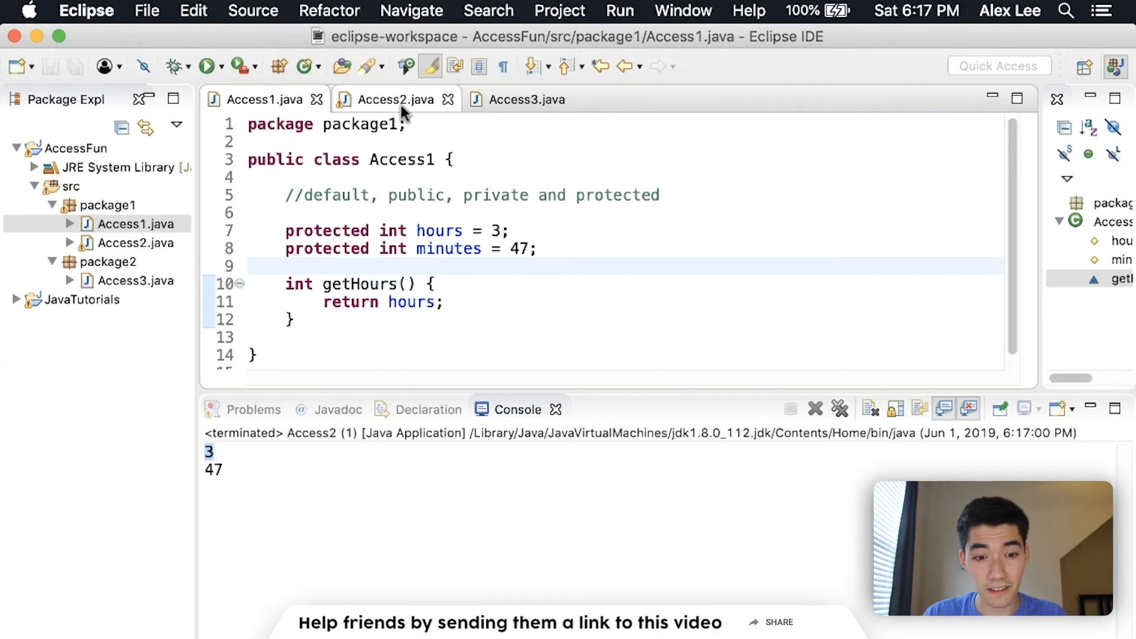
{"action": "left_click", "coordinate": [394, 100]}
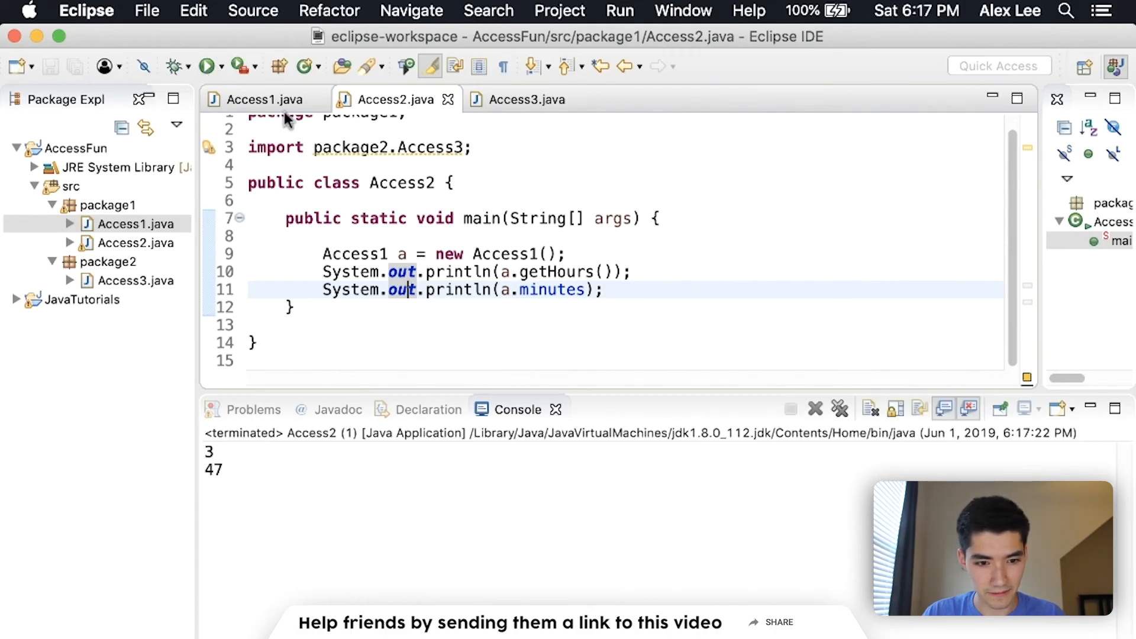
{"action": "left_click", "coordinate": [265, 100]}
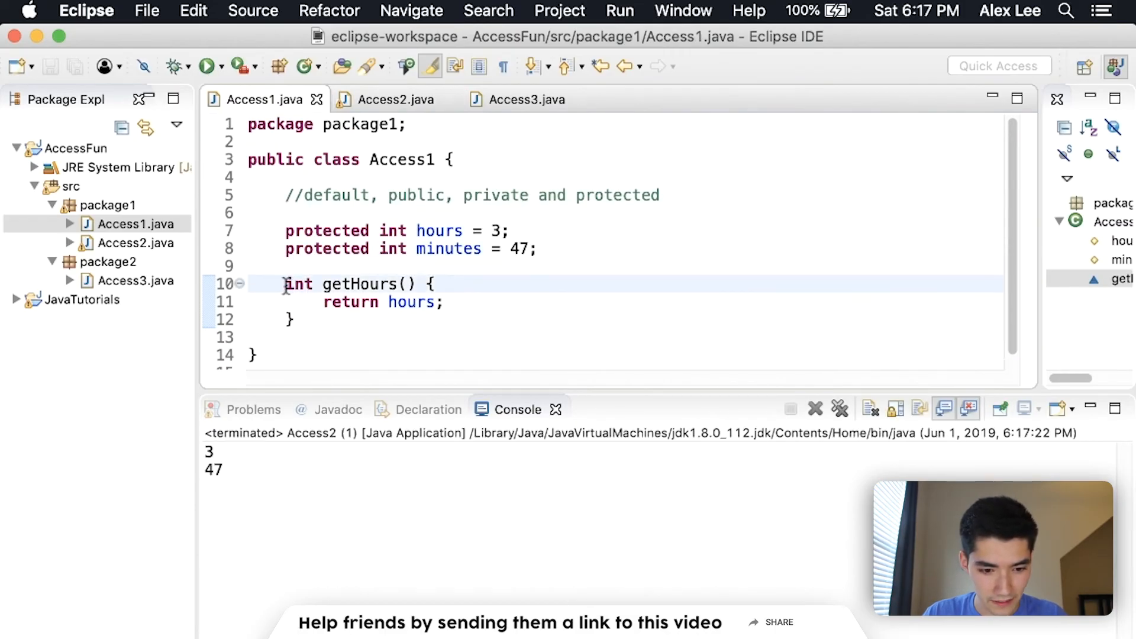
{"action": "type", "text": "private"}
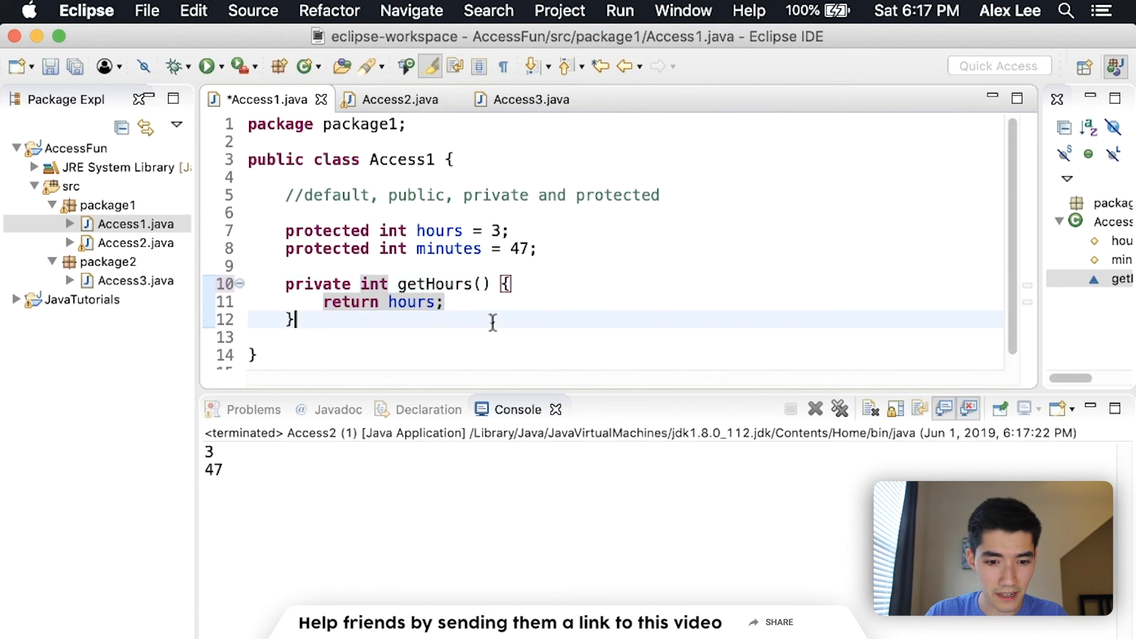
{"action": "left_click", "coordinate": [396, 100]}
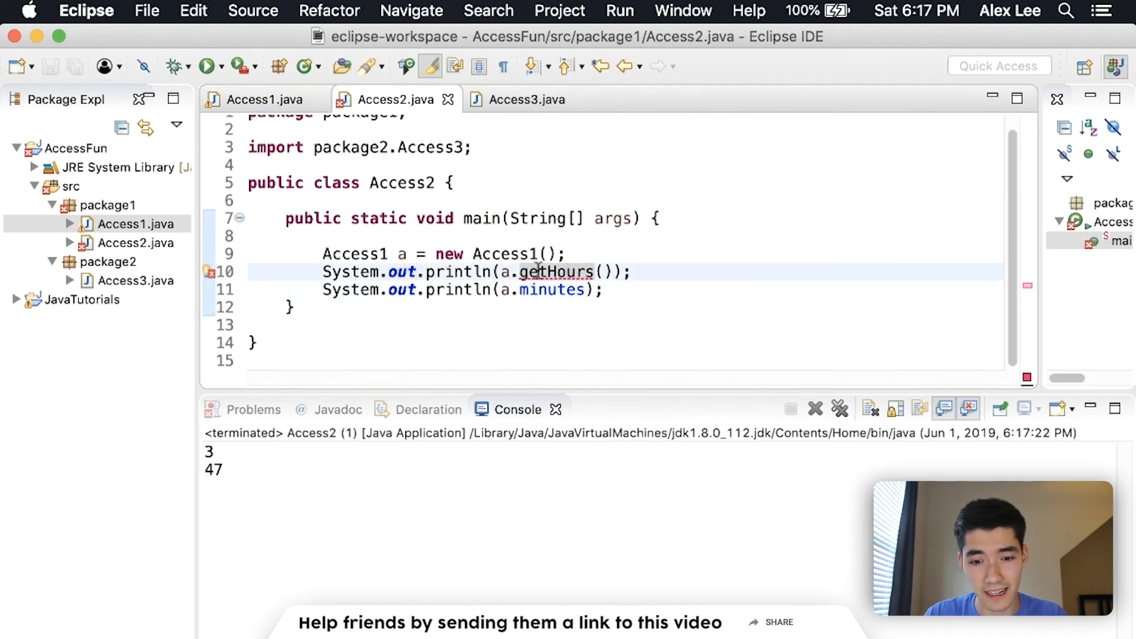
- Change getHours to protected so Access2's call compiles again
{"action": "left_click", "coordinate": [263, 99]}
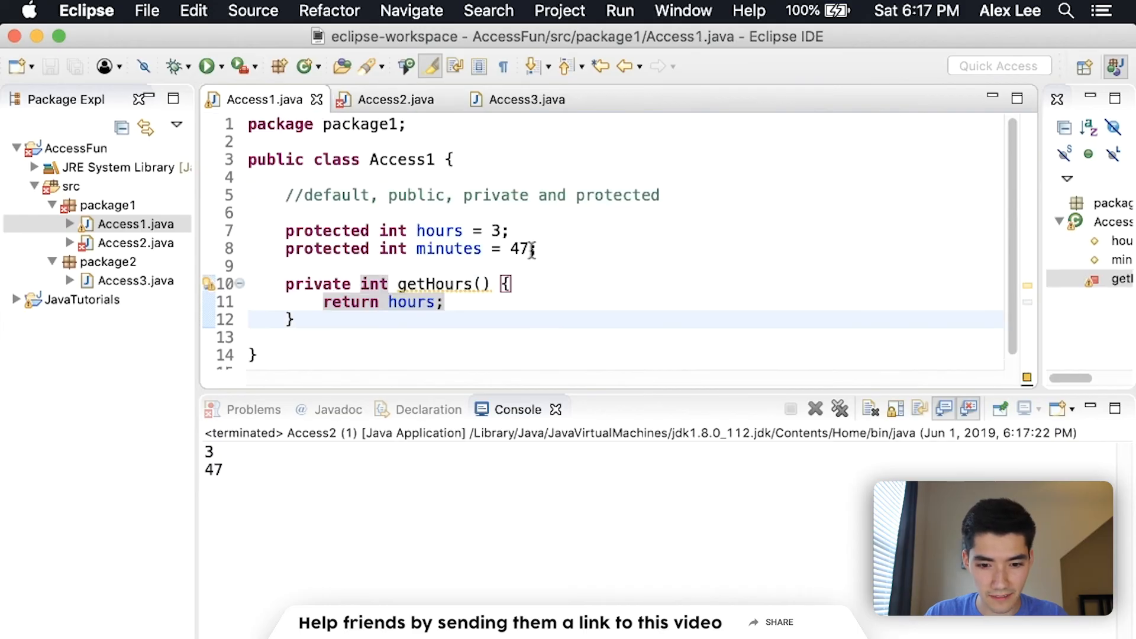
{"action": "type", "text": "protected"}
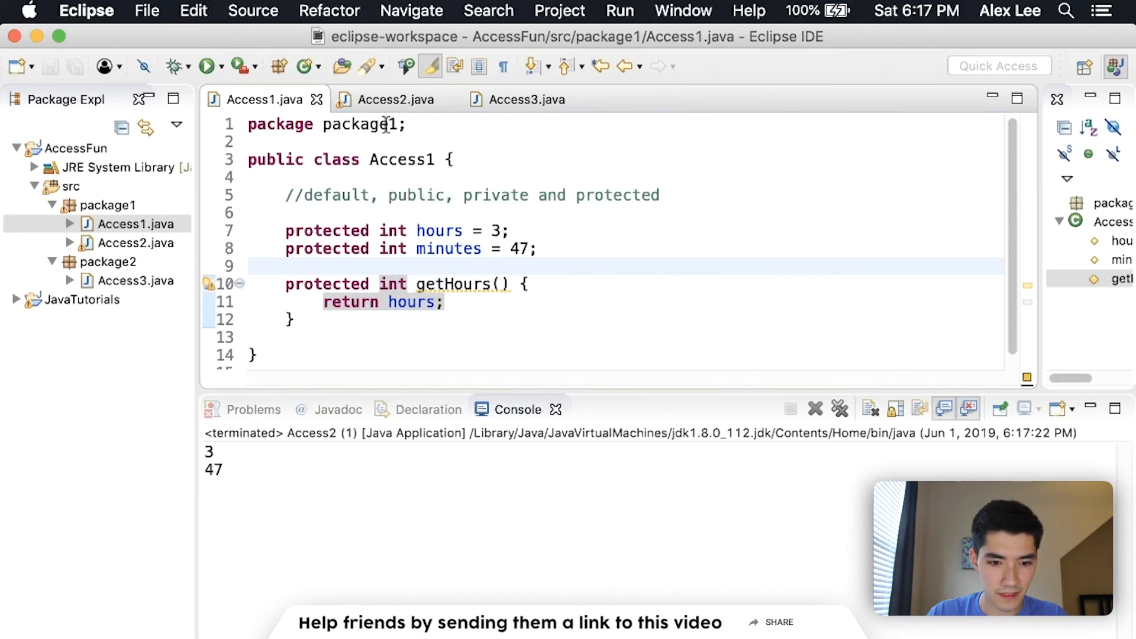
{"action": "left_click", "coordinate": [393, 100]}
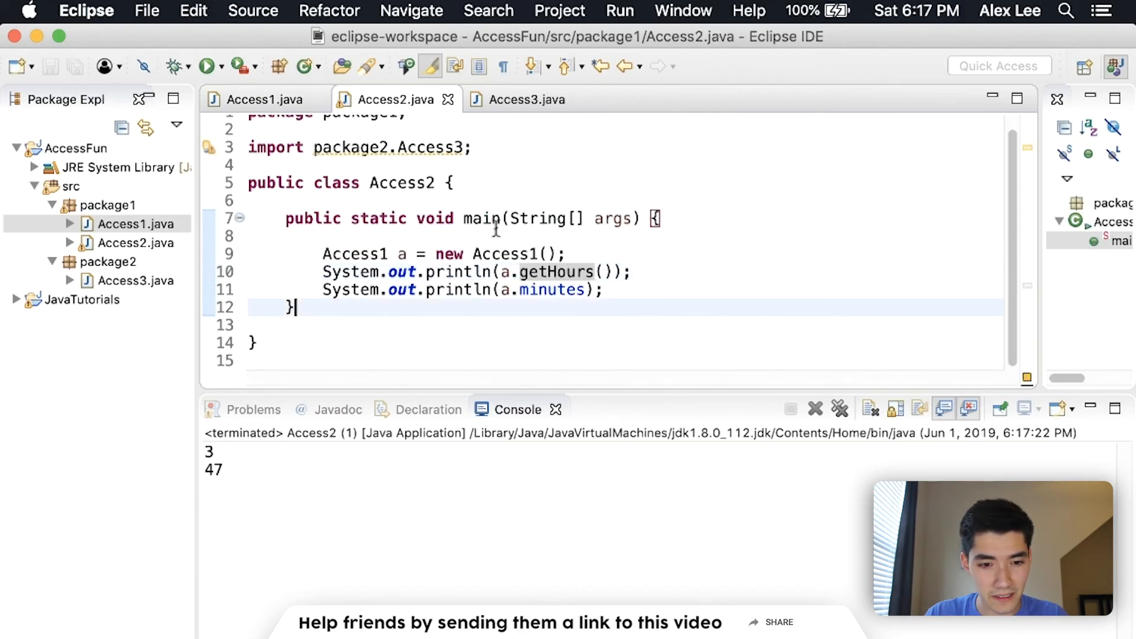
{"action": "mouse_move", "coordinate": [124, 218]}
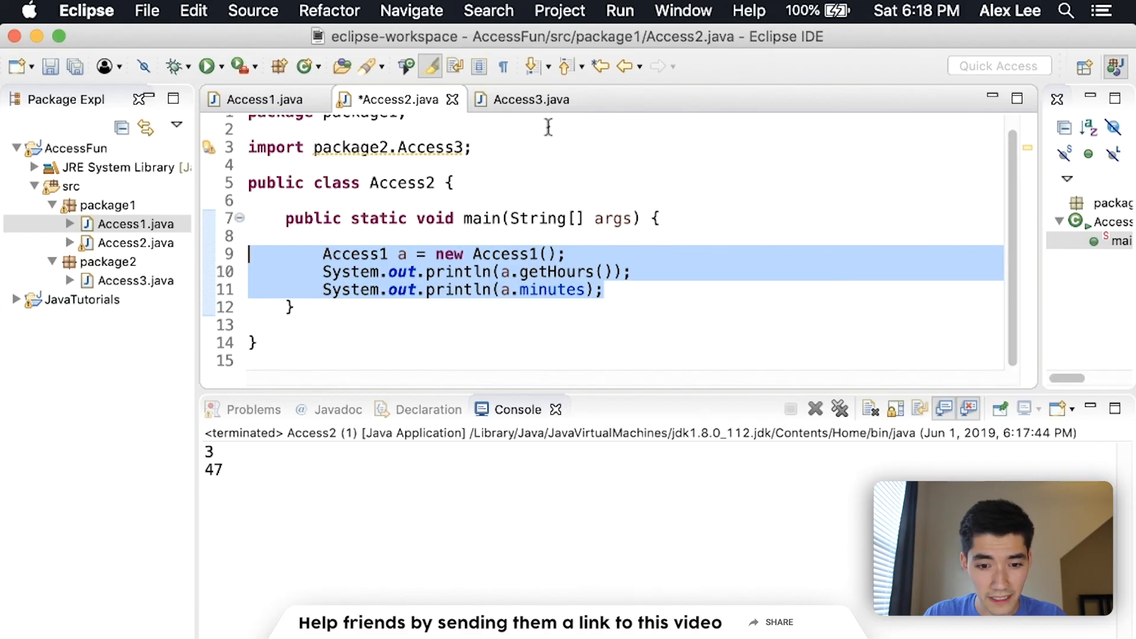
- Give Access3's main a new Access3() object printing getHours() and minutes, save and launch for 3 and 47
{"action": "left_click", "coordinate": [530, 99]}
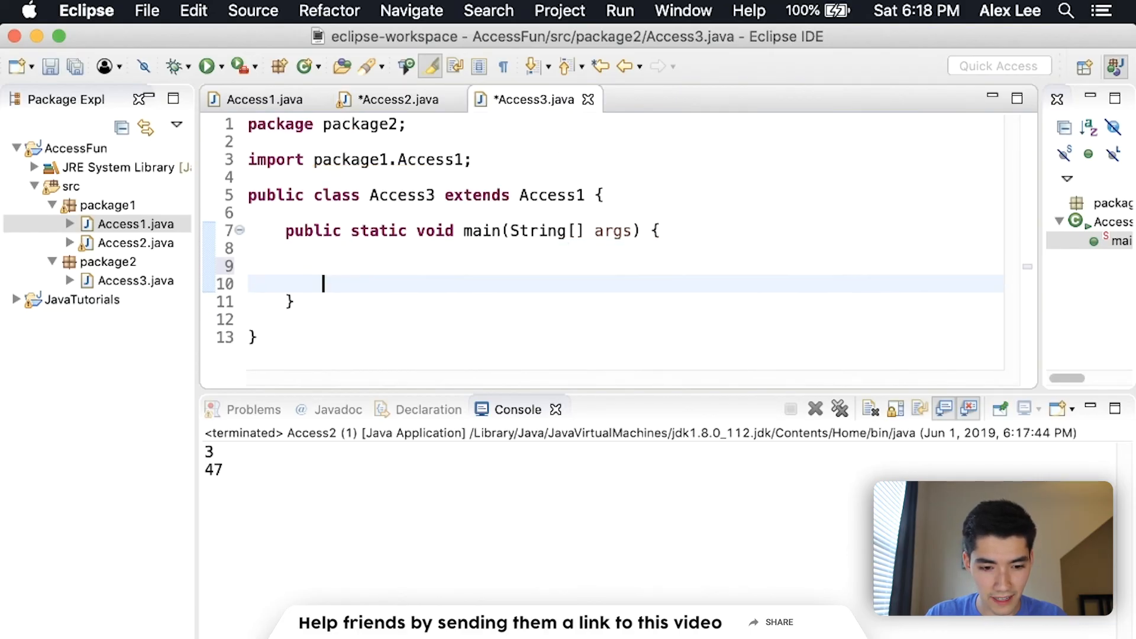
{"action": "type", "text": "Access1 a = new Access1();"}
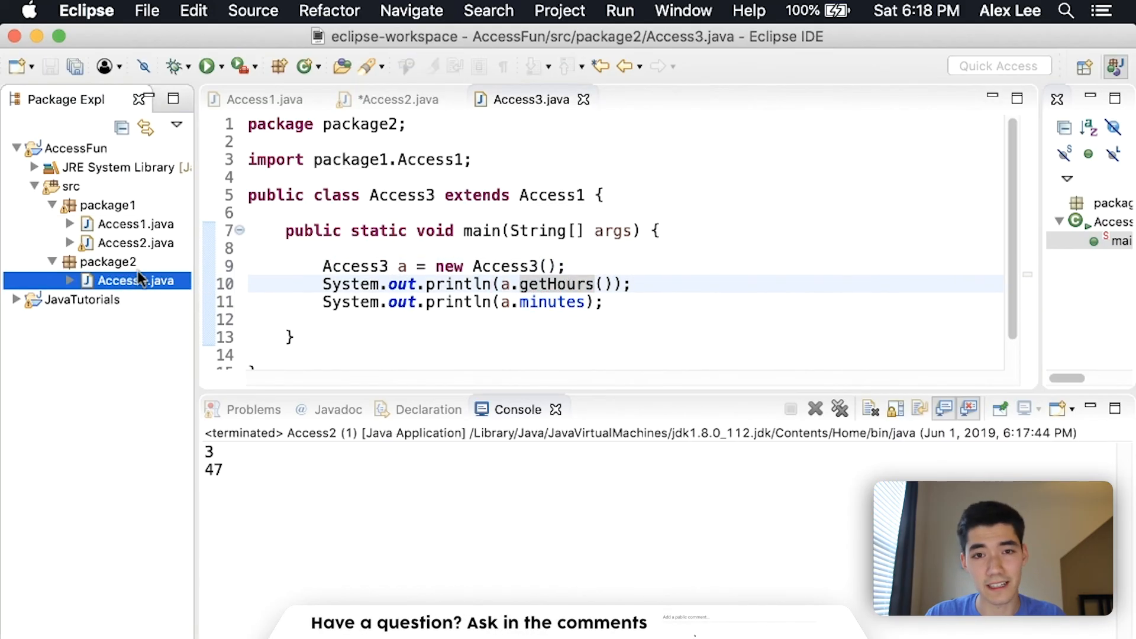
{"action": "double_click", "coordinate": [403, 195]}
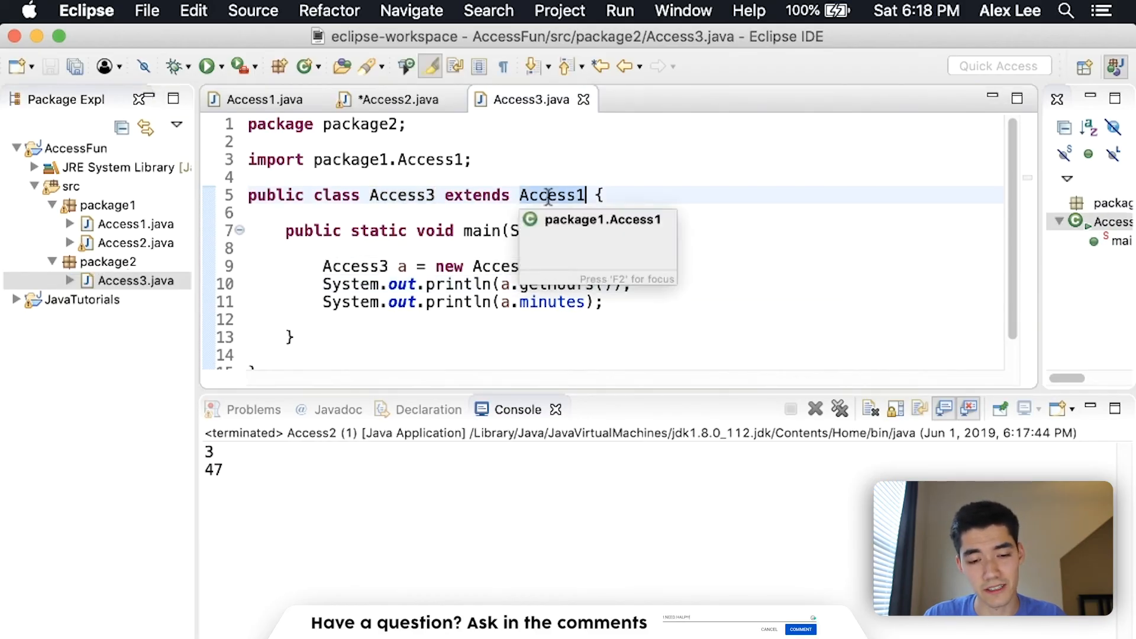
{"action": "key", "text": "Escape"}
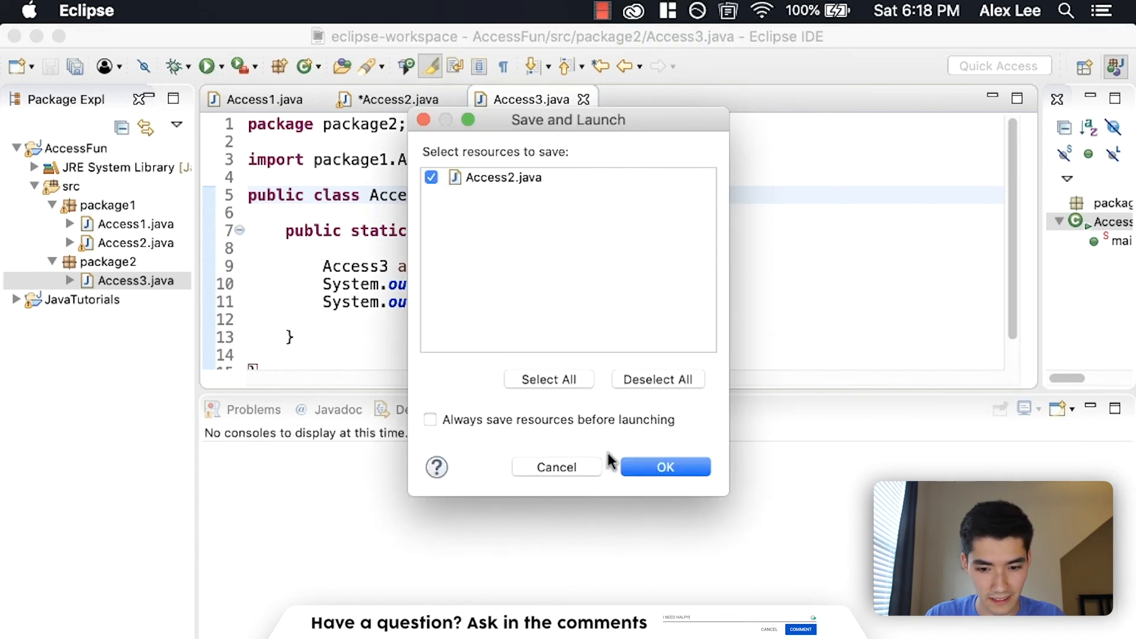
{"action": "left_click", "coordinate": [665, 468]}
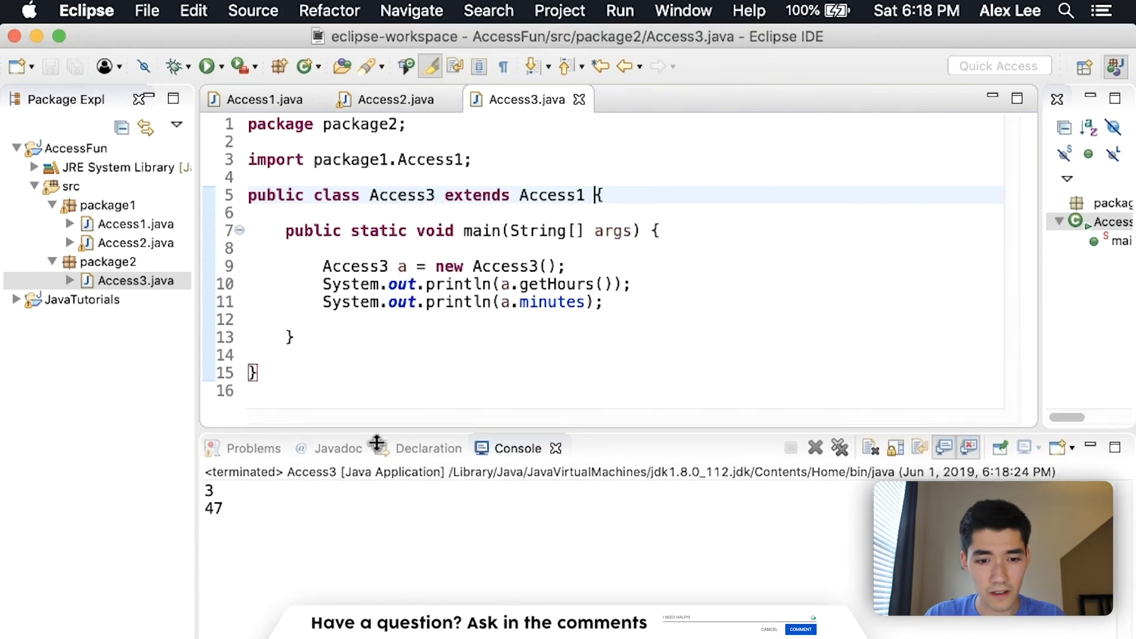
{"action": "left_click", "coordinate": [263, 99]}
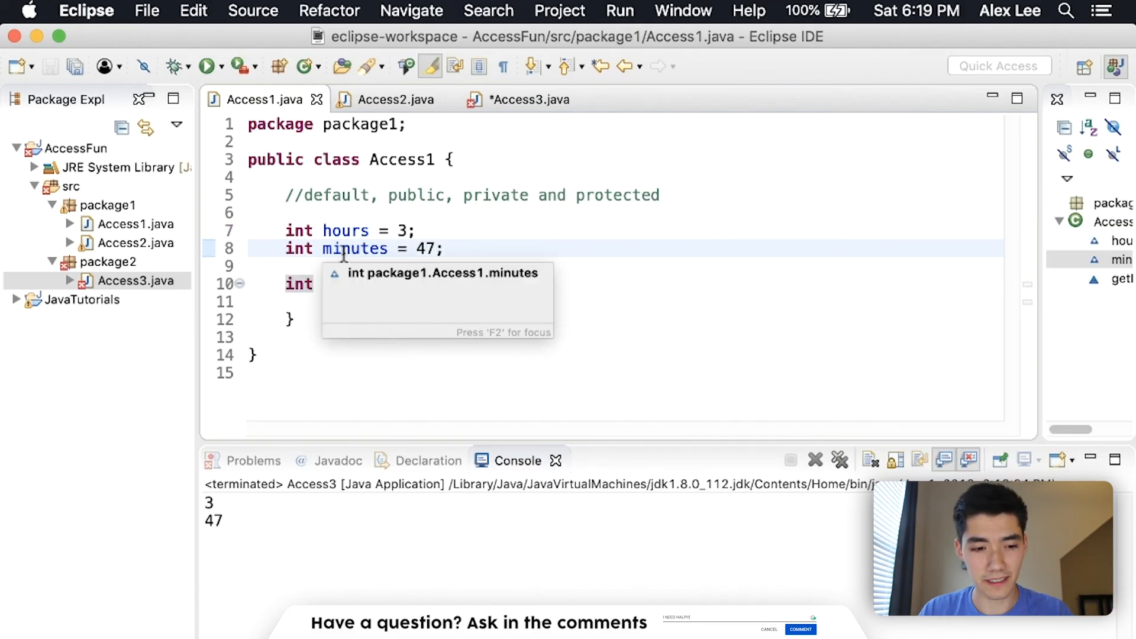
- Inspect Access3's errors on a.getHours() and a.minutes against Access1's declarations
{"action": "left_click", "coordinate": [395, 99]}
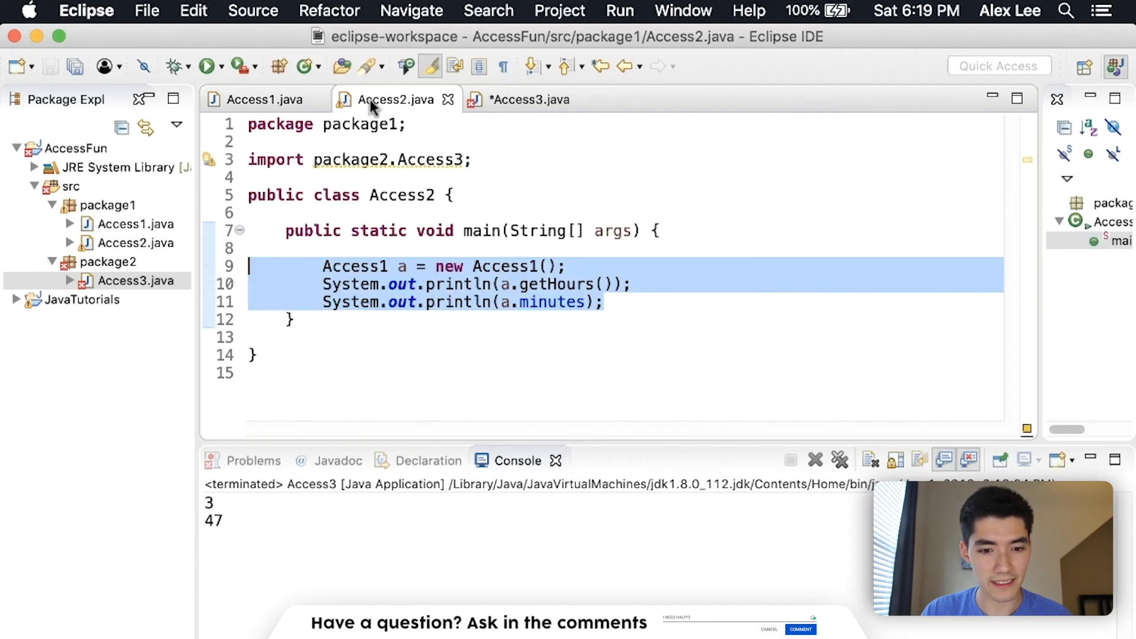
{"action": "left_click", "coordinate": [527, 100]}
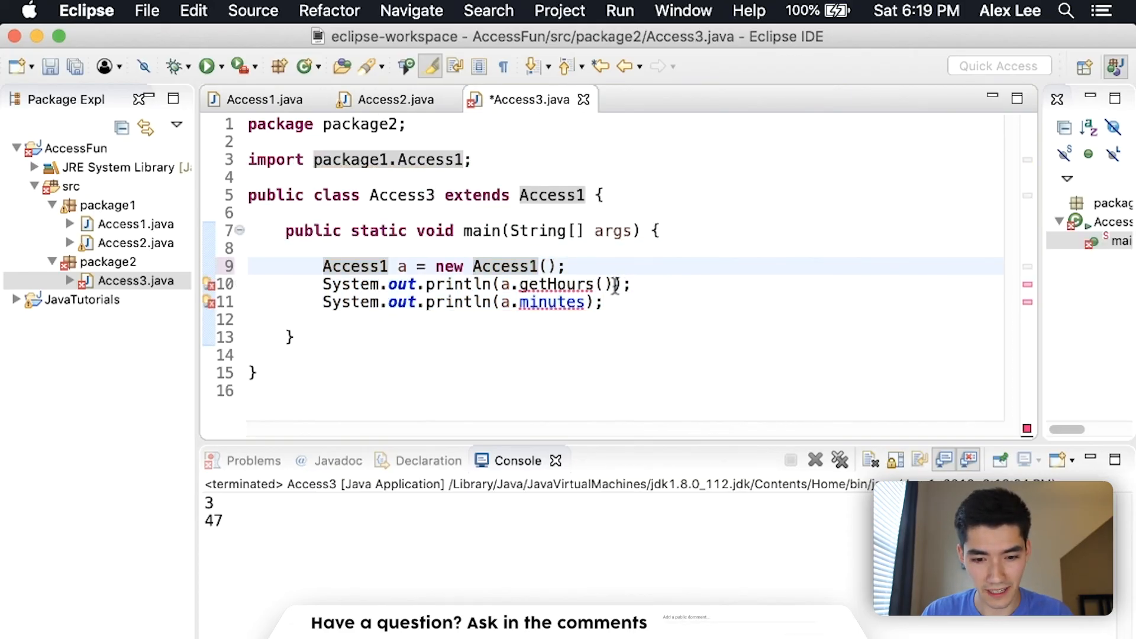
{"action": "left_click", "coordinate": [263, 99]}
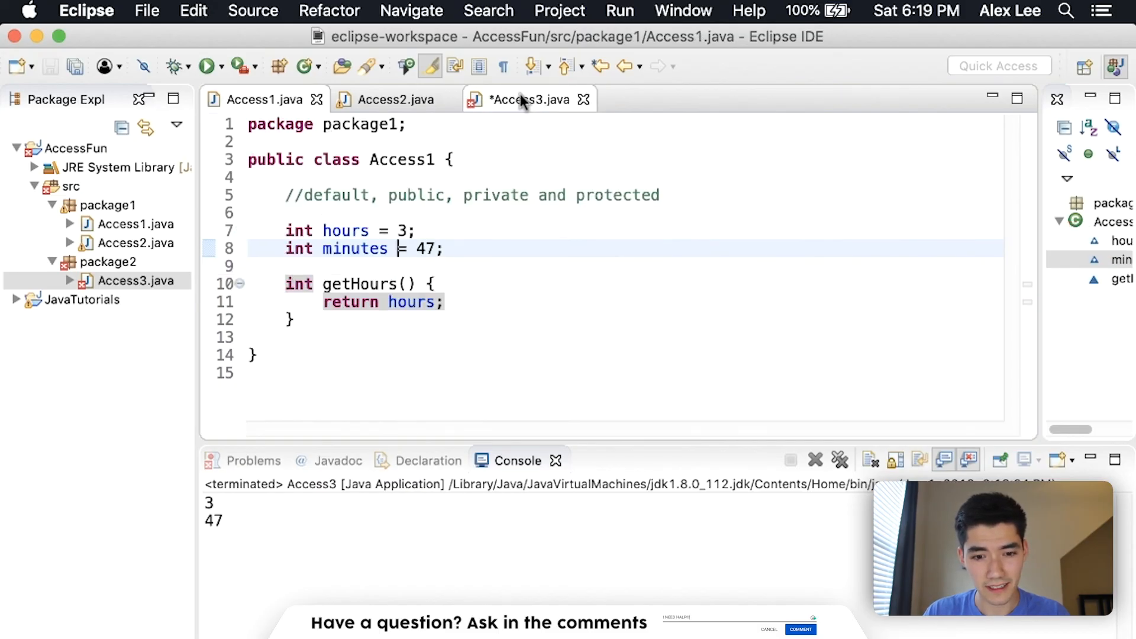
{"action": "left_click", "coordinate": [528, 100]}
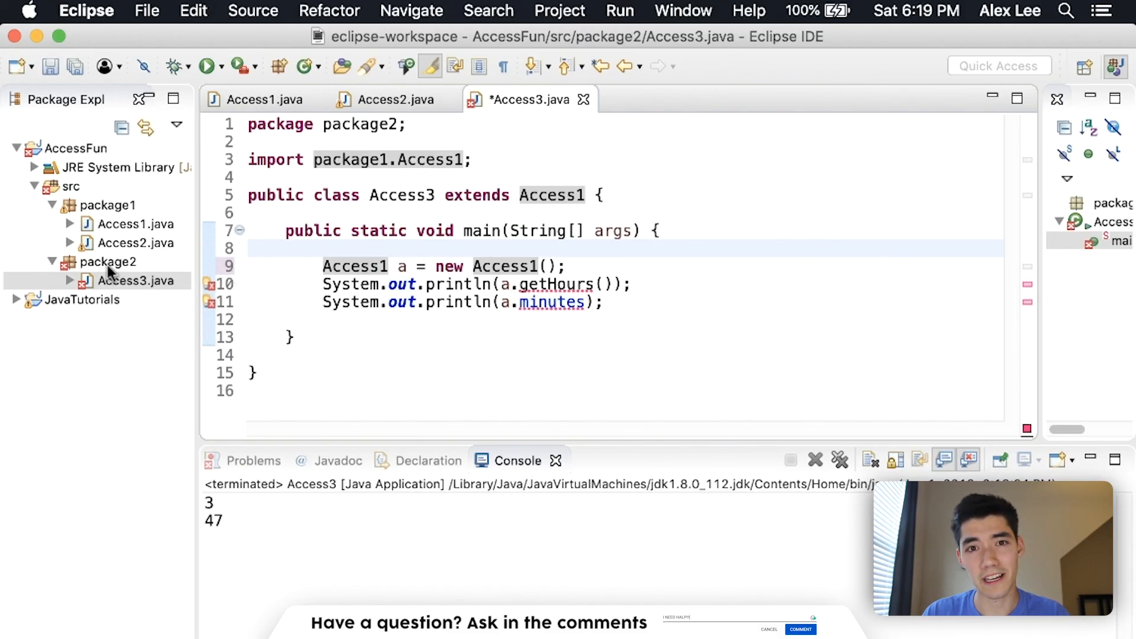
{"action": "left_click", "coordinate": [264, 99]}
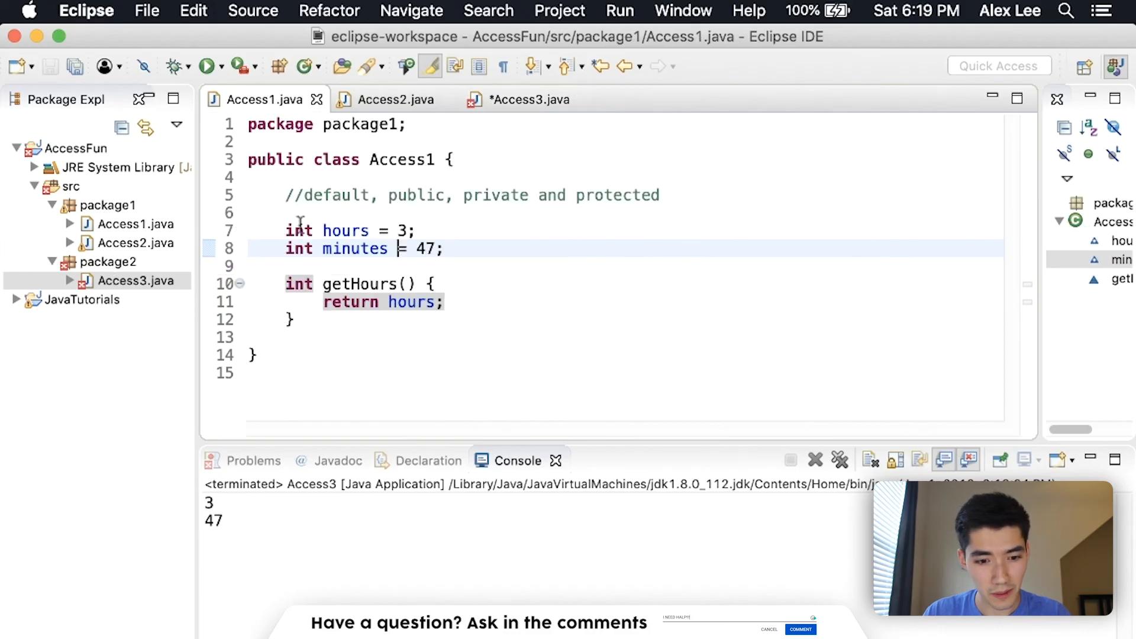
- Make hours, minutes and getHours public in Access1 and confirm Access3 now compiles
{"action": "type", "text": "public"}
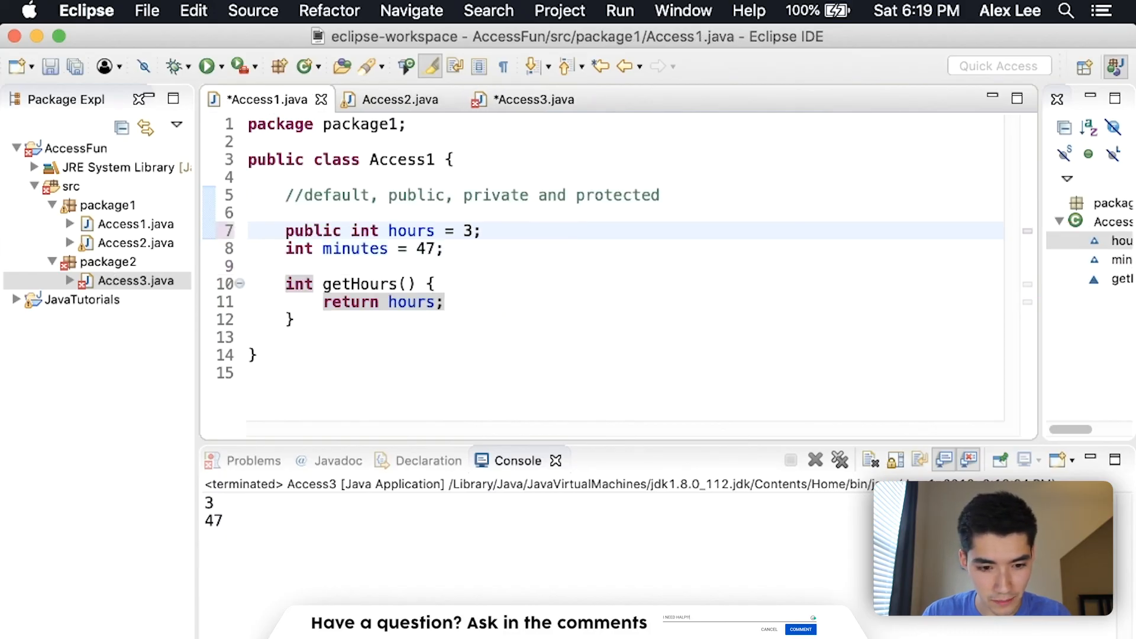
{"action": "type", "text": "public"}
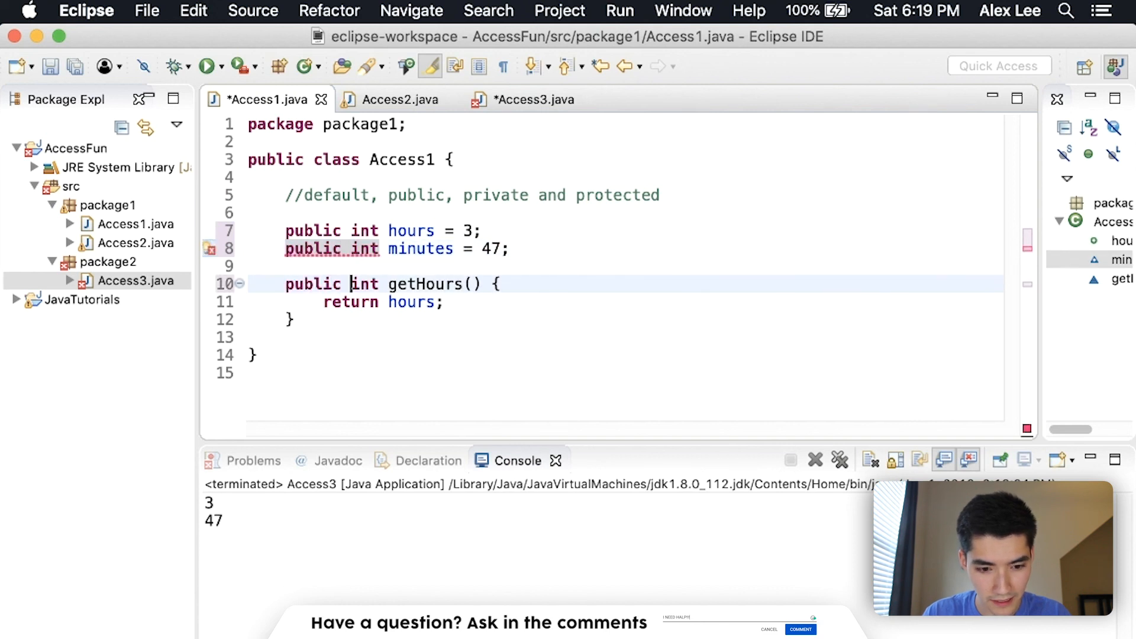
{"action": "left_click", "coordinate": [534, 100]}
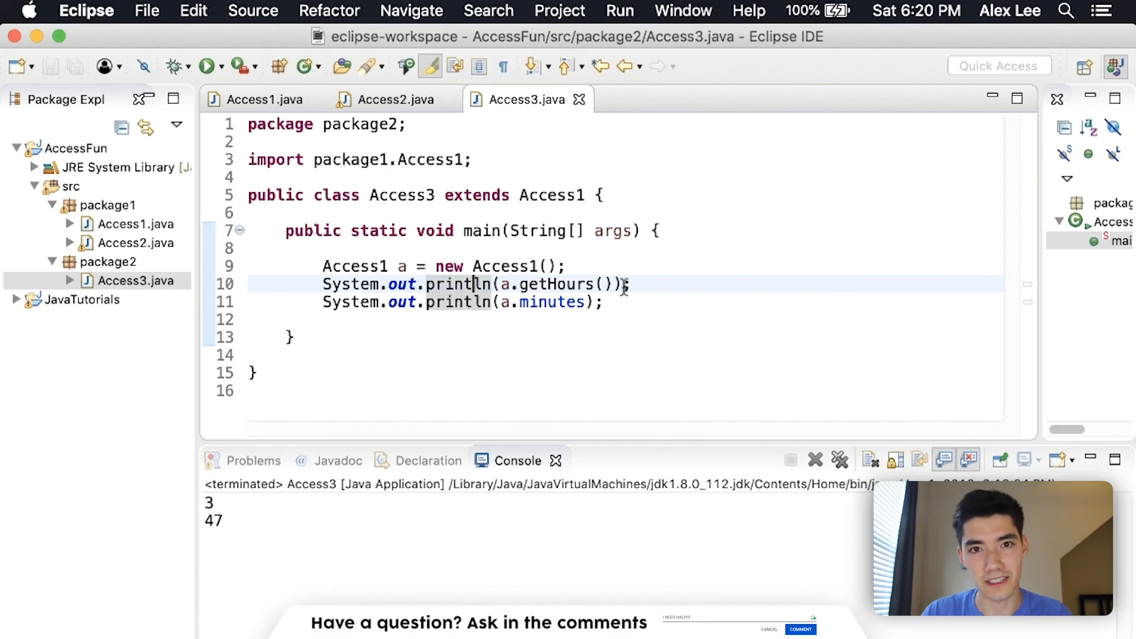
{"action": "left_click", "coordinate": [263, 100]}
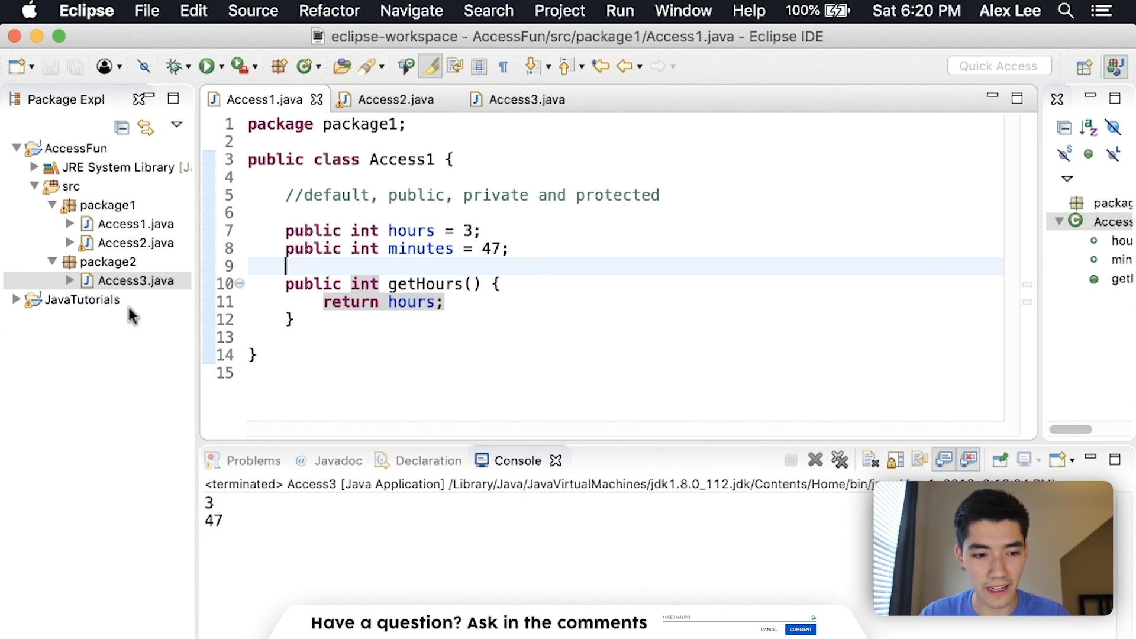
{"action": "mouse_move", "coordinate": [340, 195]}
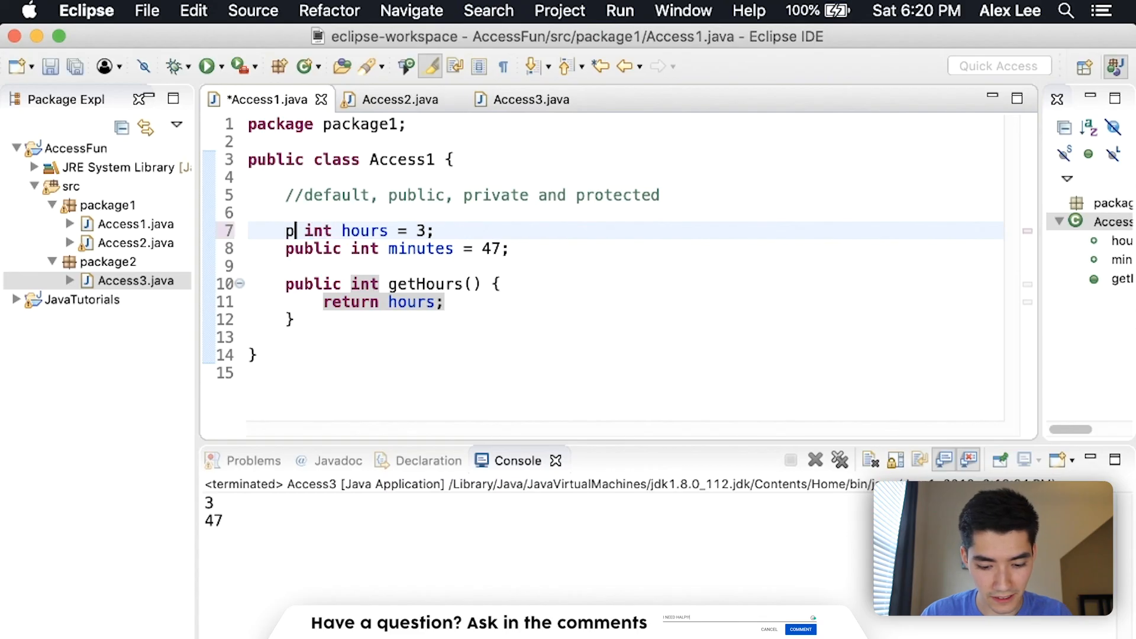
- Change Access1's three members to private, breaking Access3's a.getHours() and a.minutes calls
{"action": "type", "text": "rivate"}
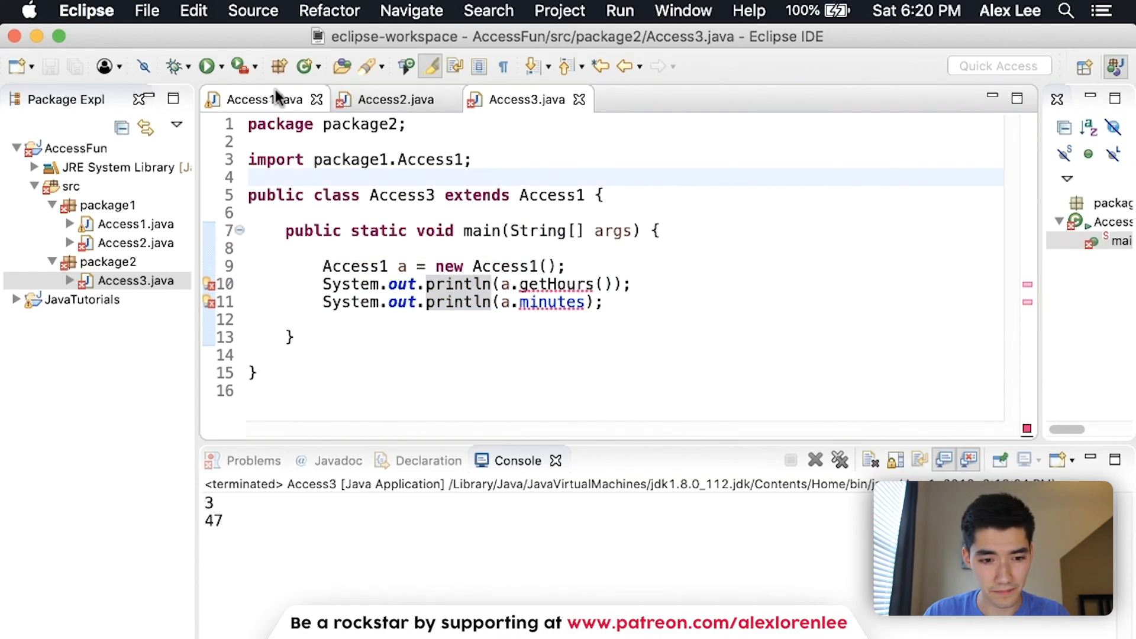
{"action": "left_click", "coordinate": [264, 99]}
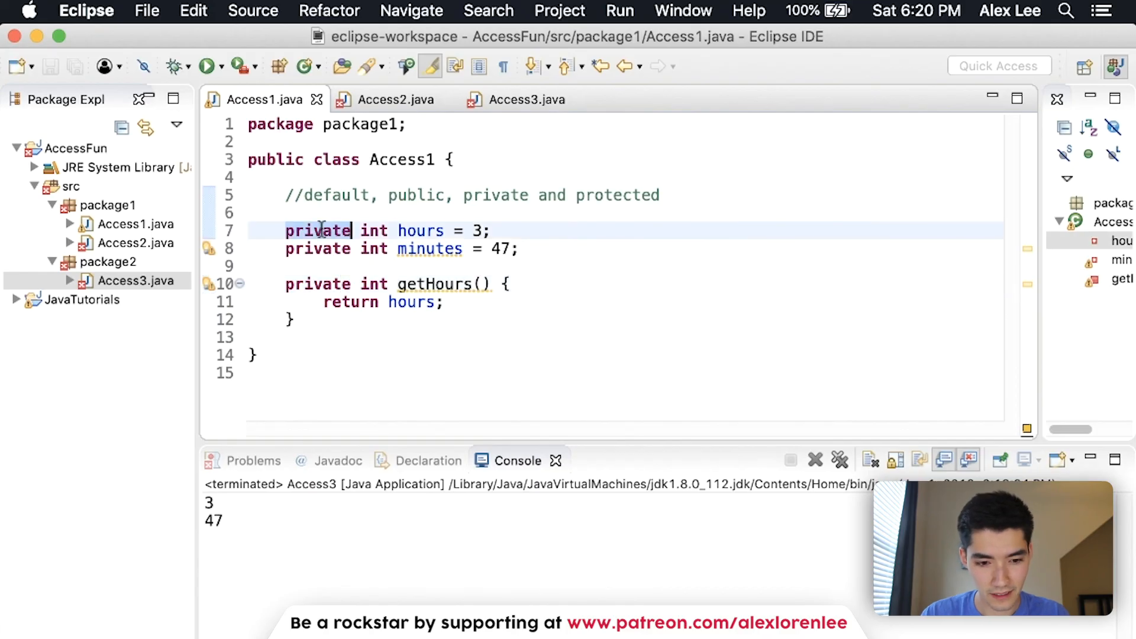
- Change Access1's members to protected; Access2 is error-free while Access3 still shows errors
{"action": "type", "text": "protected"}
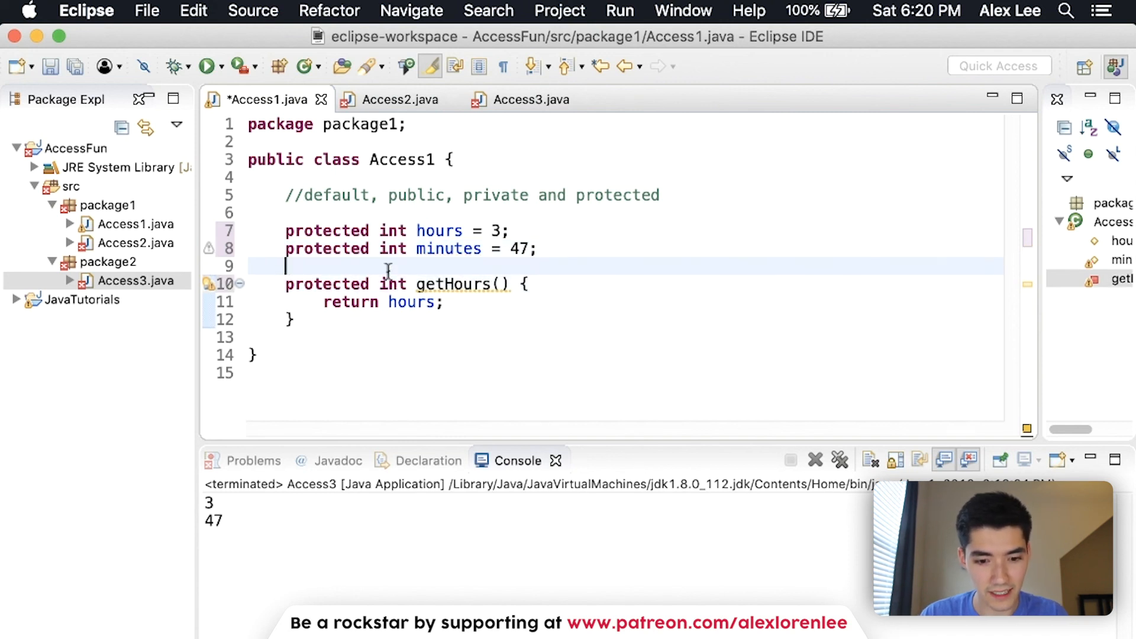
{"action": "left_click", "coordinate": [392, 99]}
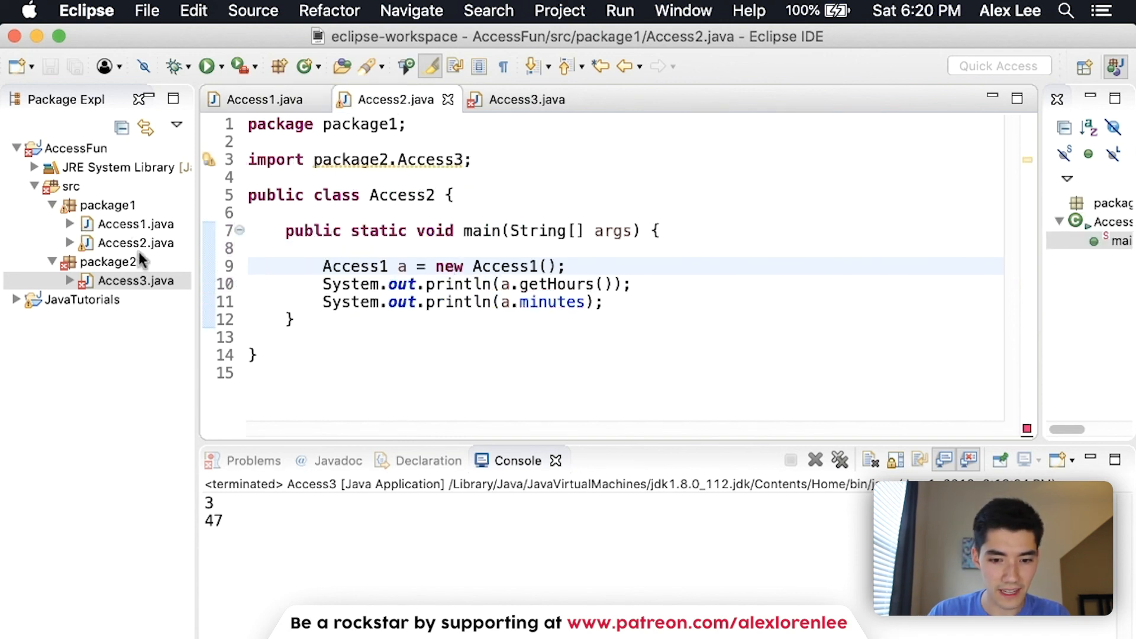
{"action": "left_click", "coordinate": [525, 100]}
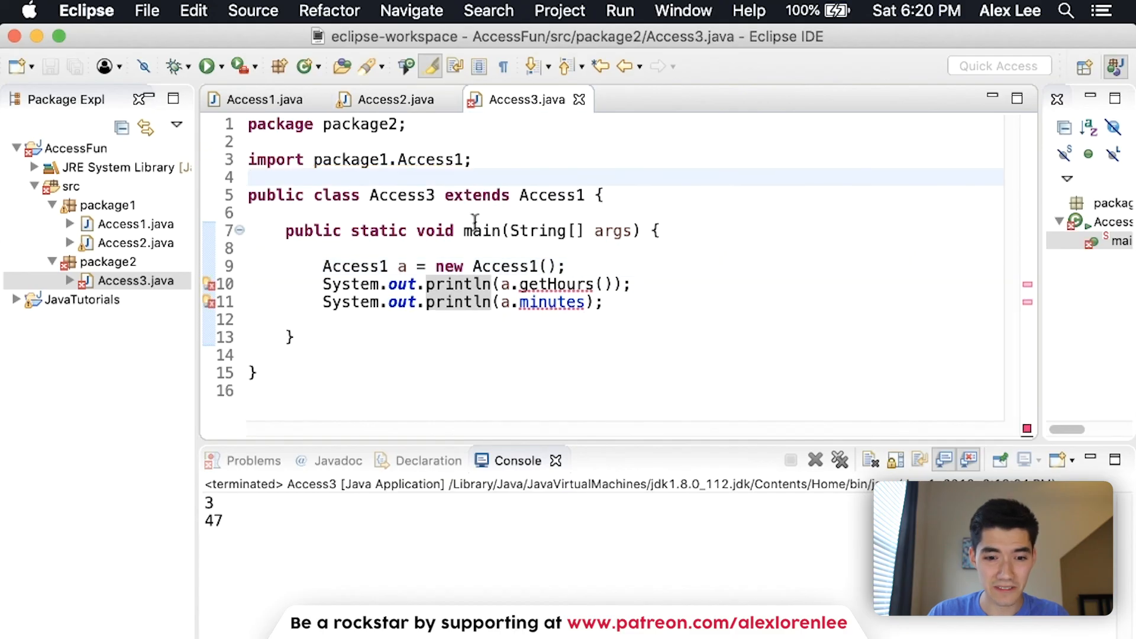